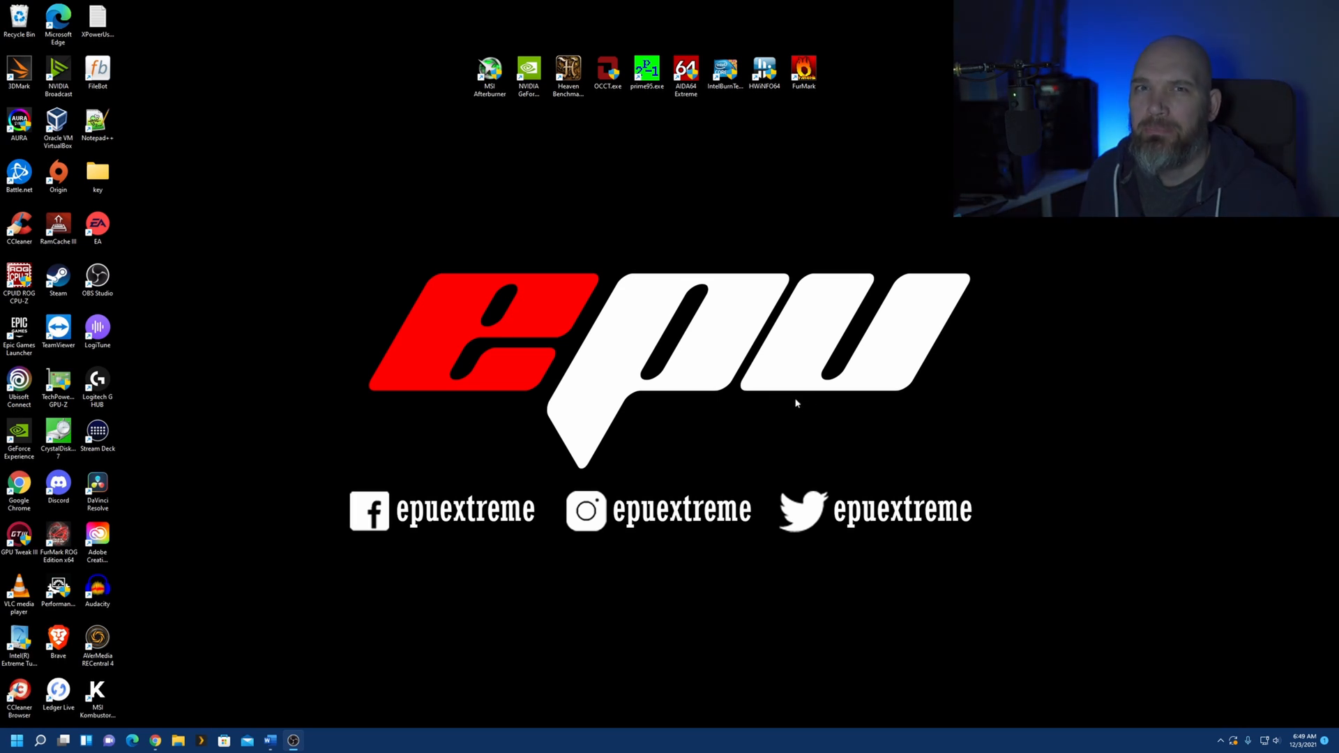
pyautogui.moveTo(935, 566)
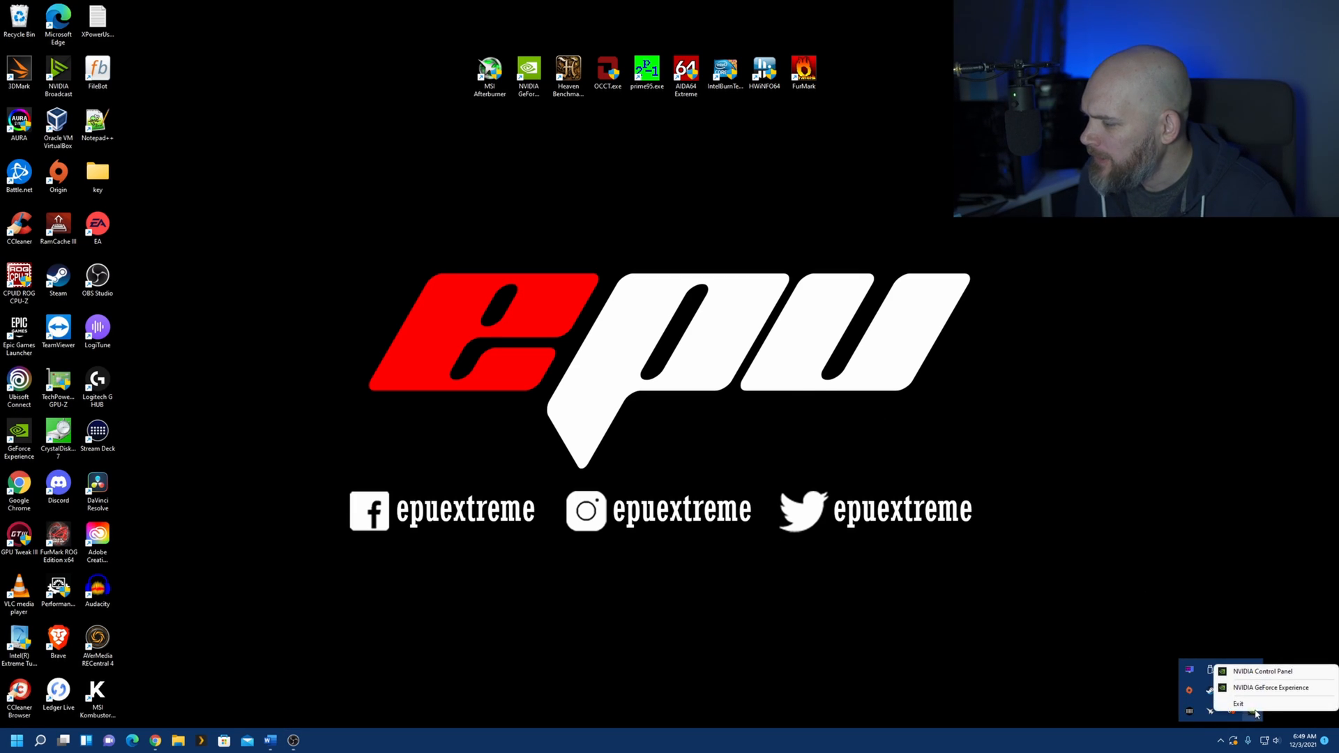
pyautogui.moveTo(1270, 688)
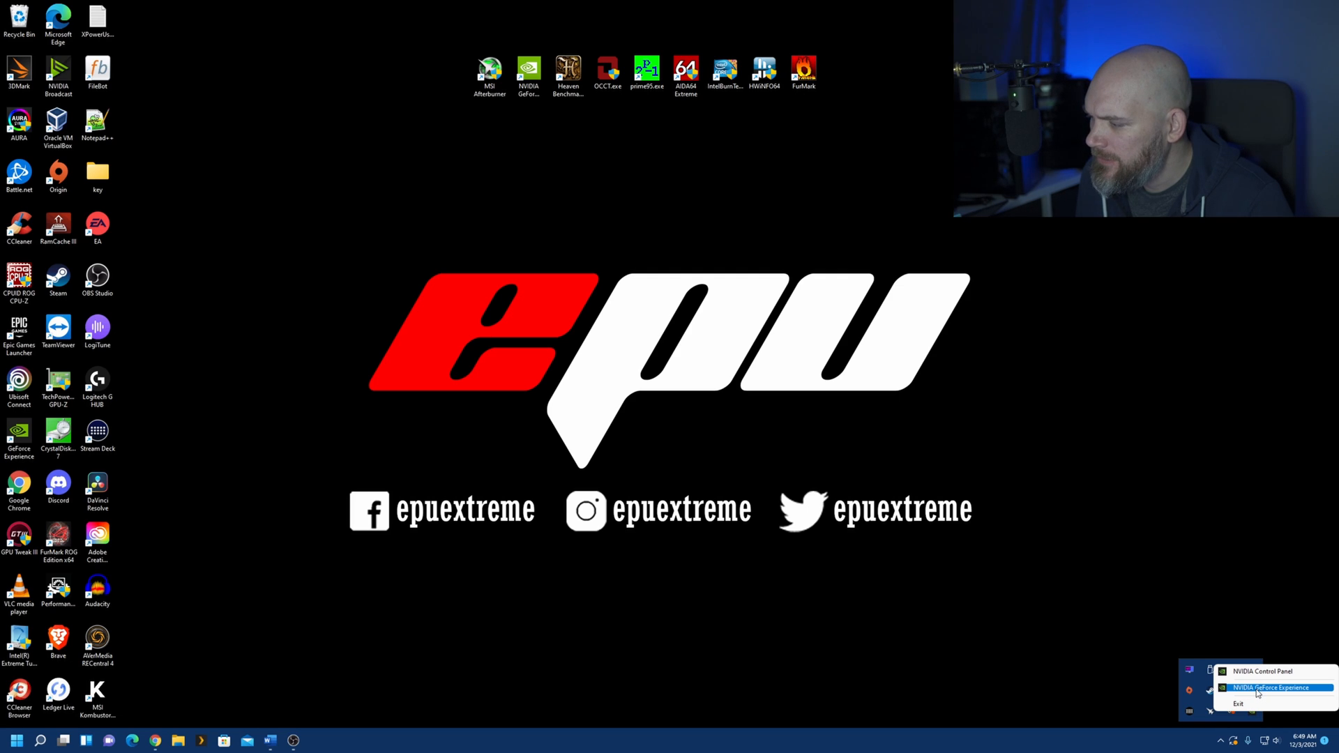
# Launch NVIDIA GeForce Experience from the NVIDIA tray icon
pyautogui.click(1272, 688)
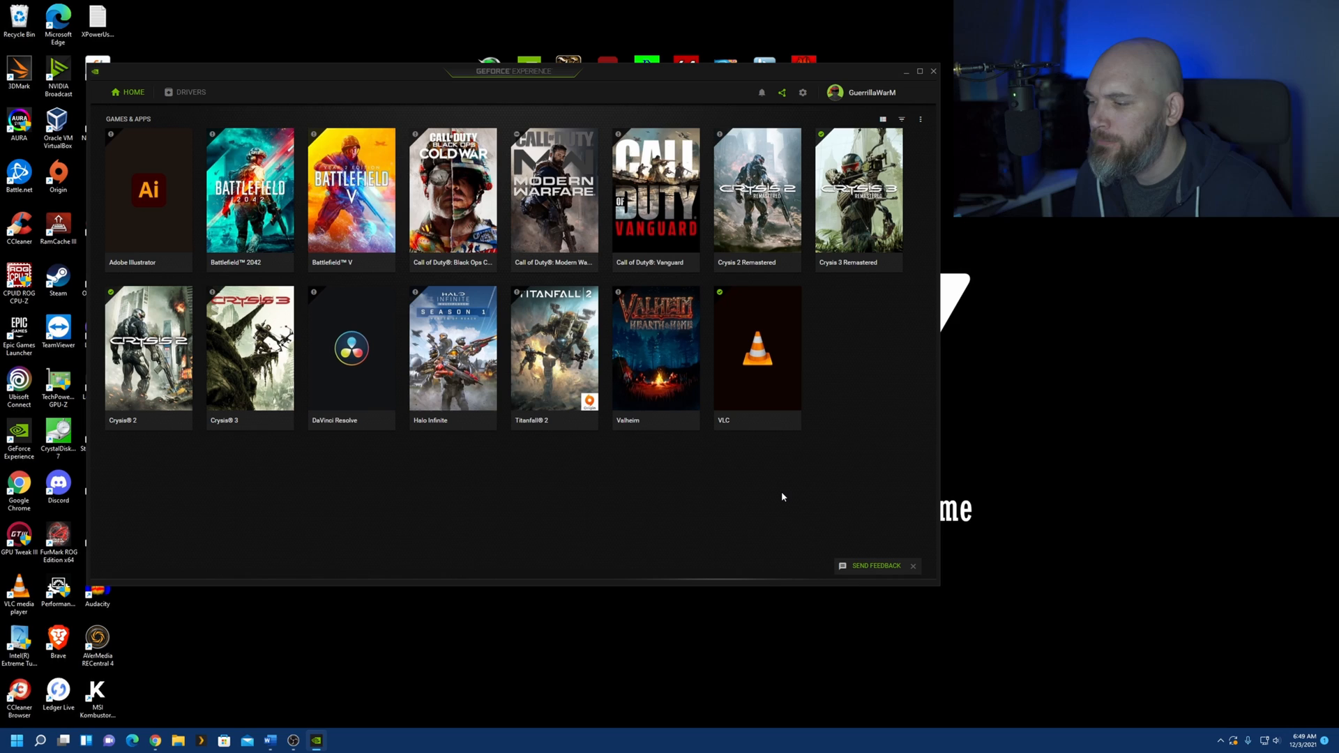
pyautogui.moveTo(770, 498)
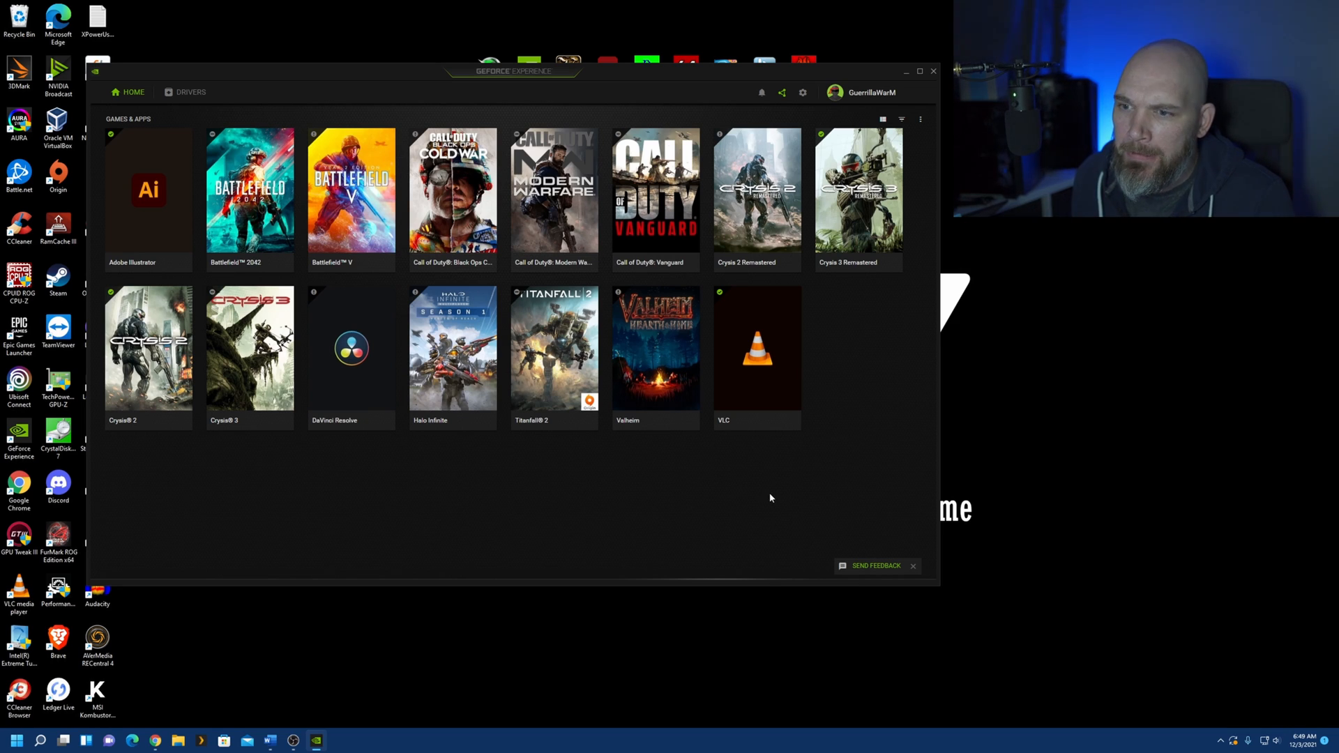
pyautogui.moveTo(299, 427)
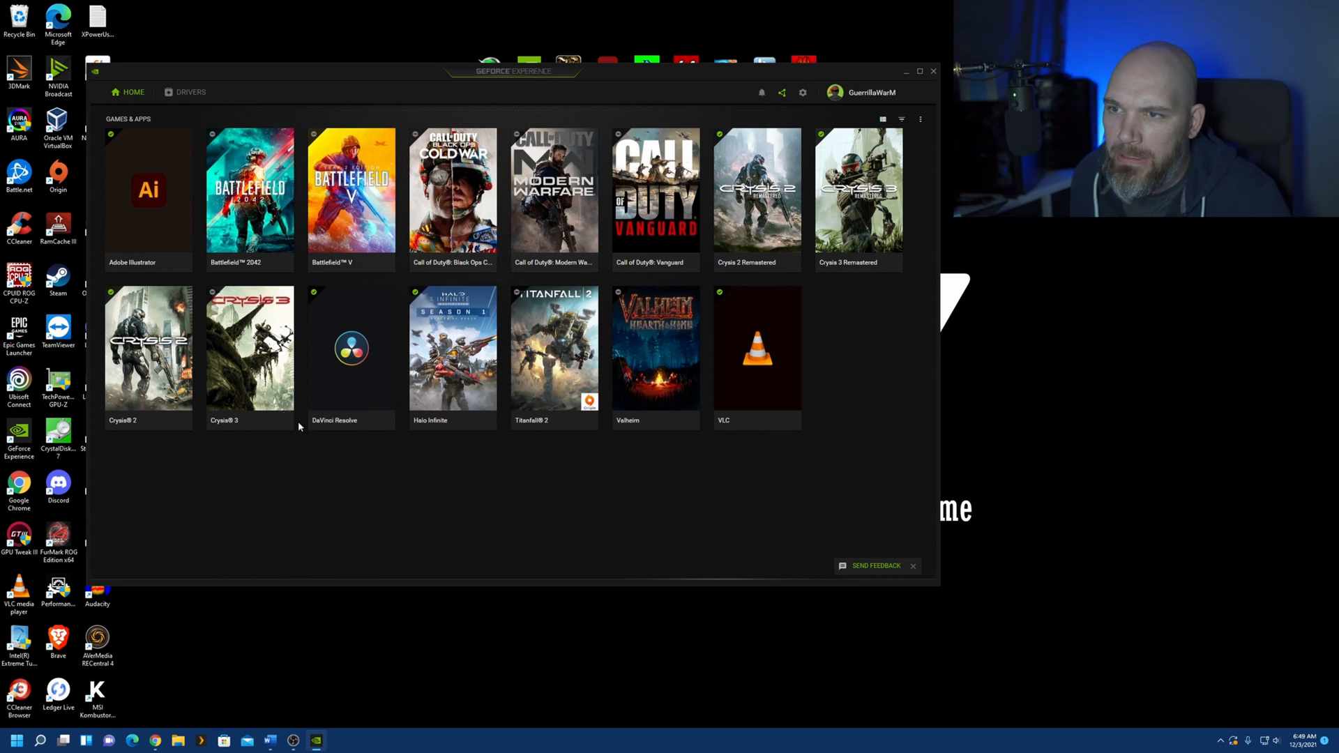
pyautogui.moveTo(186, 92)
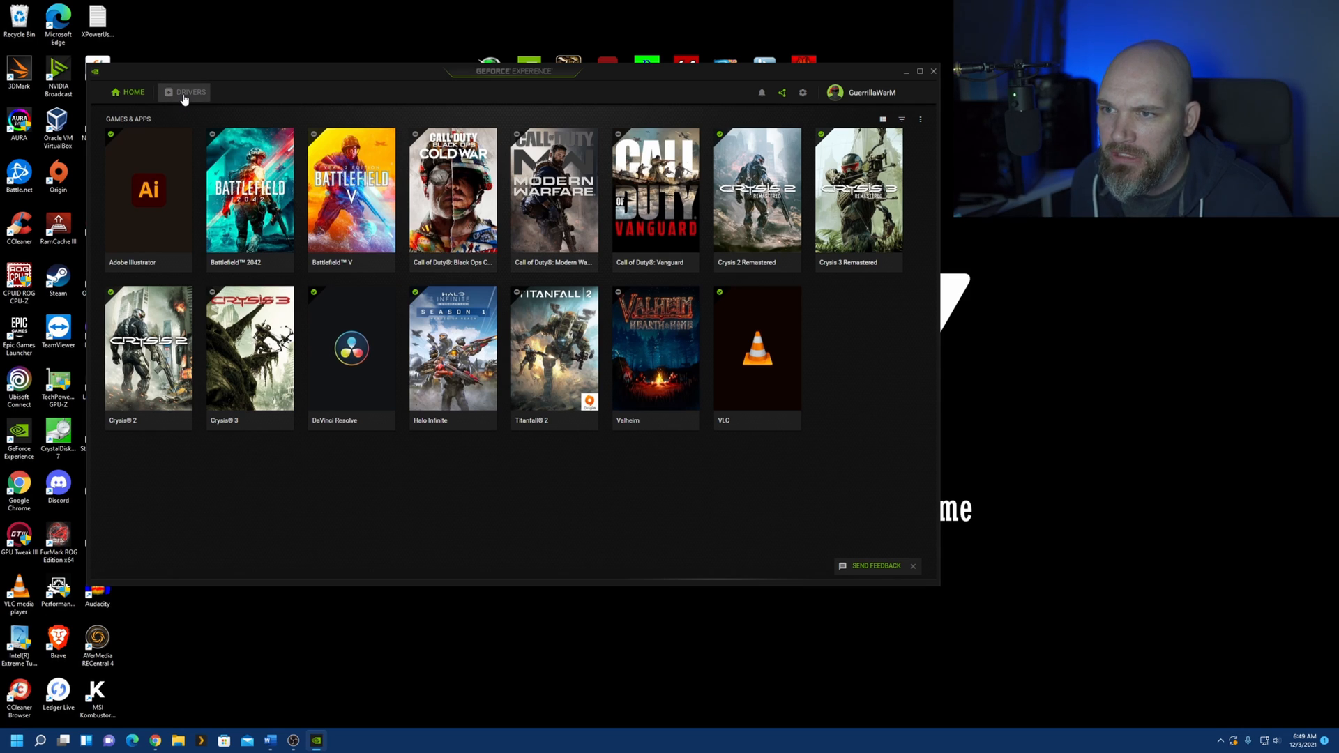
# On the Drivers page, check for updates and confirm Game Ready driver 497.09 is current
pyautogui.click(190, 92)
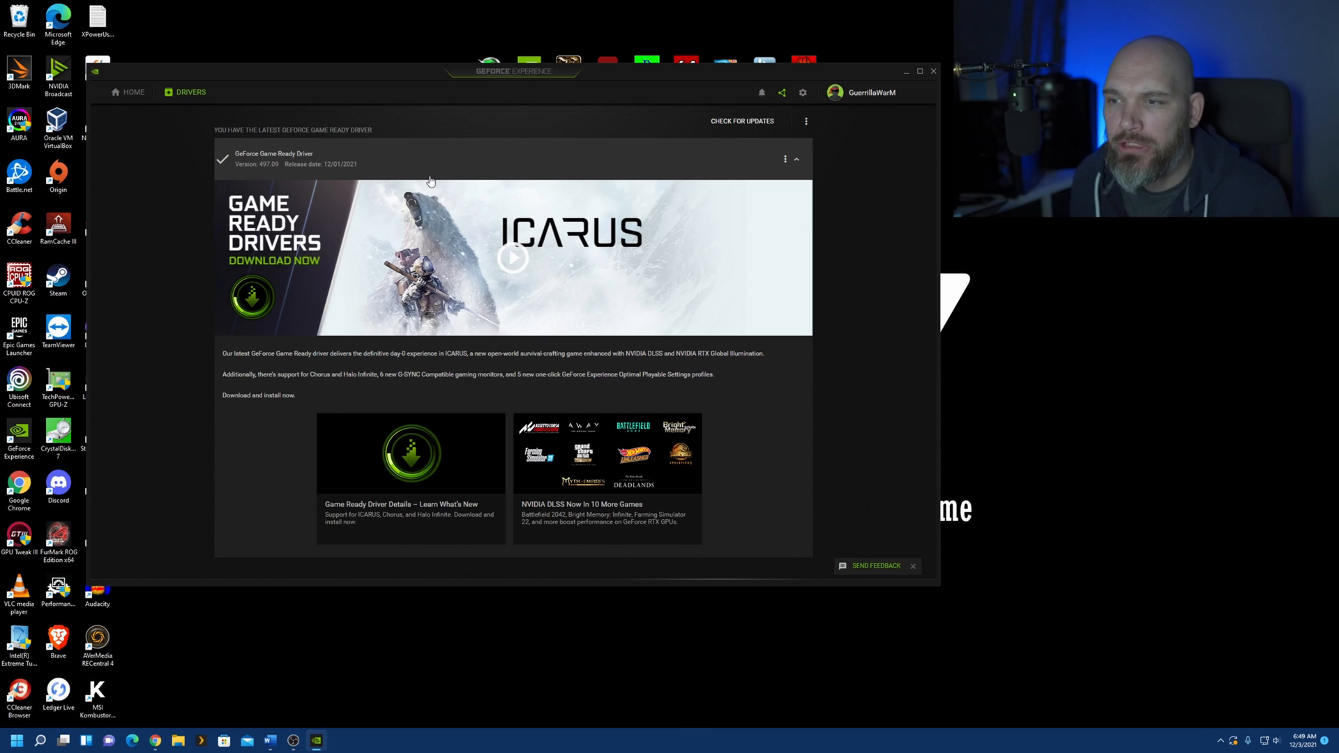
pyautogui.moveTo(661, 161)
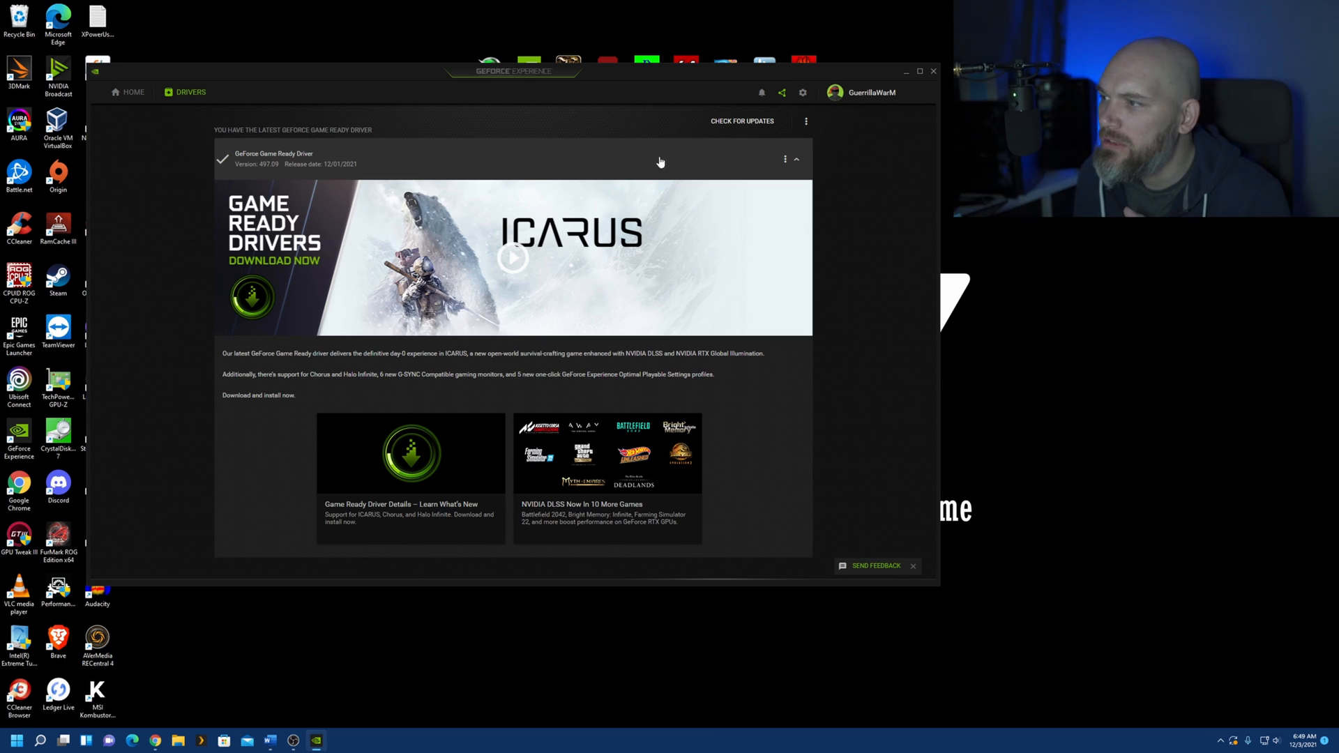
pyautogui.moveTo(227, 167)
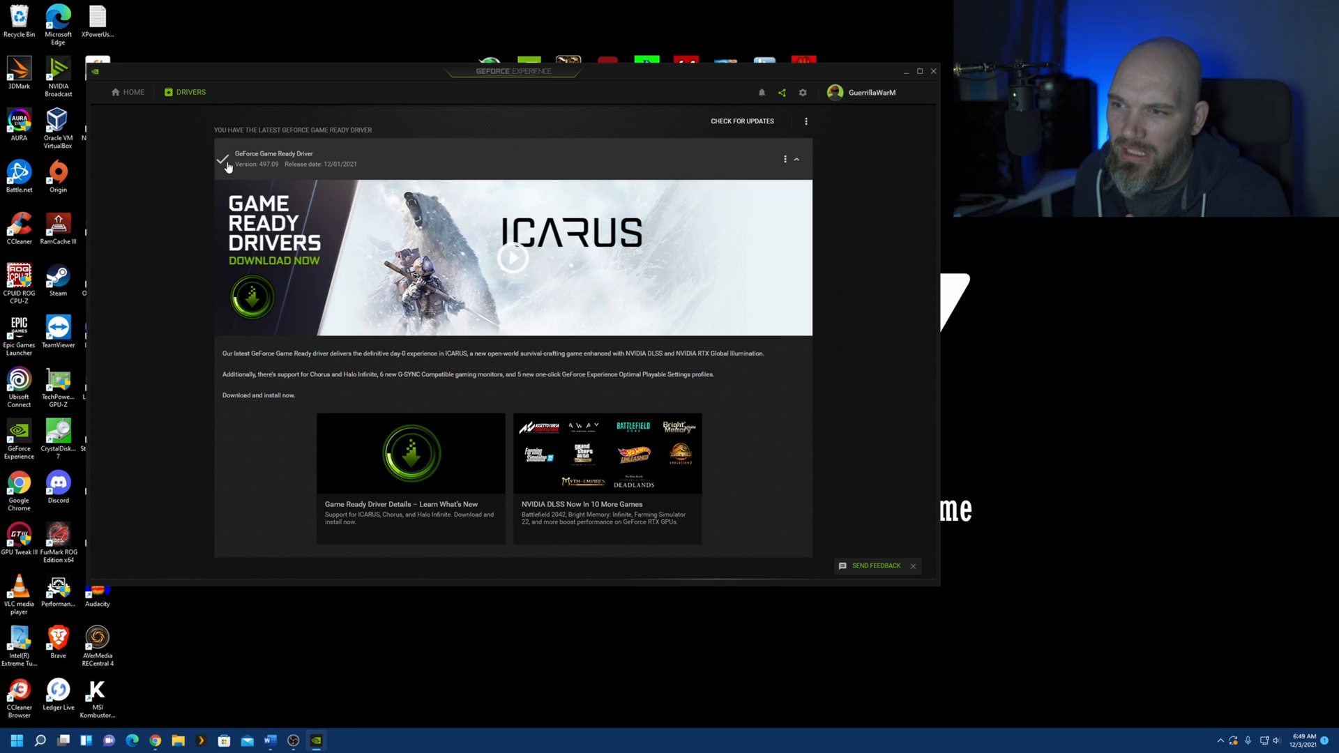
pyautogui.moveTo(294, 160)
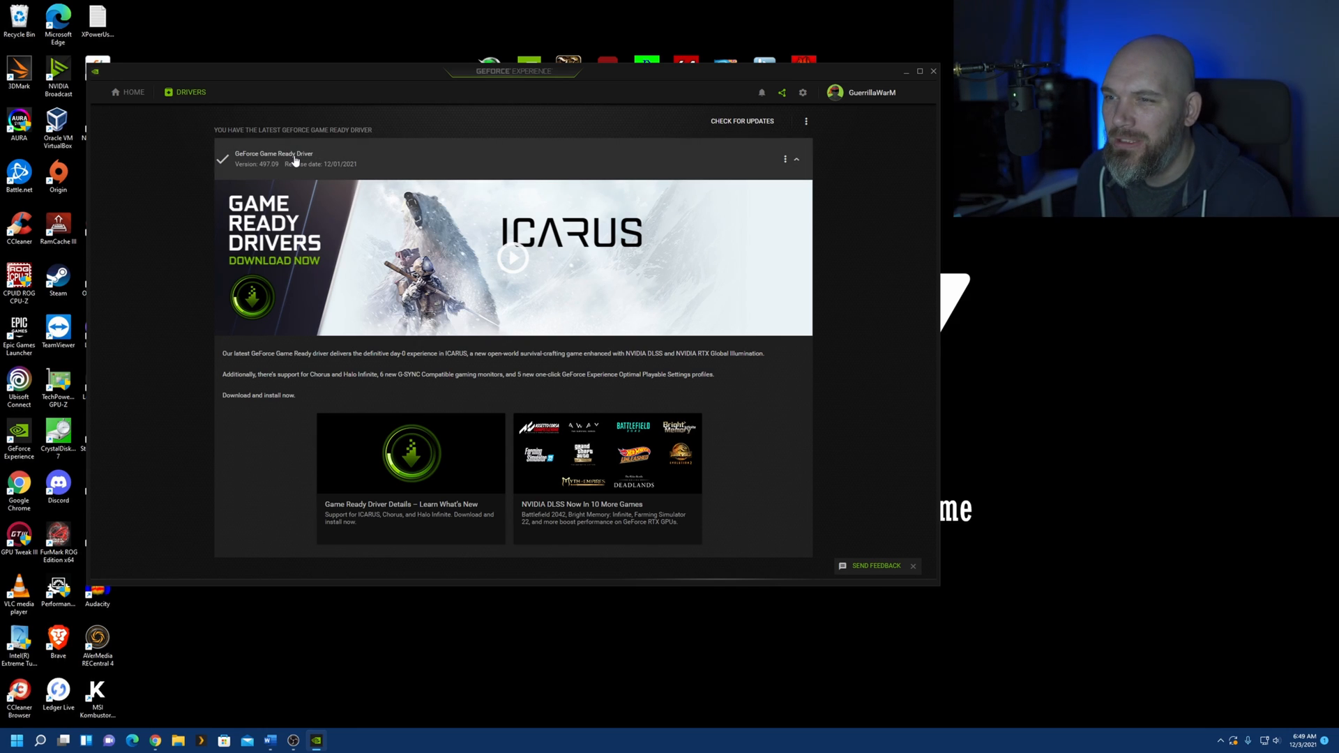
pyautogui.moveTo(418, 92)
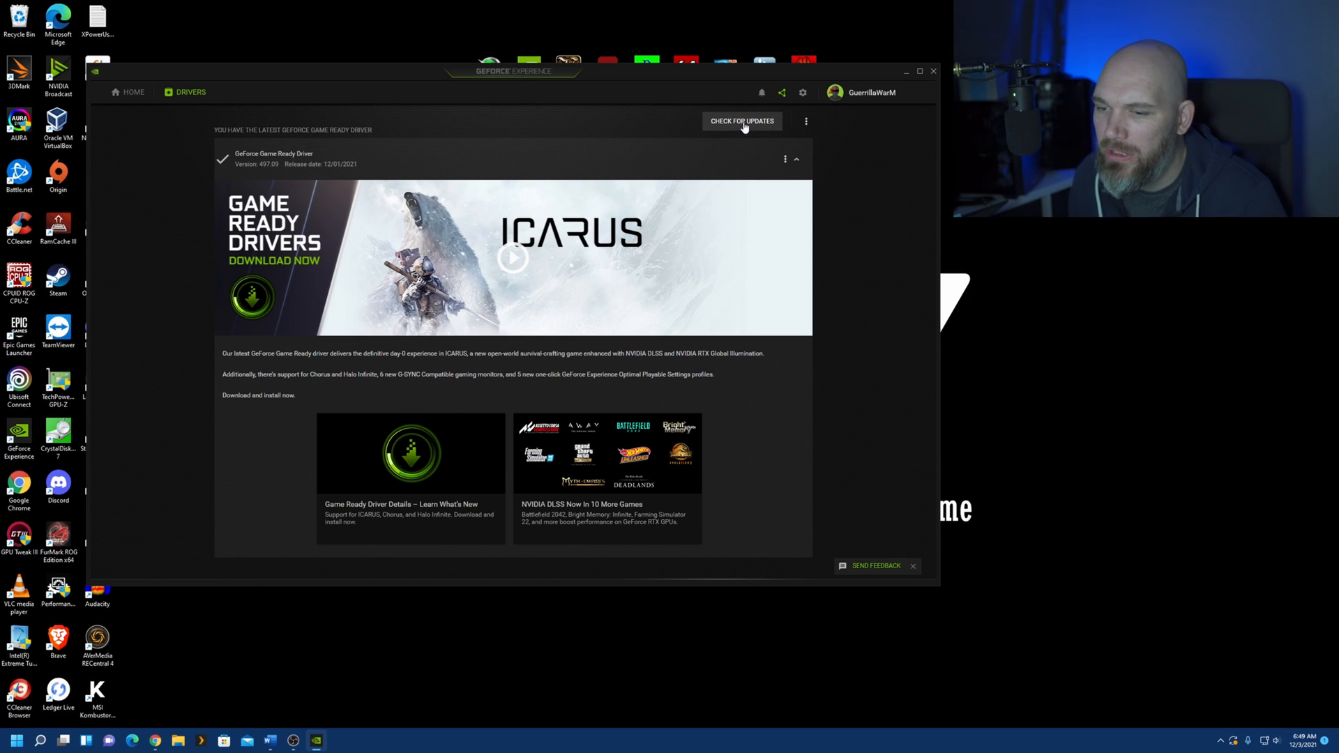
pyautogui.click(742, 121)
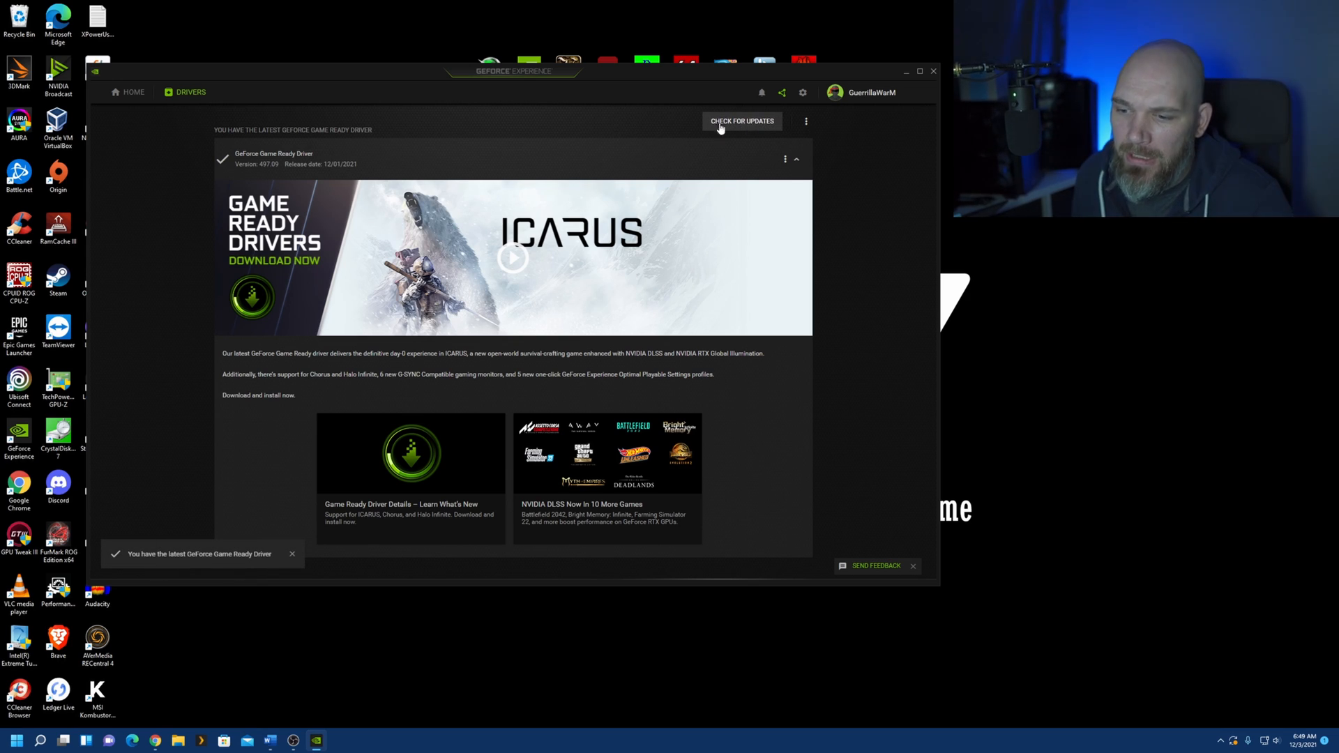
pyautogui.moveTo(144, 563)
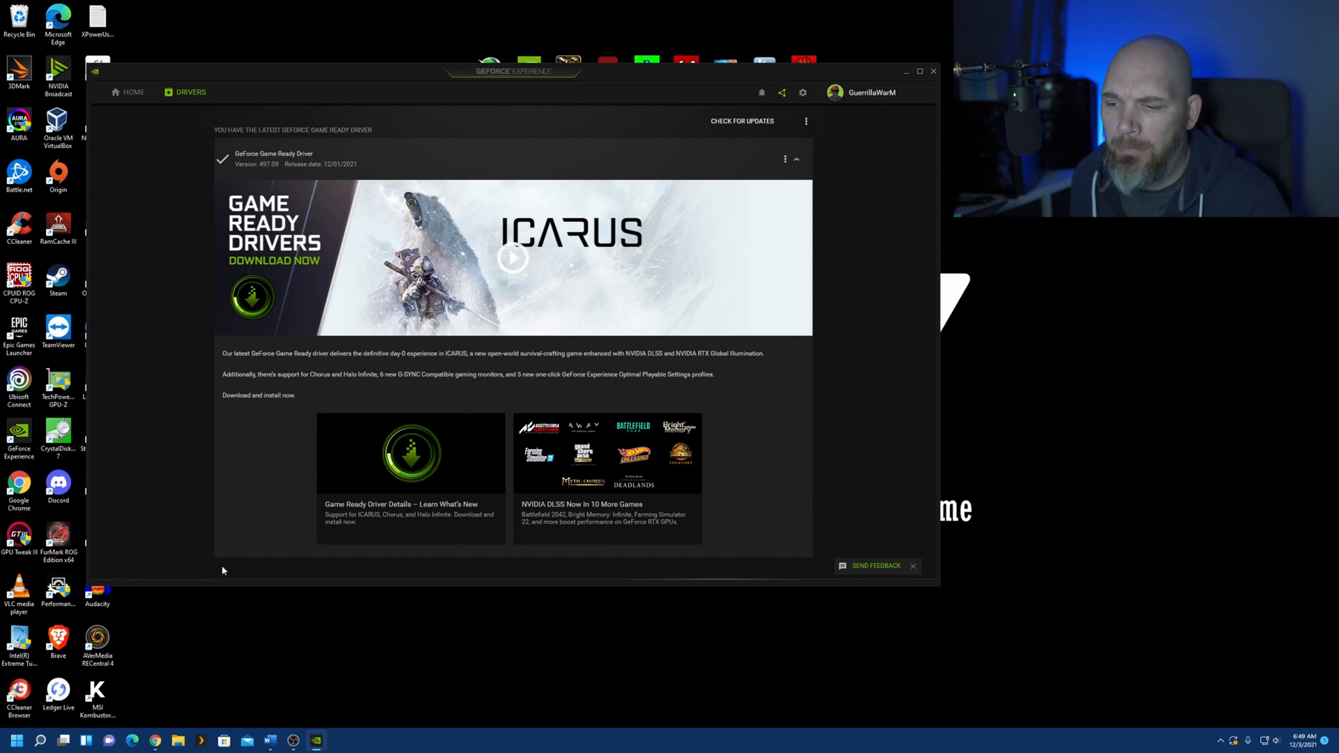
pyautogui.moveTo(706, 304)
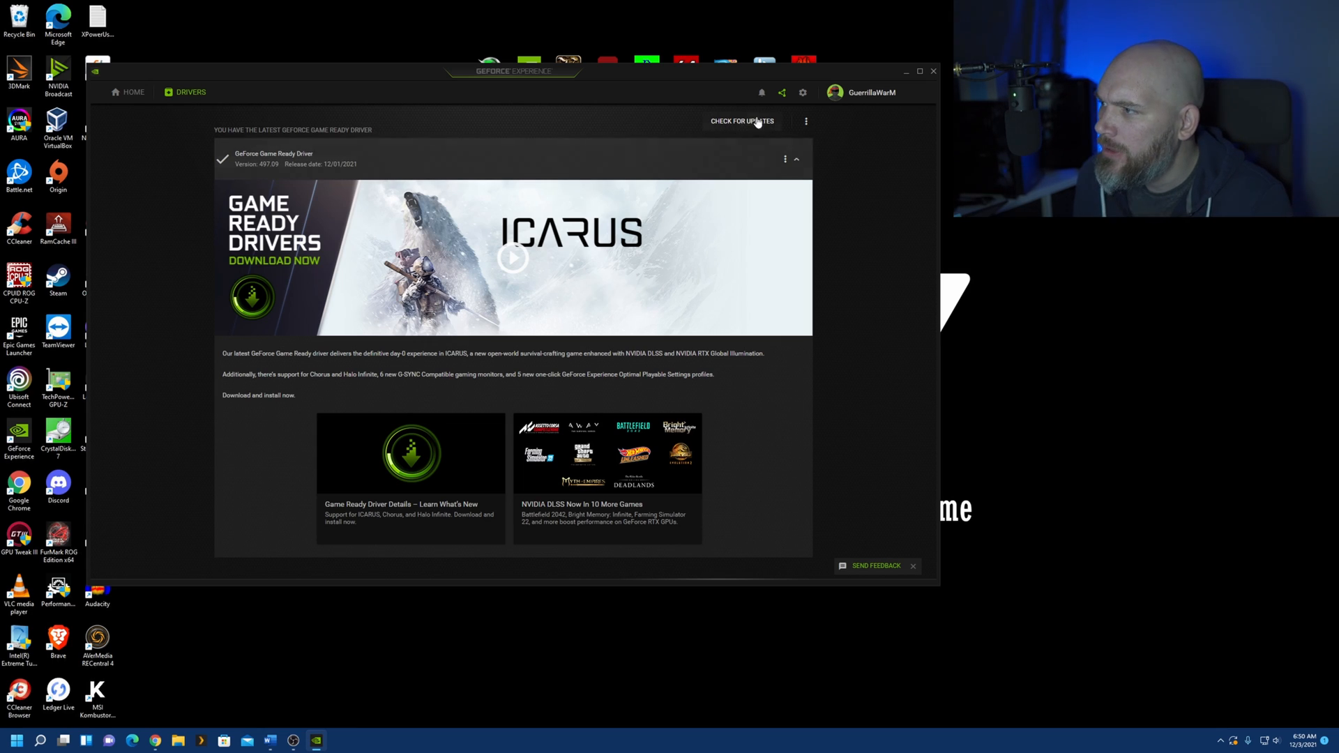
pyautogui.moveTo(801, 92)
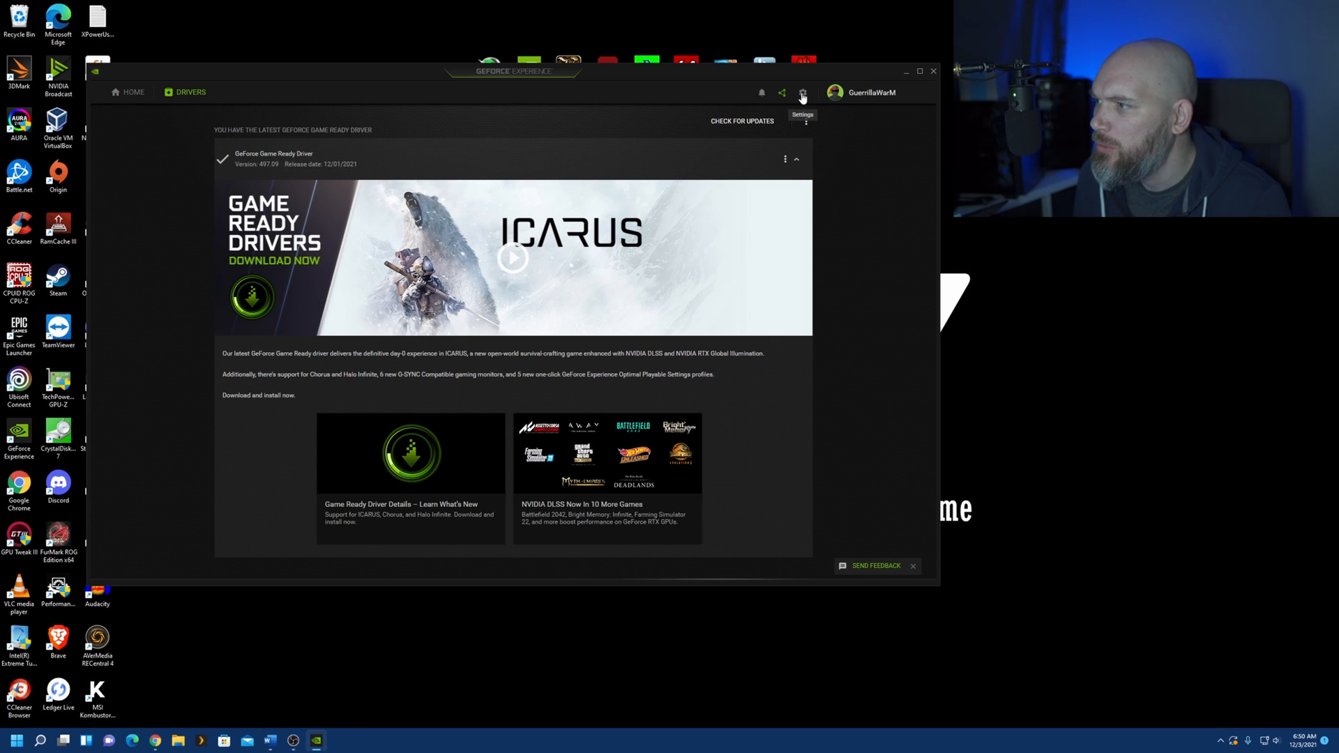
# Open General settings and scroll to verify the In-Game Overlay is on
pyautogui.click(802, 92)
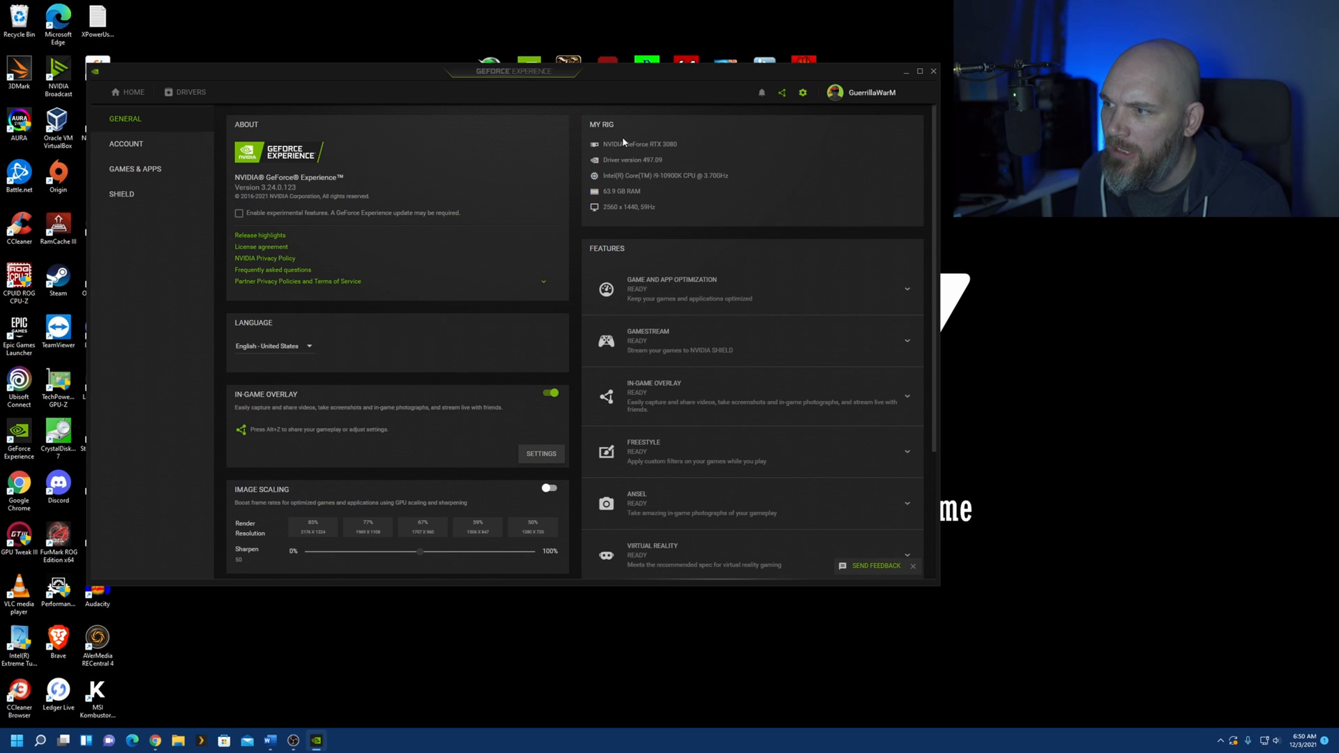
pyautogui.moveTo(589, 130)
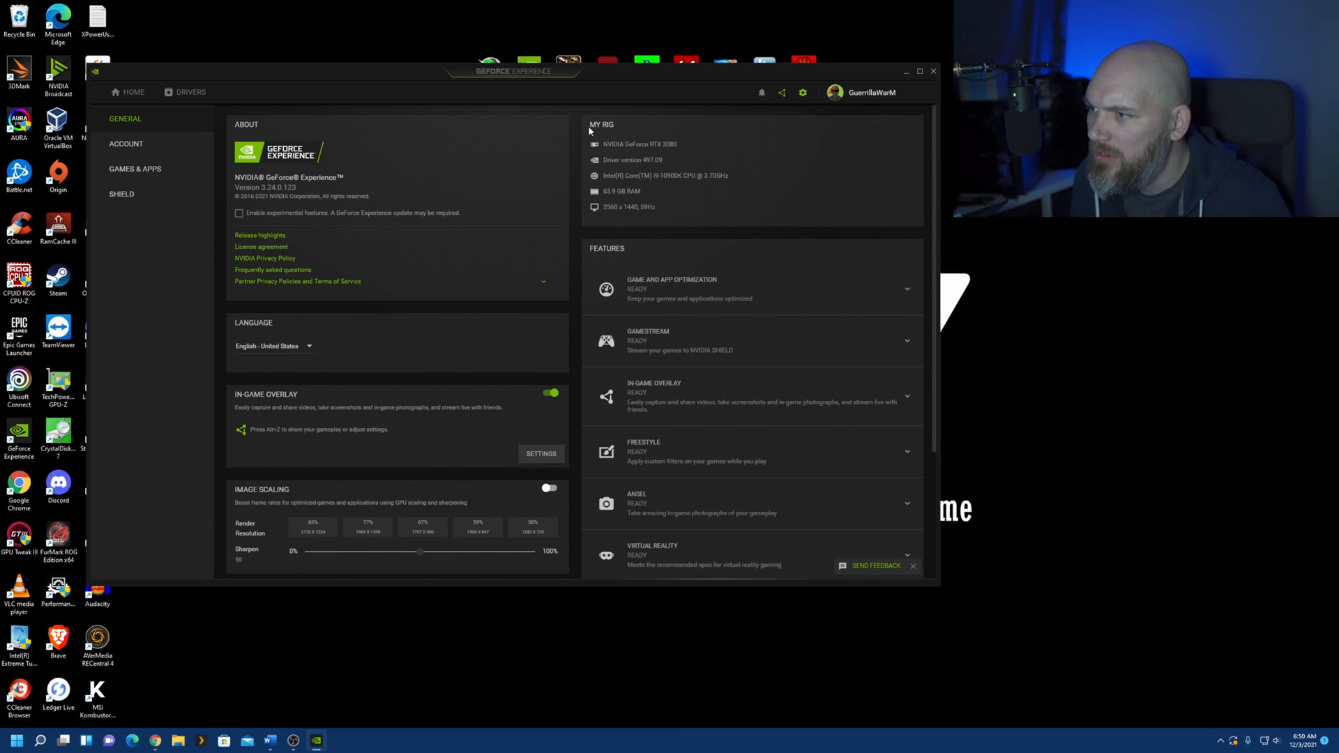
pyautogui.moveTo(713, 190)
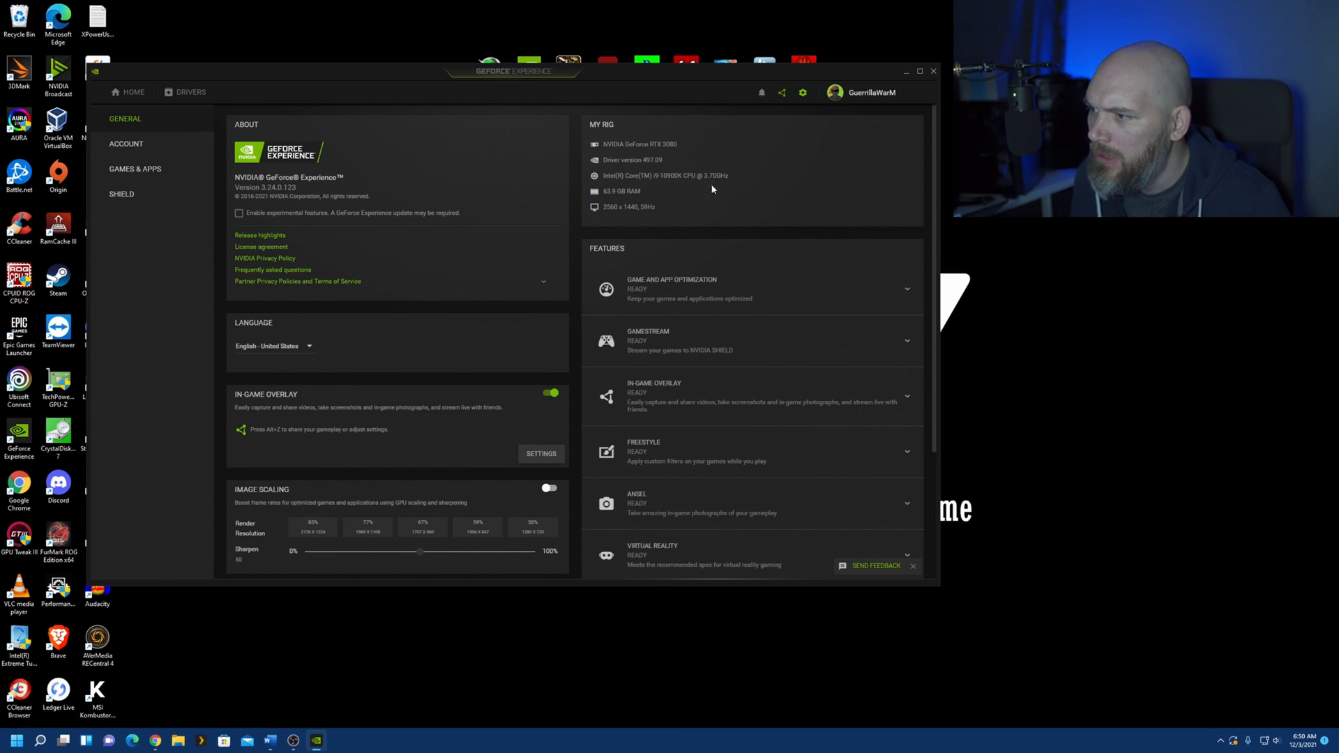
pyautogui.scroll(-3)
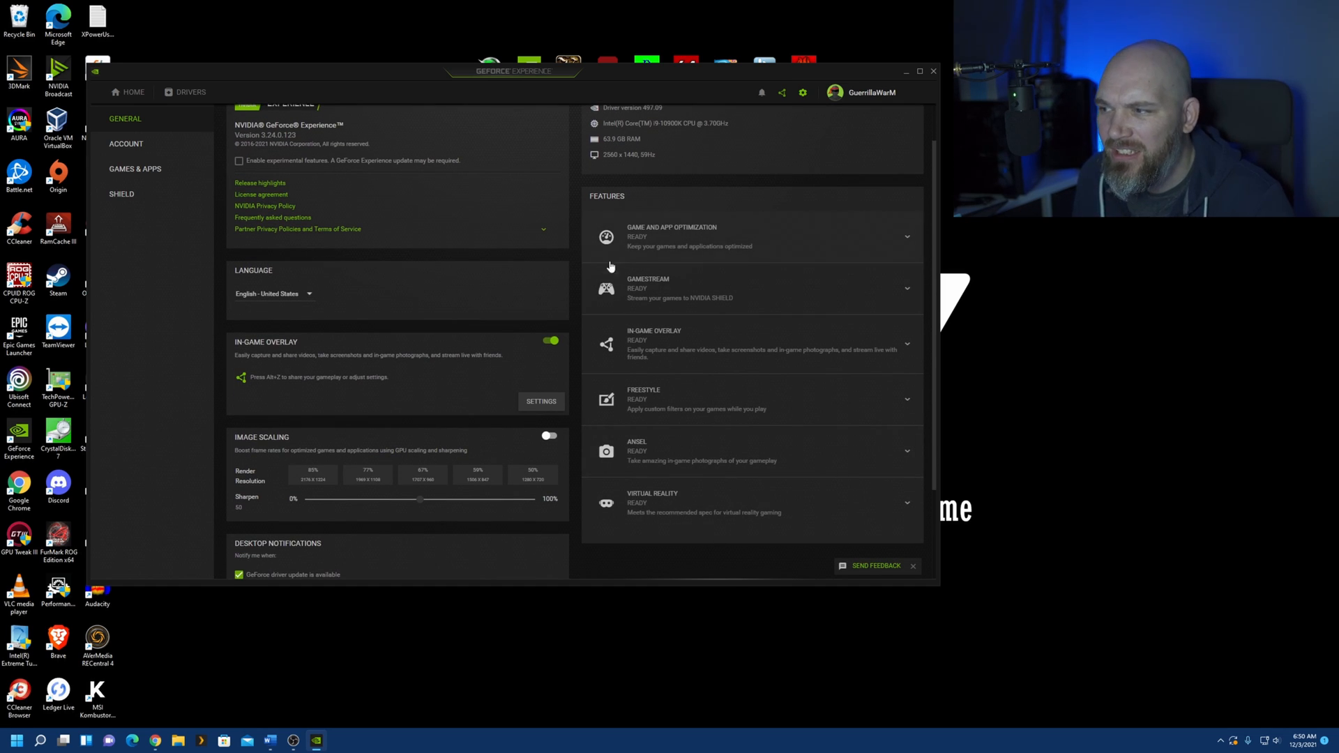
pyautogui.moveTo(624, 285)
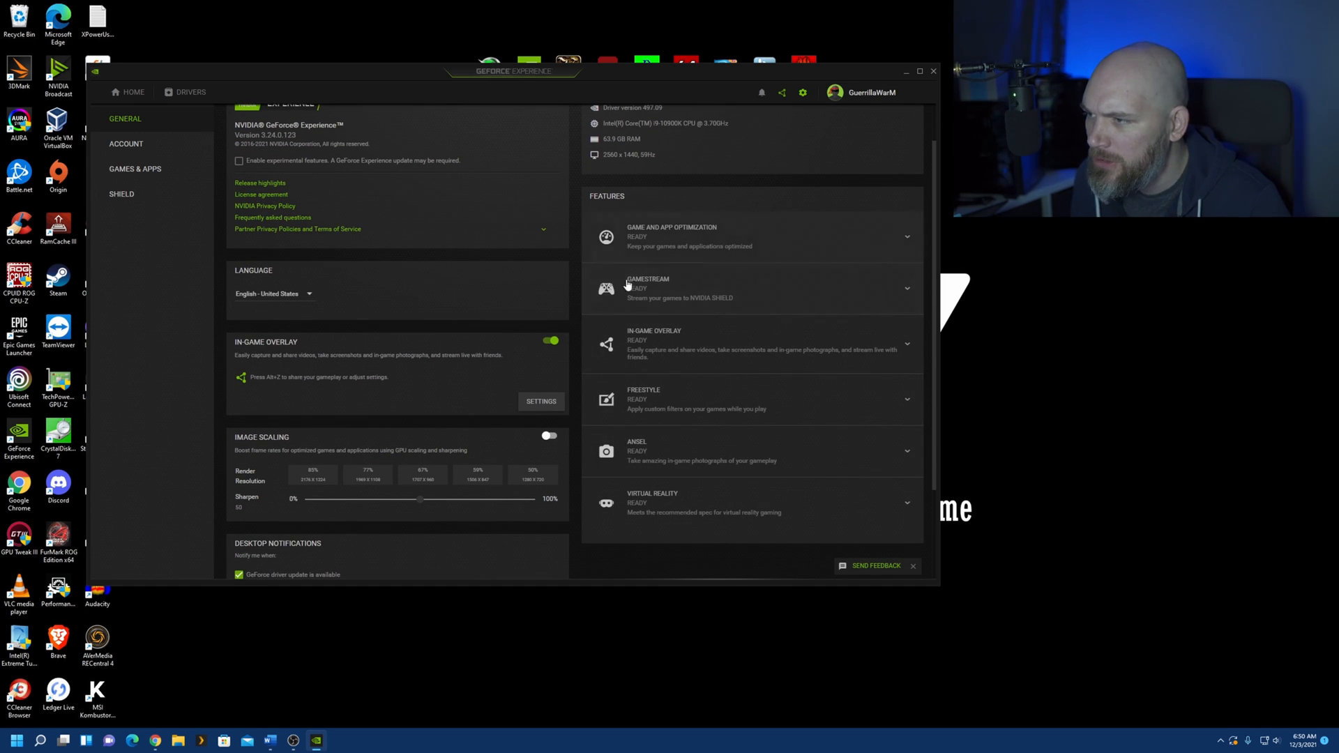
pyautogui.moveTo(777, 248)
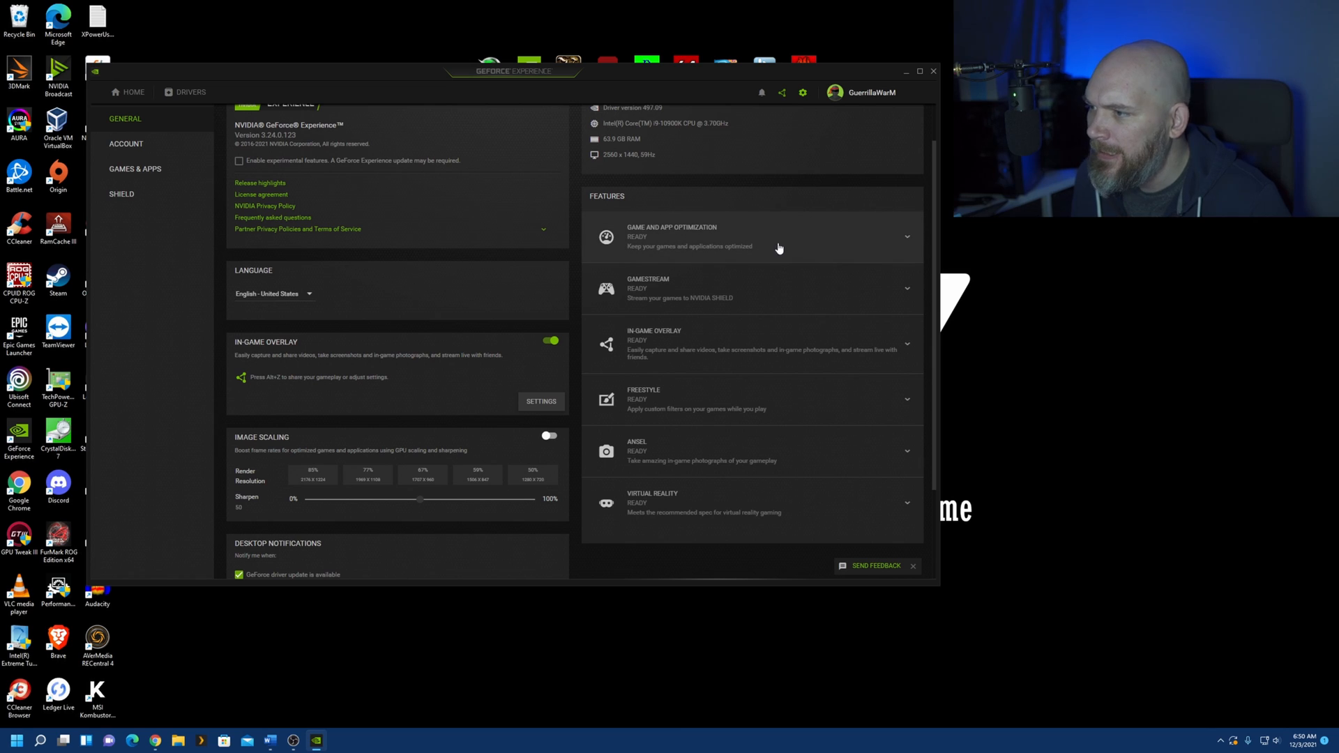
pyautogui.moveTo(848, 279)
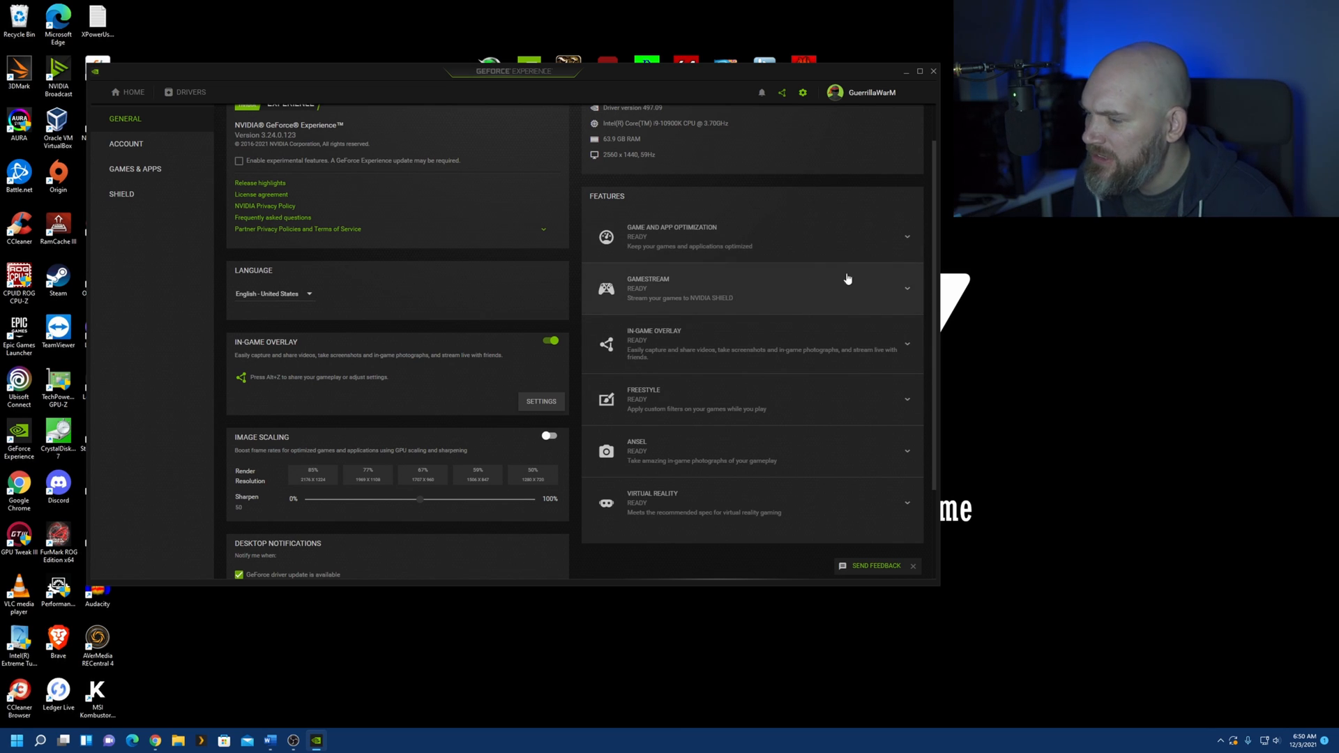
pyautogui.moveTo(791, 354)
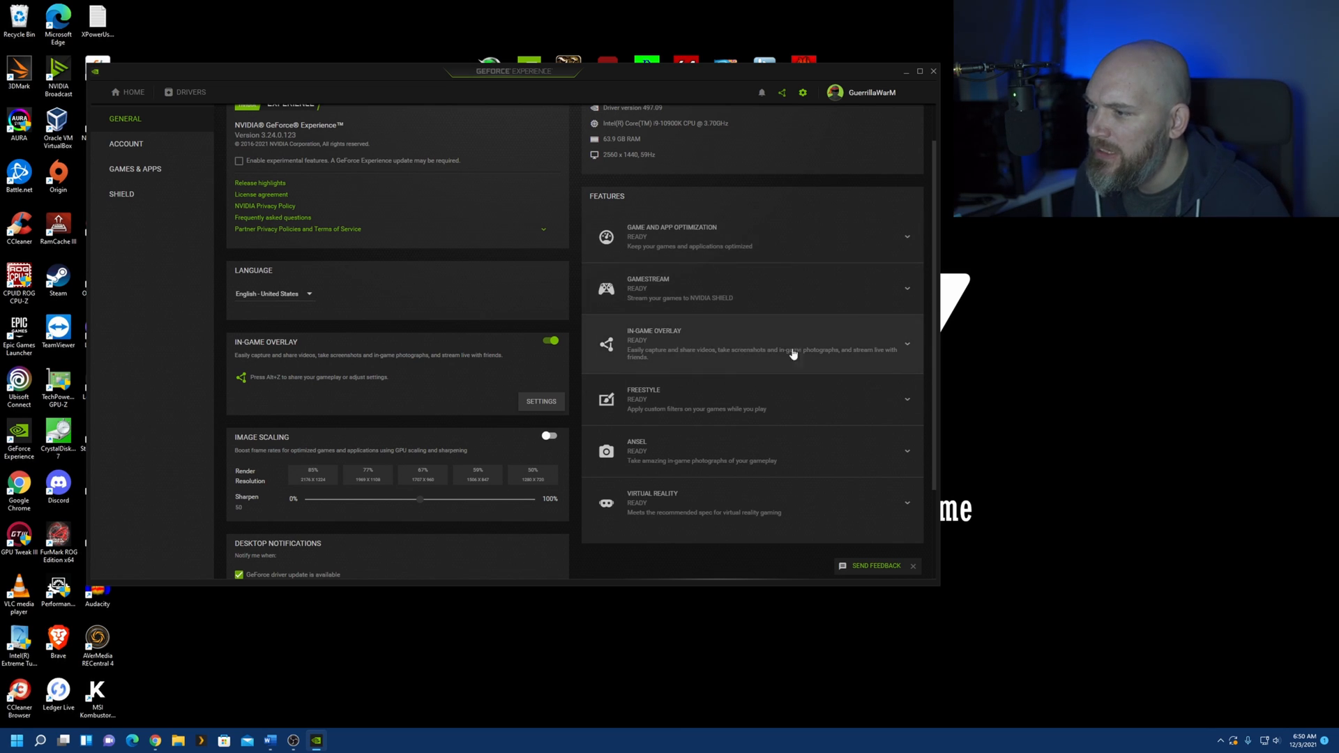
pyautogui.moveTo(718, 529)
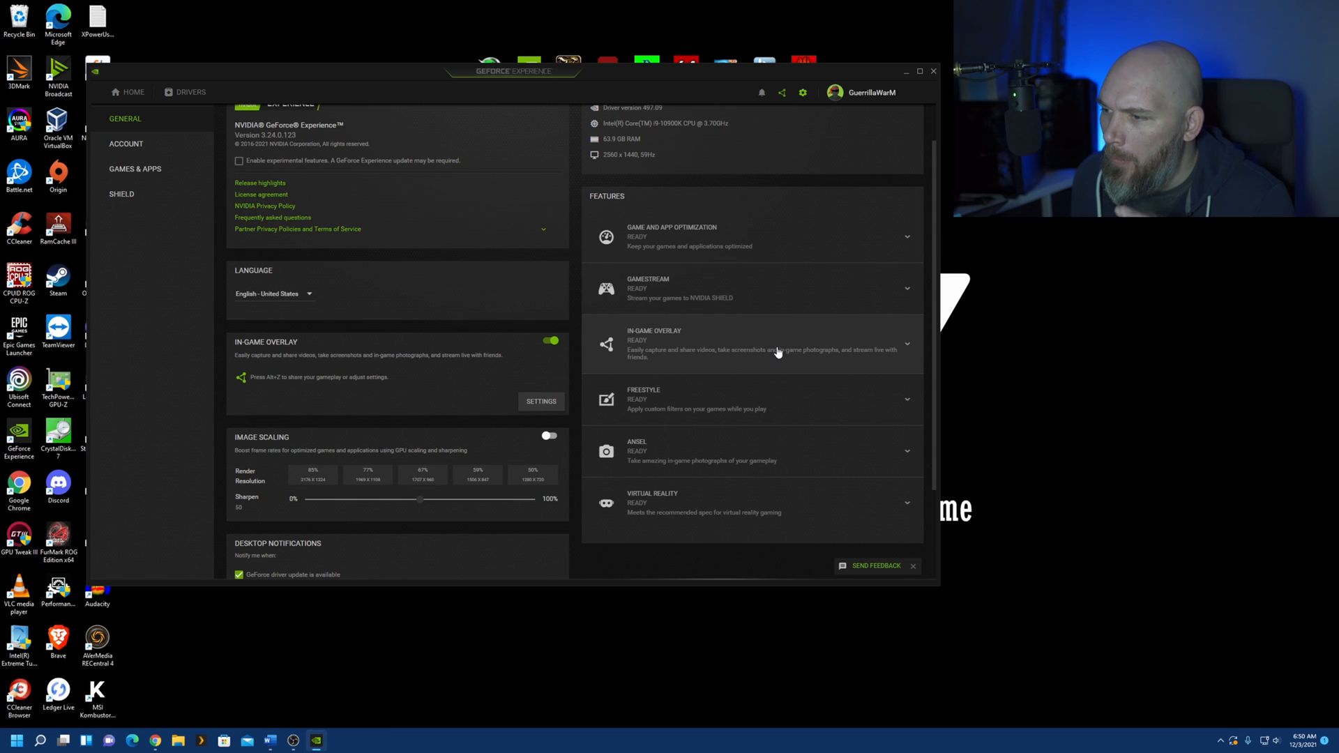
pyautogui.moveTo(704, 348)
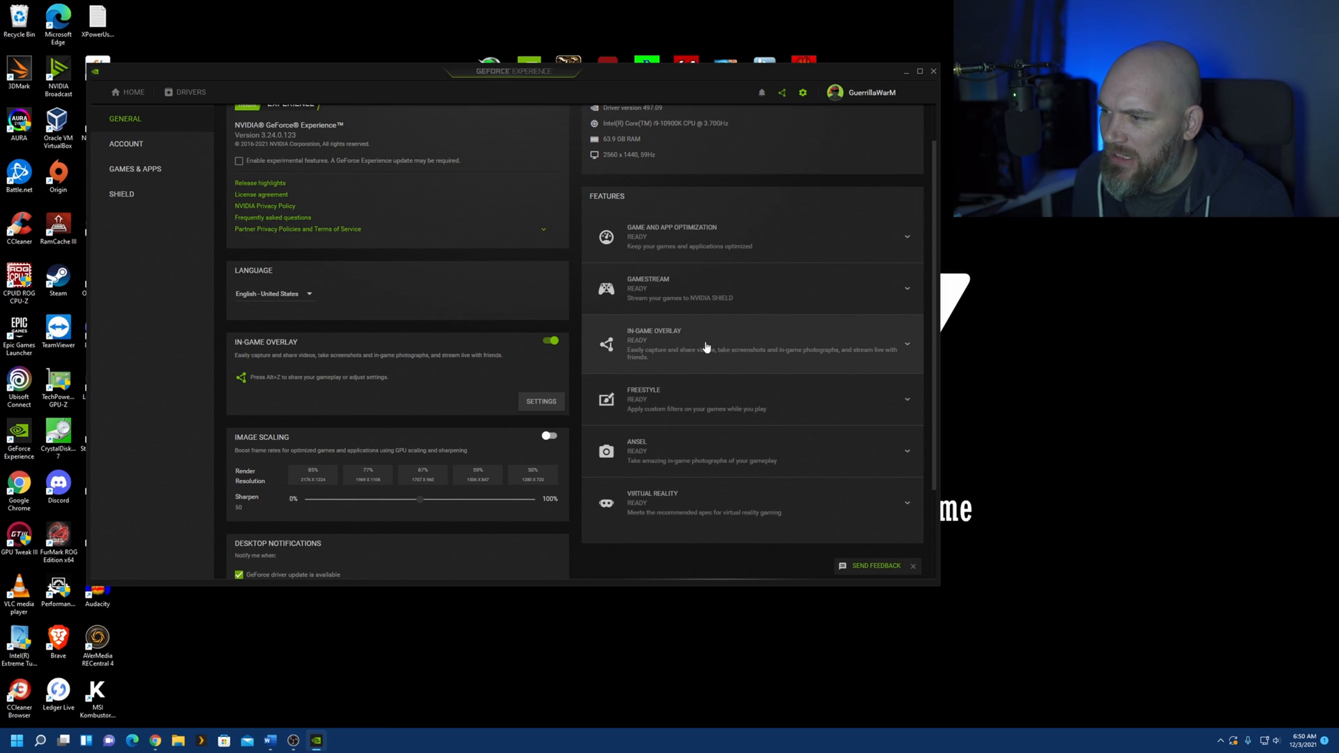
pyautogui.moveTo(216, 406)
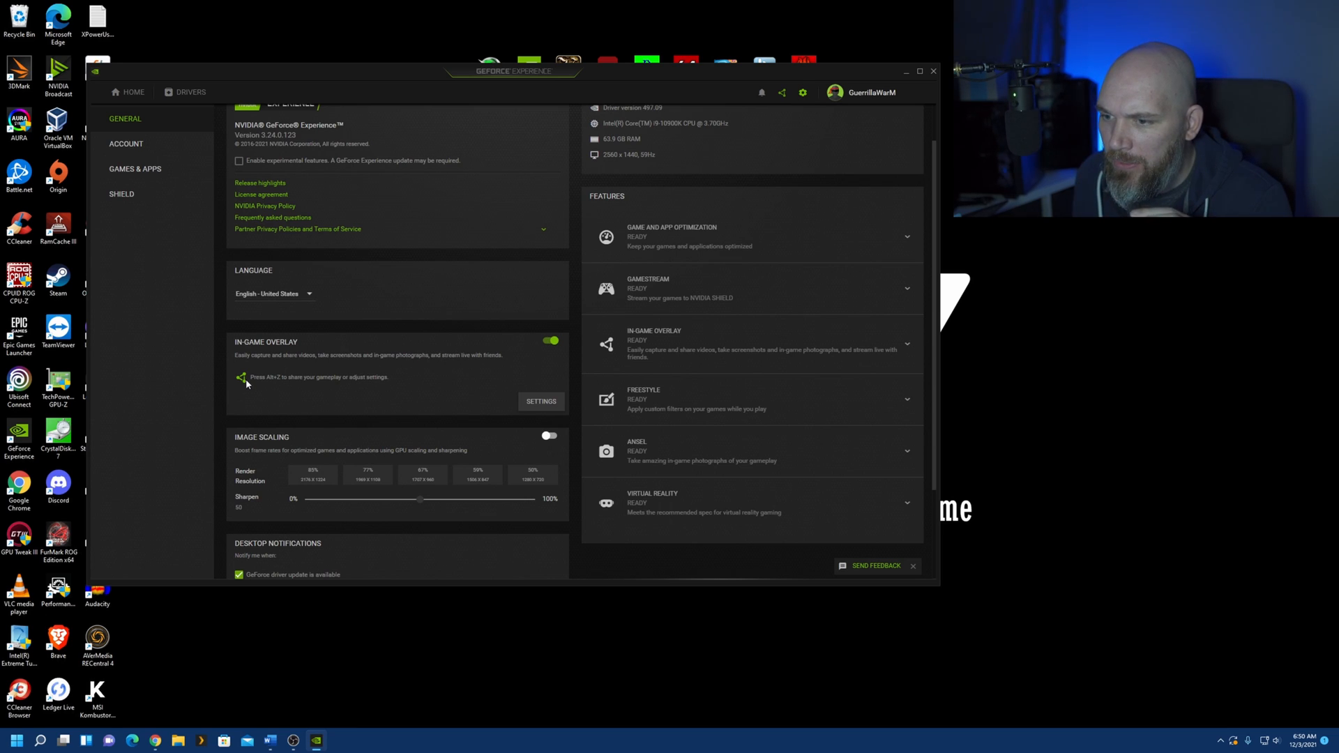
pyautogui.moveTo(348, 385)
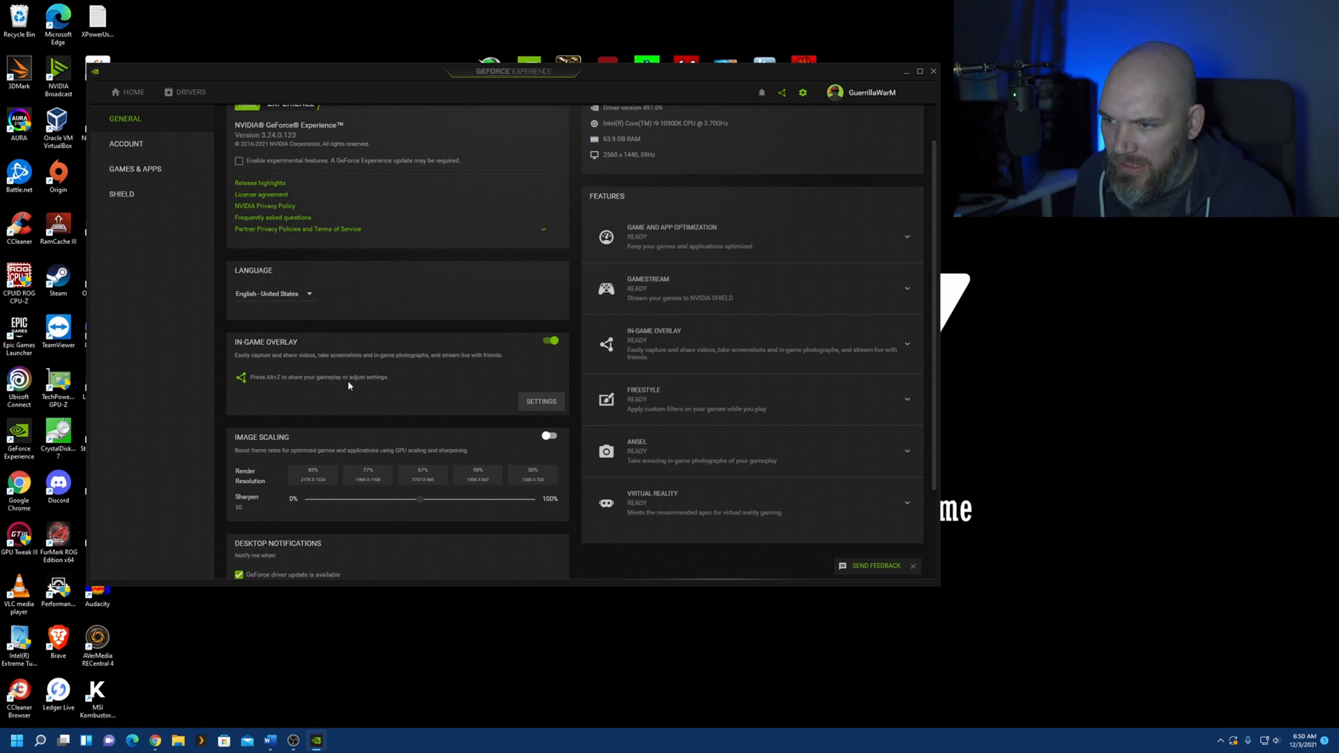
pyautogui.moveTo(282, 385)
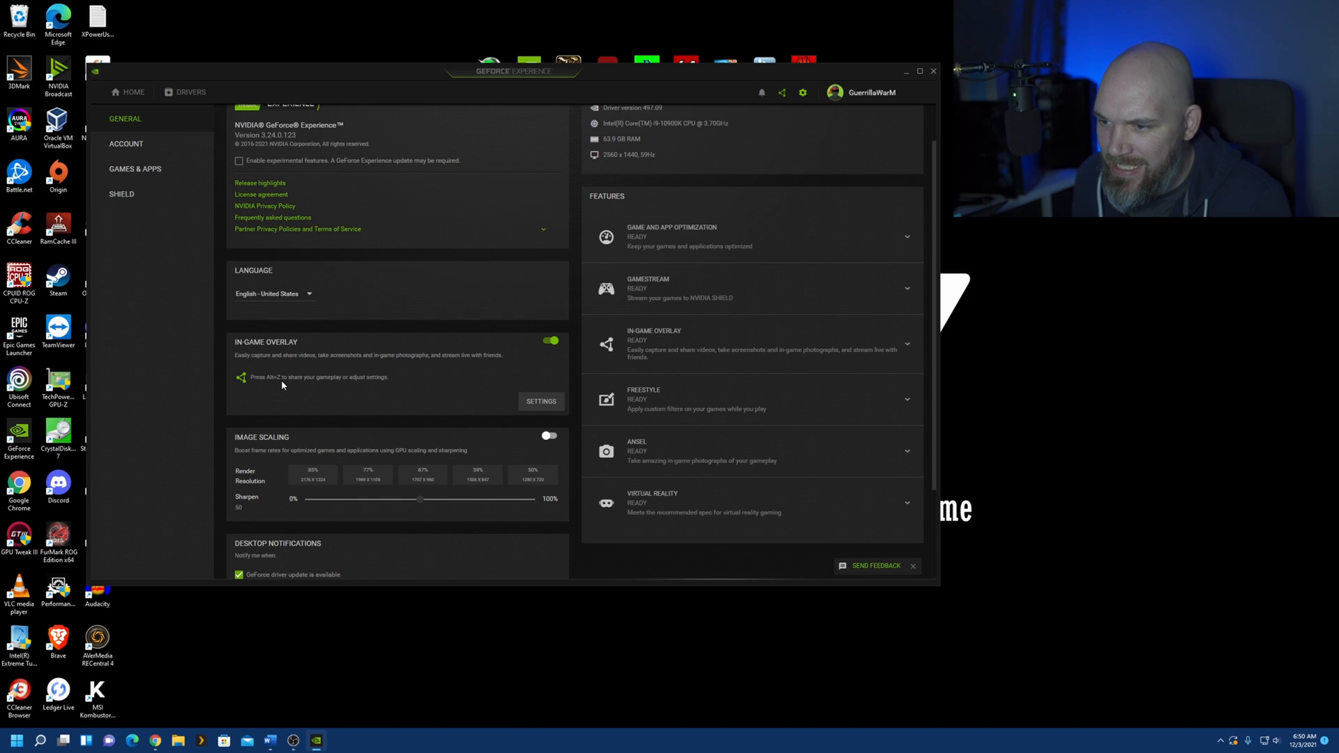
pyautogui.moveTo(371, 385)
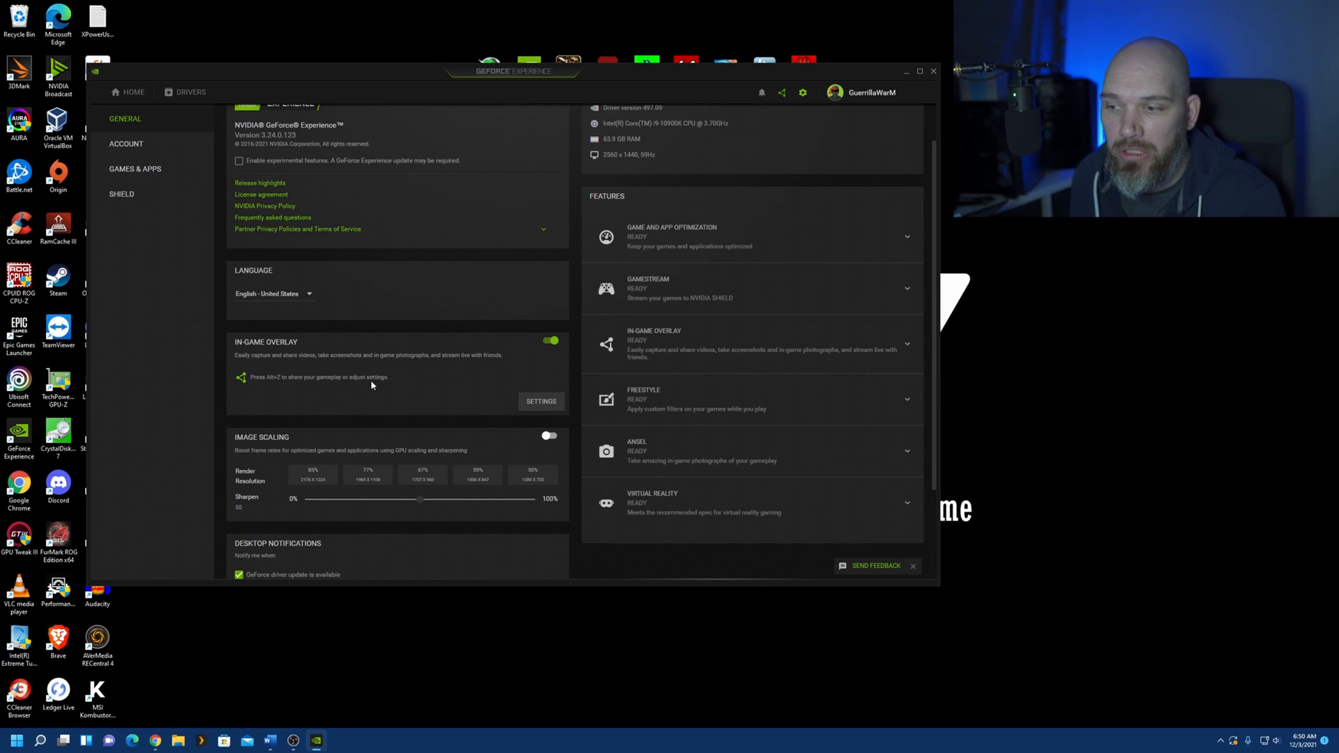
pyautogui.moveTo(410, 372)
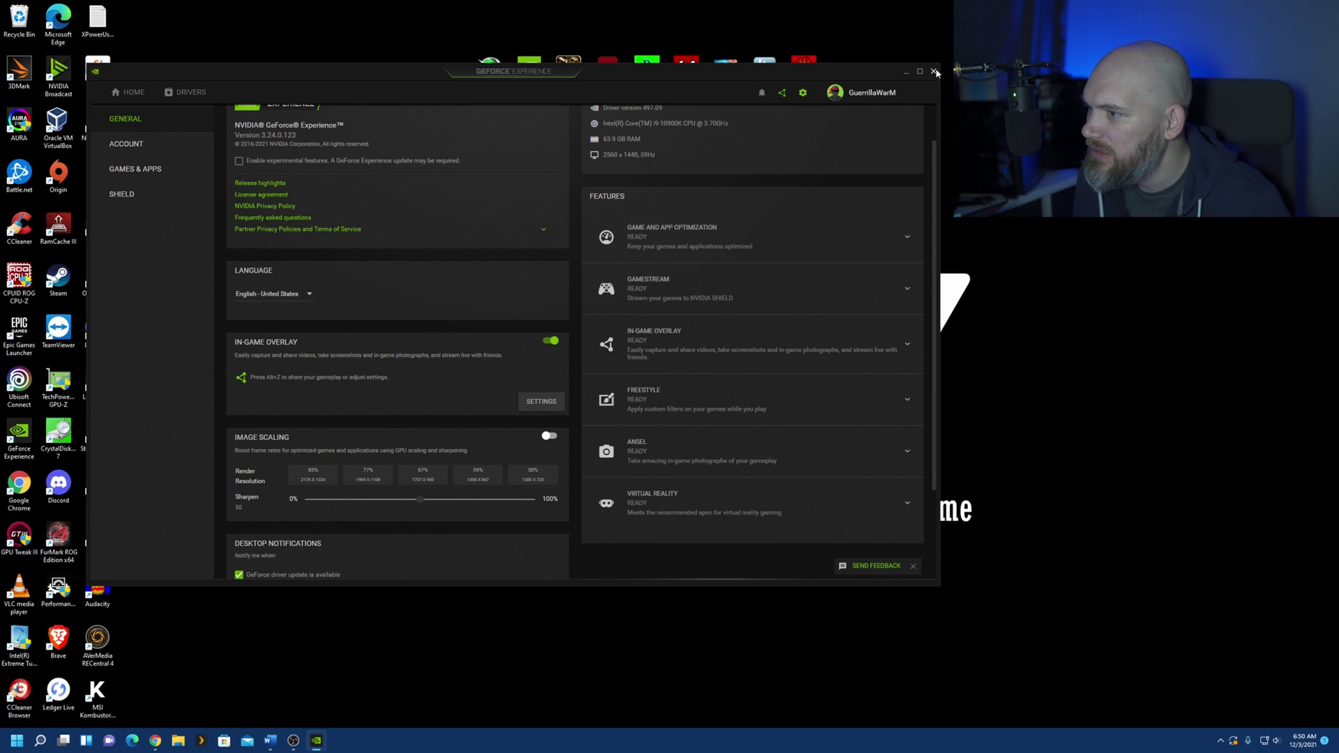
# Close the GeForce Experience window and bring up the in-game overlay with Alt+Z
pyautogui.click(935, 72)
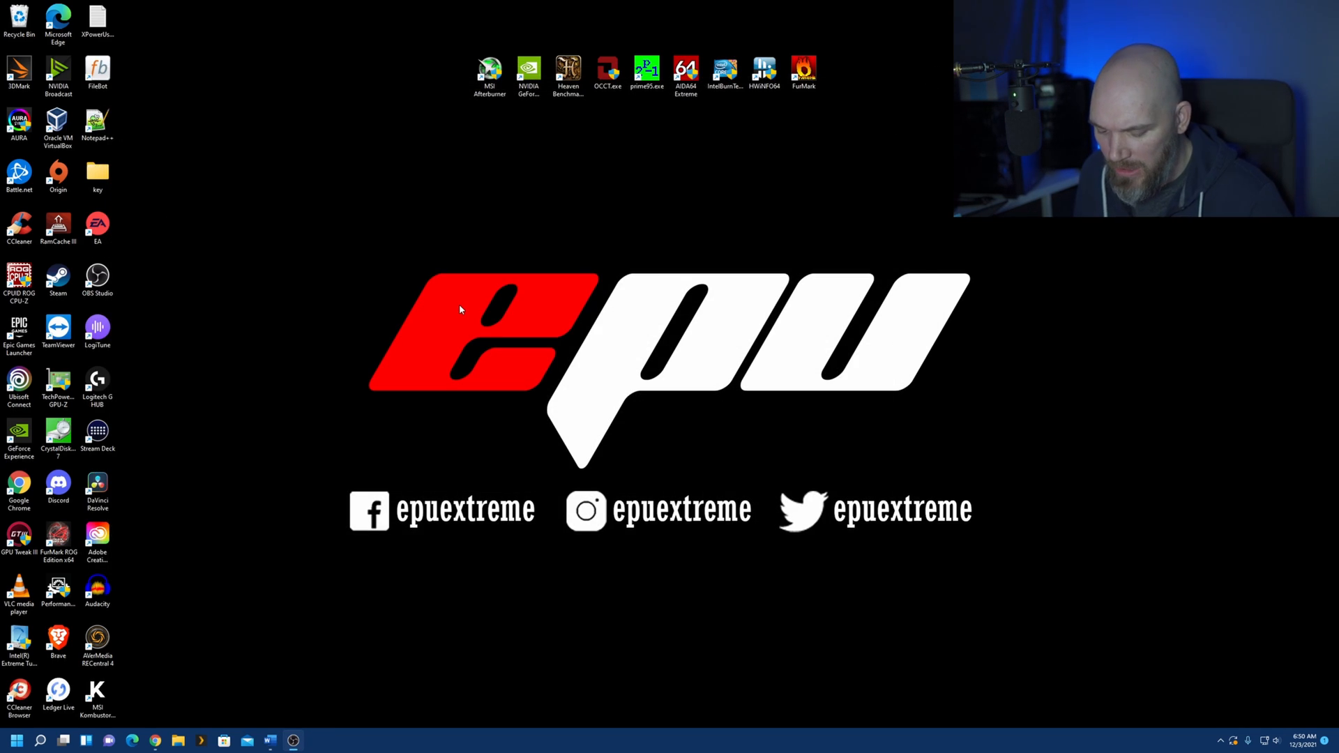
pyautogui.press('alt+z')
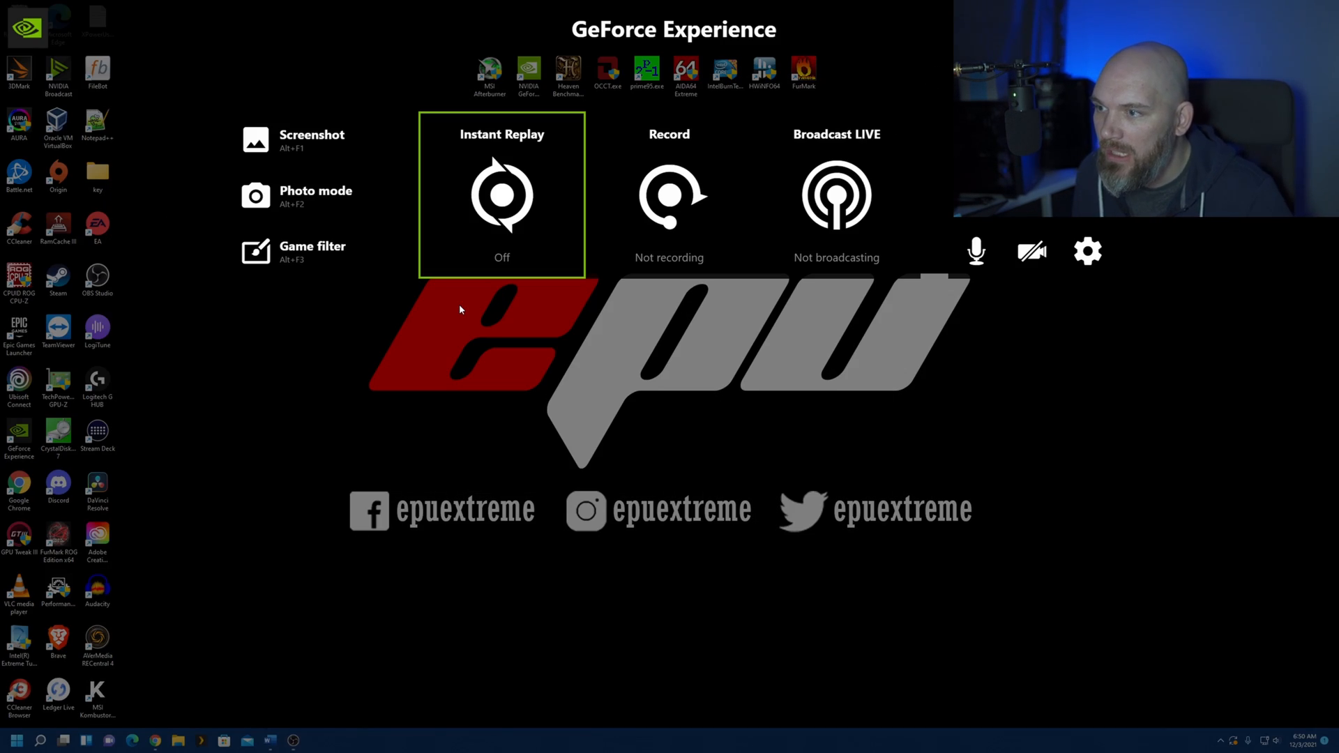
pyautogui.moveTo(1031, 251)
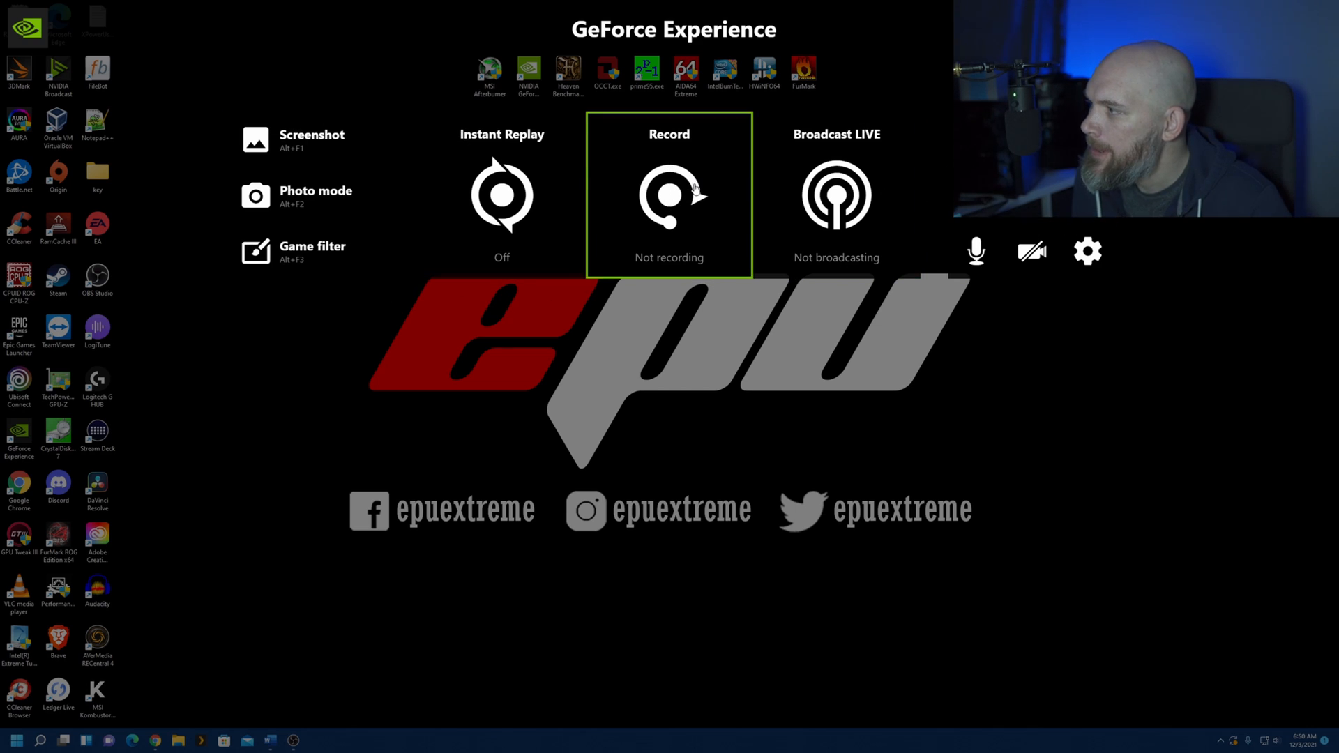
pyautogui.moveTo(669, 195)
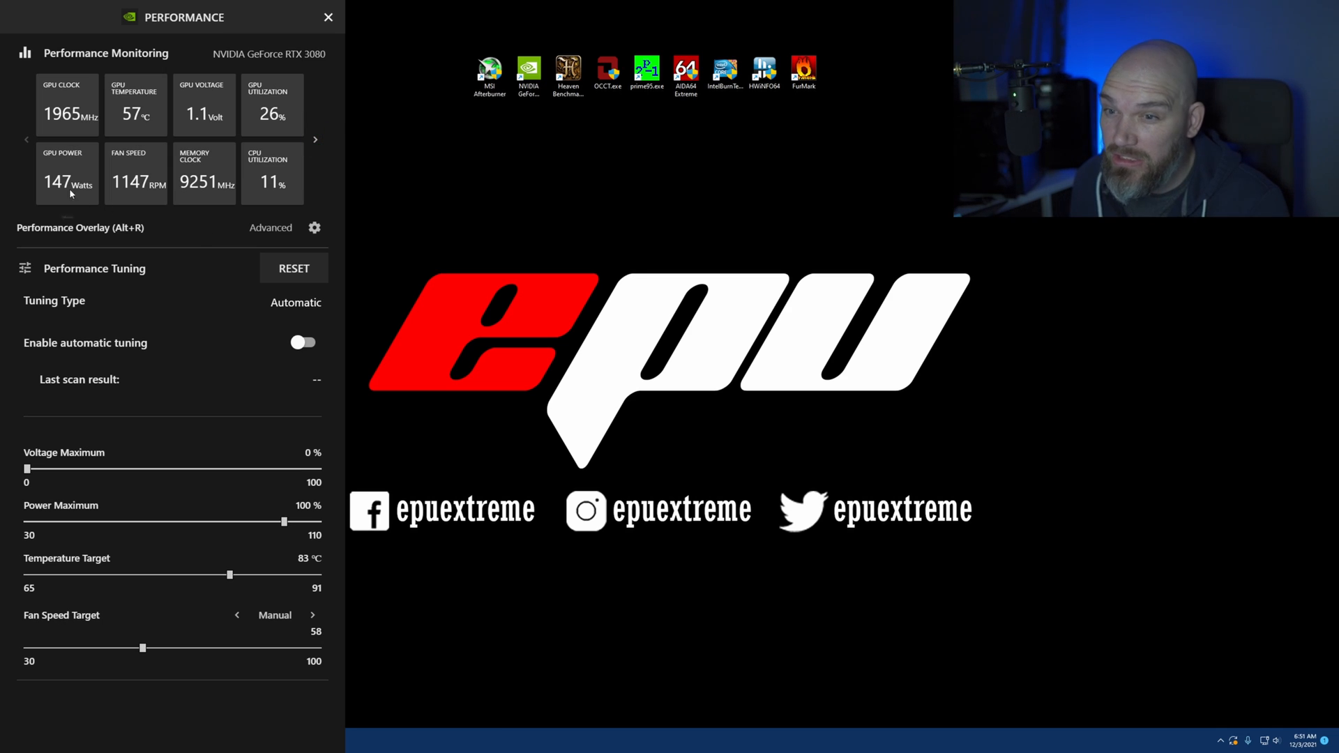
pyautogui.moveTo(217, 186)
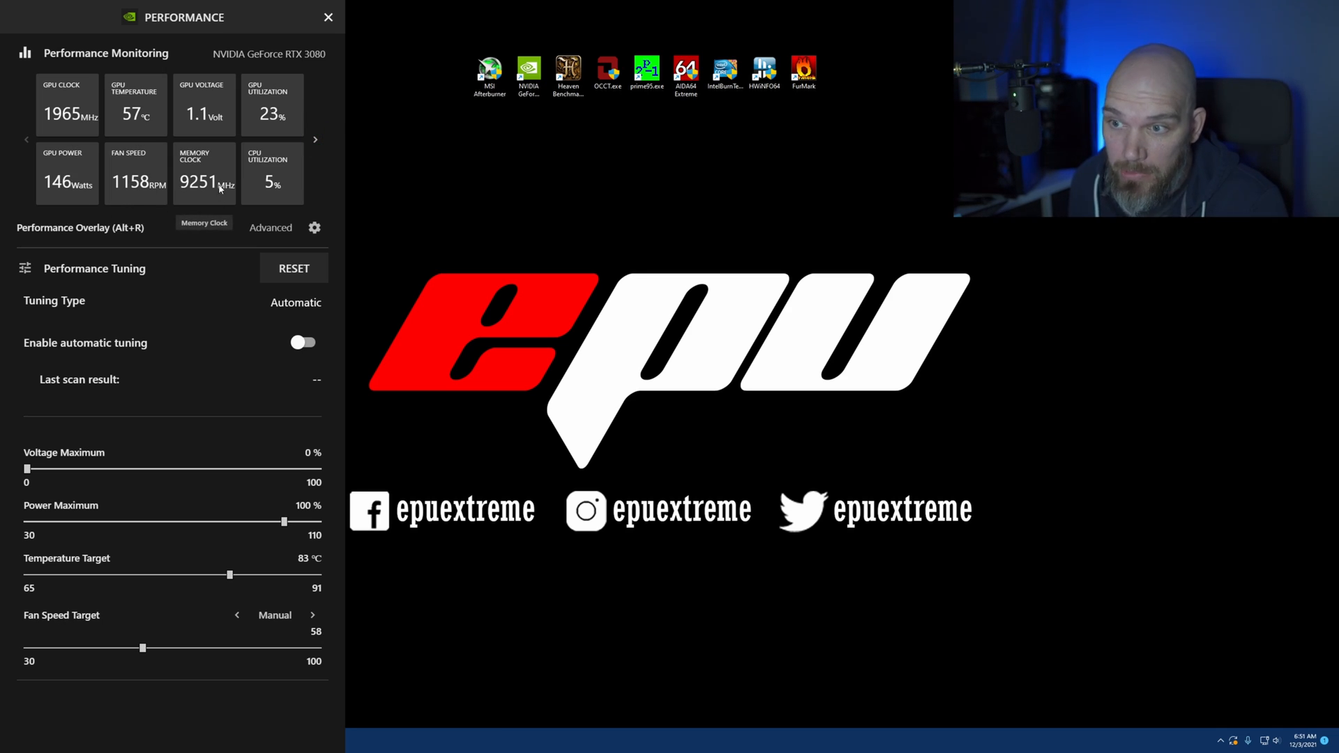
pyautogui.moveTo(289, 184)
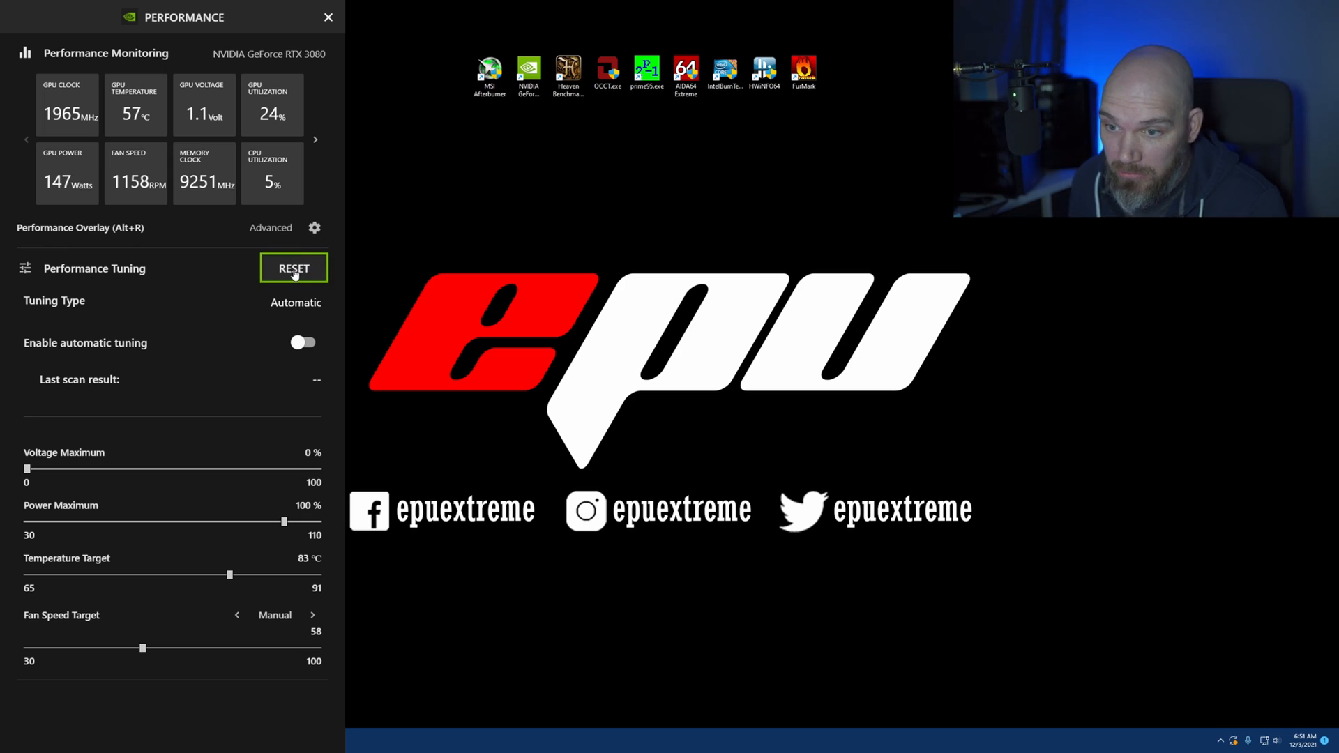
pyautogui.moveTo(120, 311)
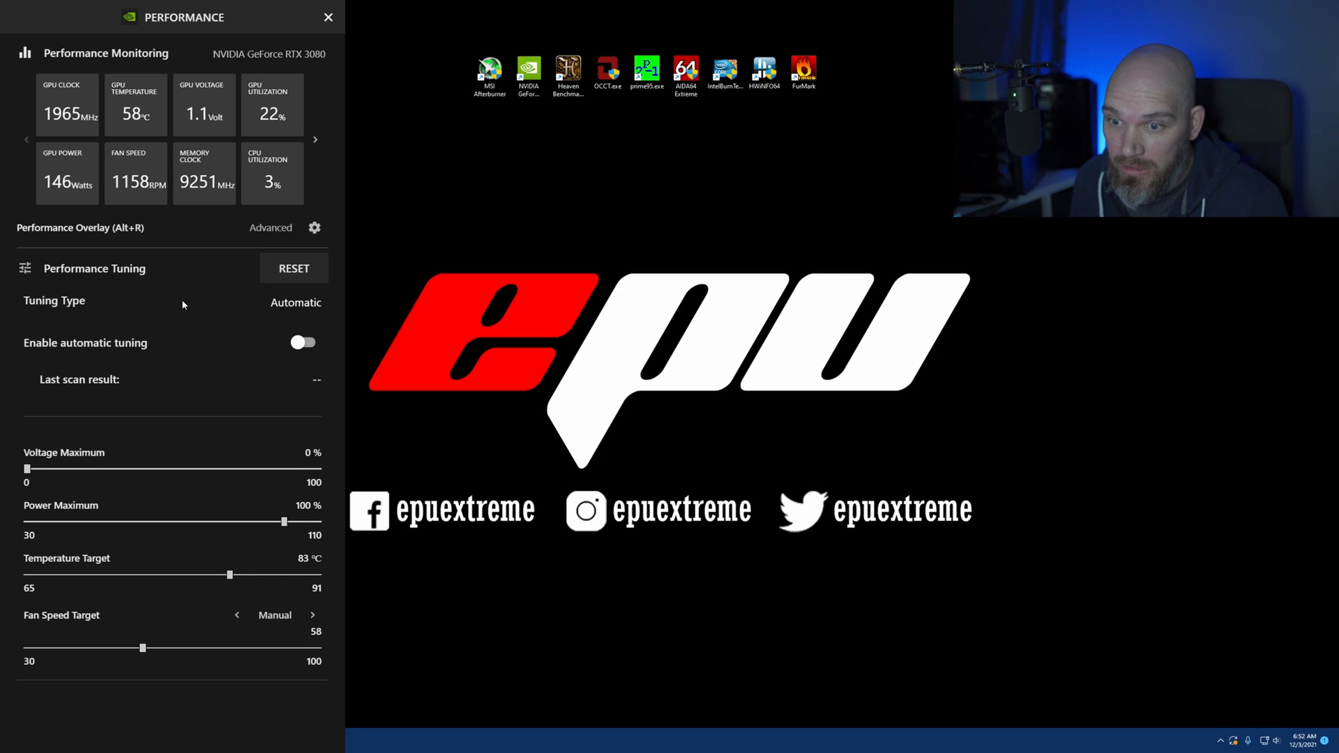
# Start automatic GPU tuning, cancel the scan, and close the Performance panel
pyautogui.click(302, 342)
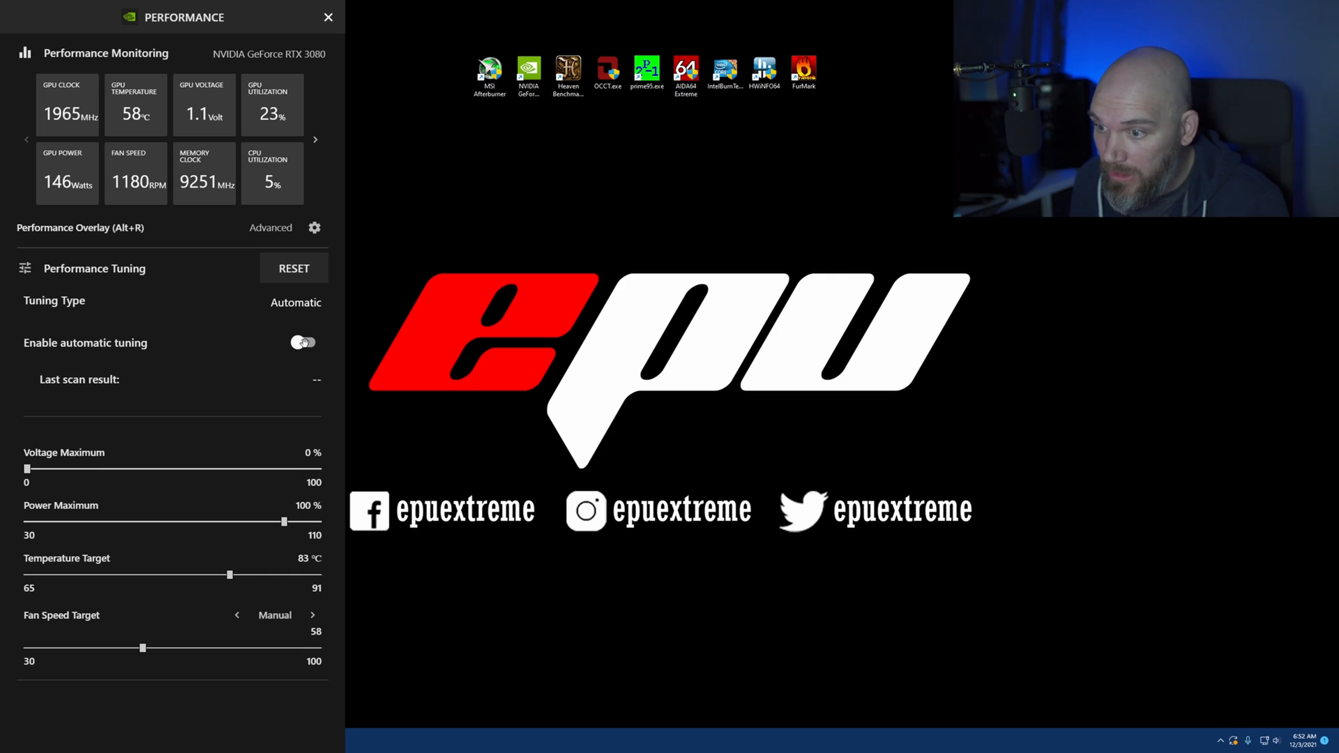
pyautogui.click(302, 342)
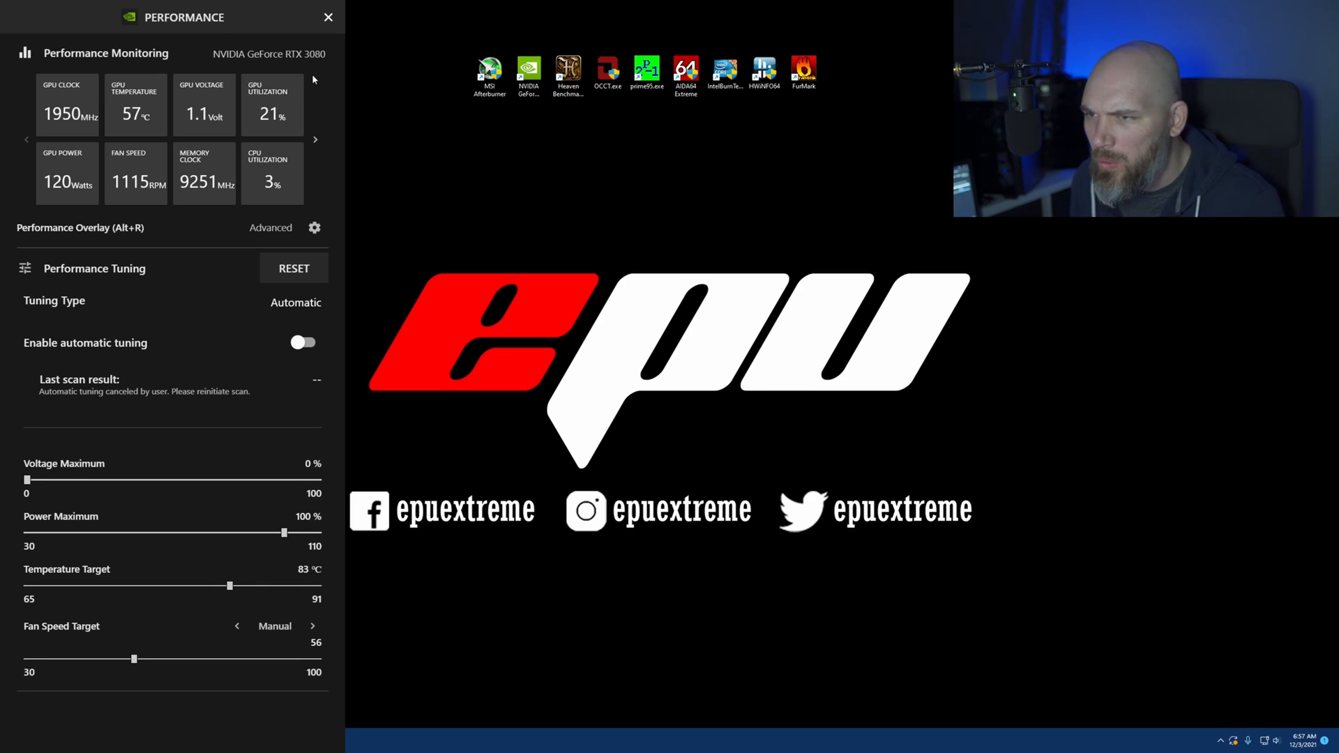
pyautogui.moveTo(328, 17)
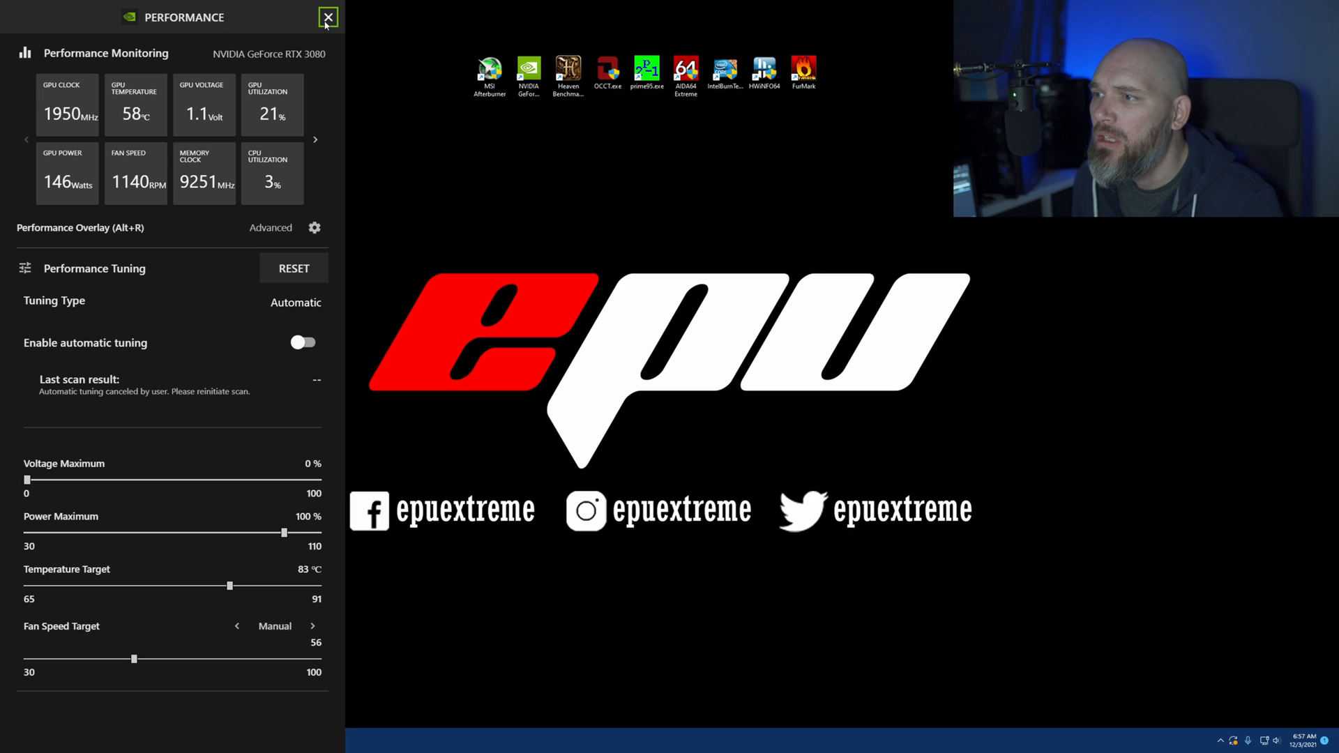
pyautogui.click(328, 17)
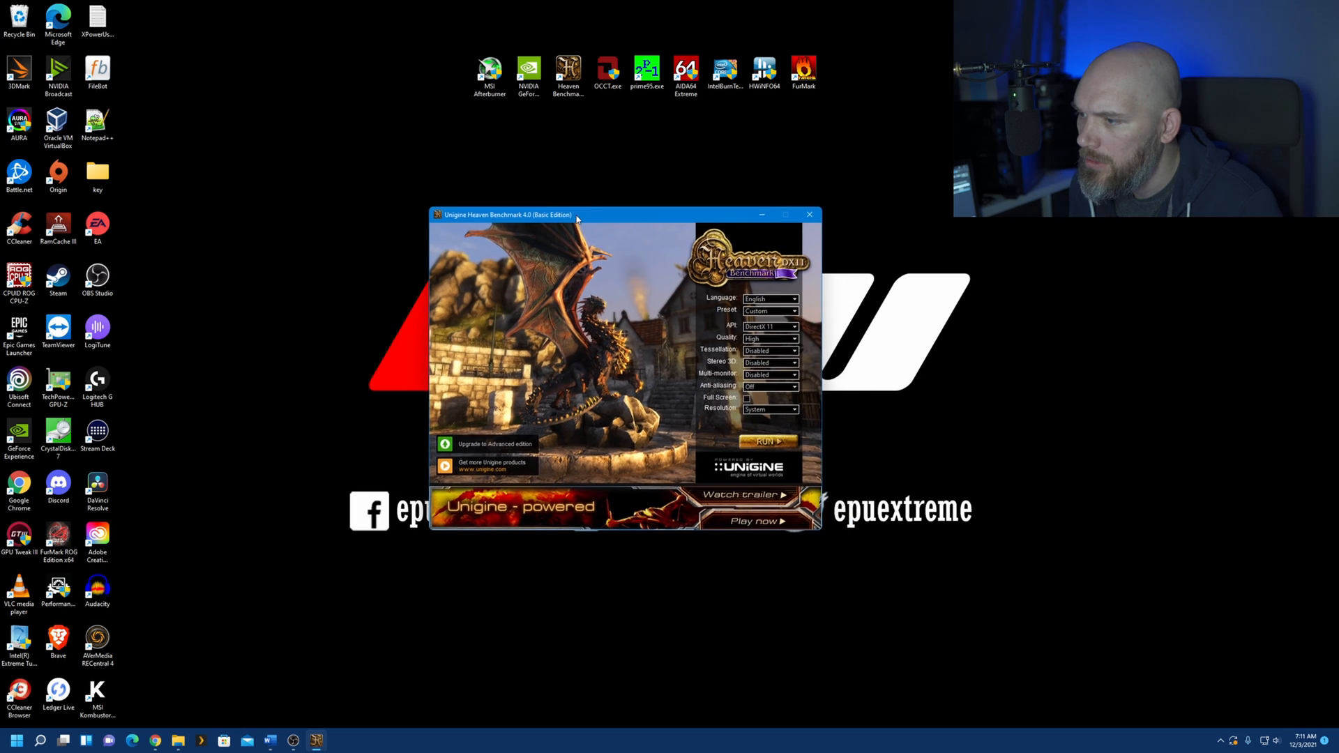
# Center the Heaven launcher window and run the Heaven demo scene
pyautogui.moveTo(576, 214); pyautogui.dragTo(602, 212)
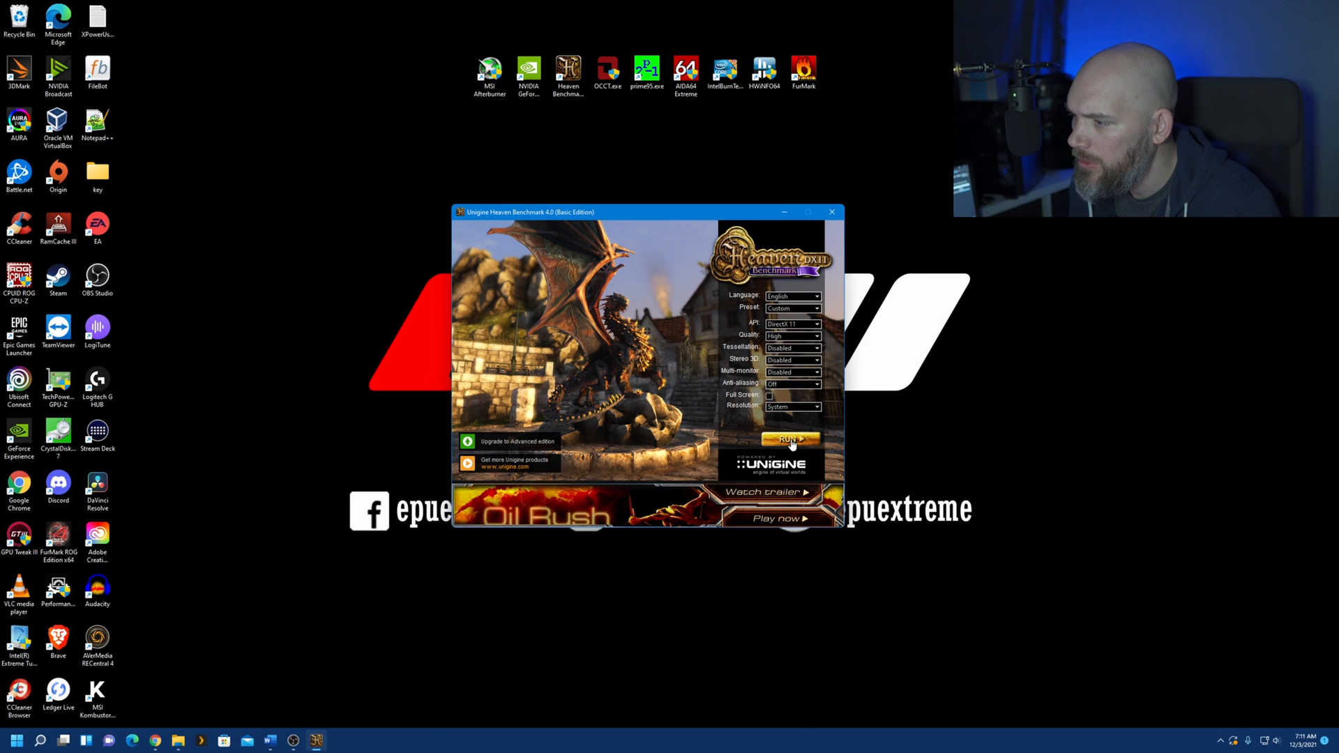
pyautogui.click(786, 439)
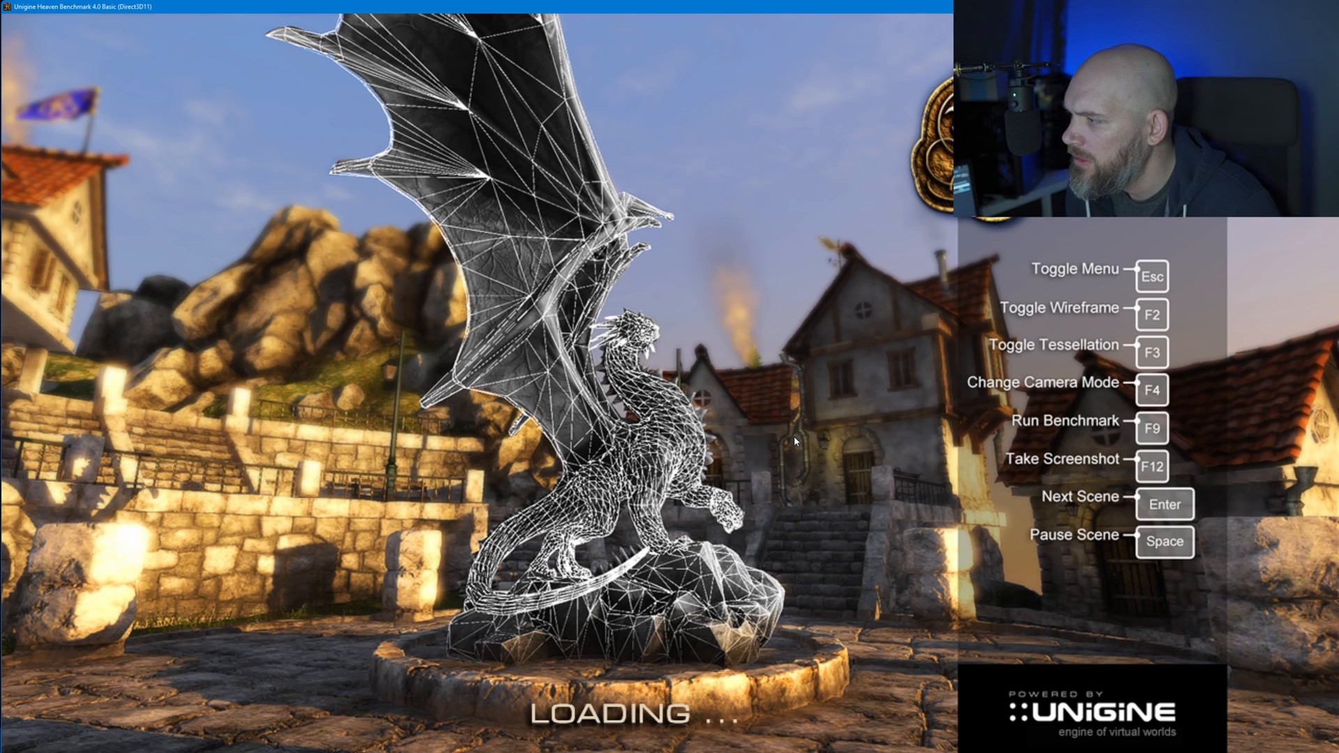
# Show the Heaven menu bar and start a benchmark run
pyautogui.press('F2')
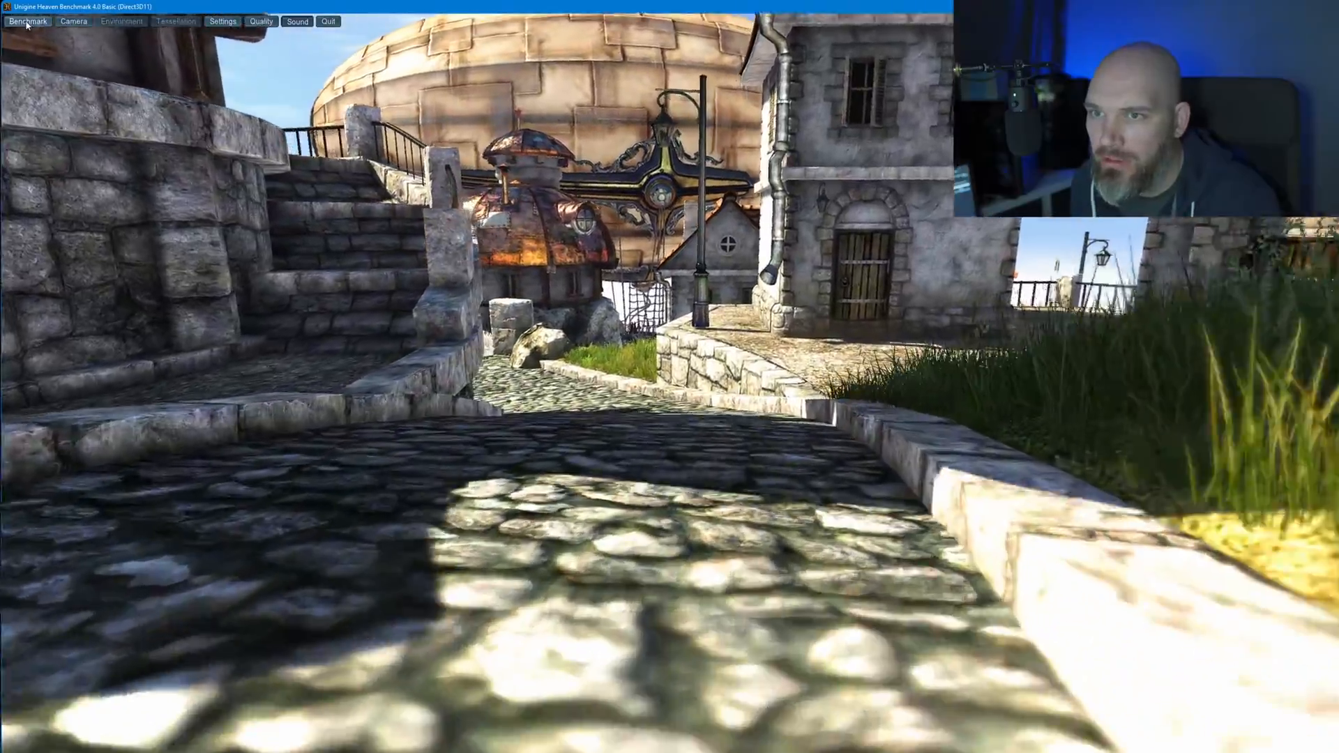
pyautogui.click(27, 22)
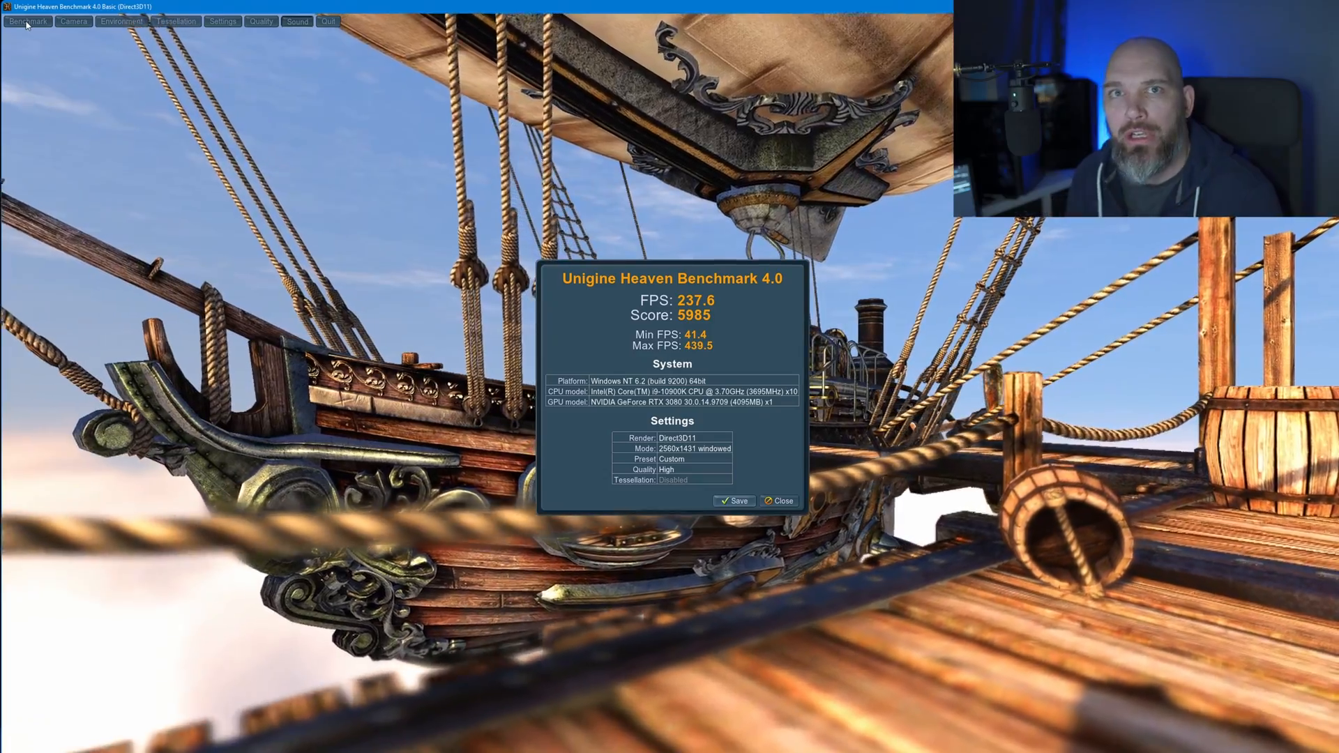
# Finish the baseline benchmark (5985 score, 237.6 FPS) and close the results
pyautogui.click(26, 22)
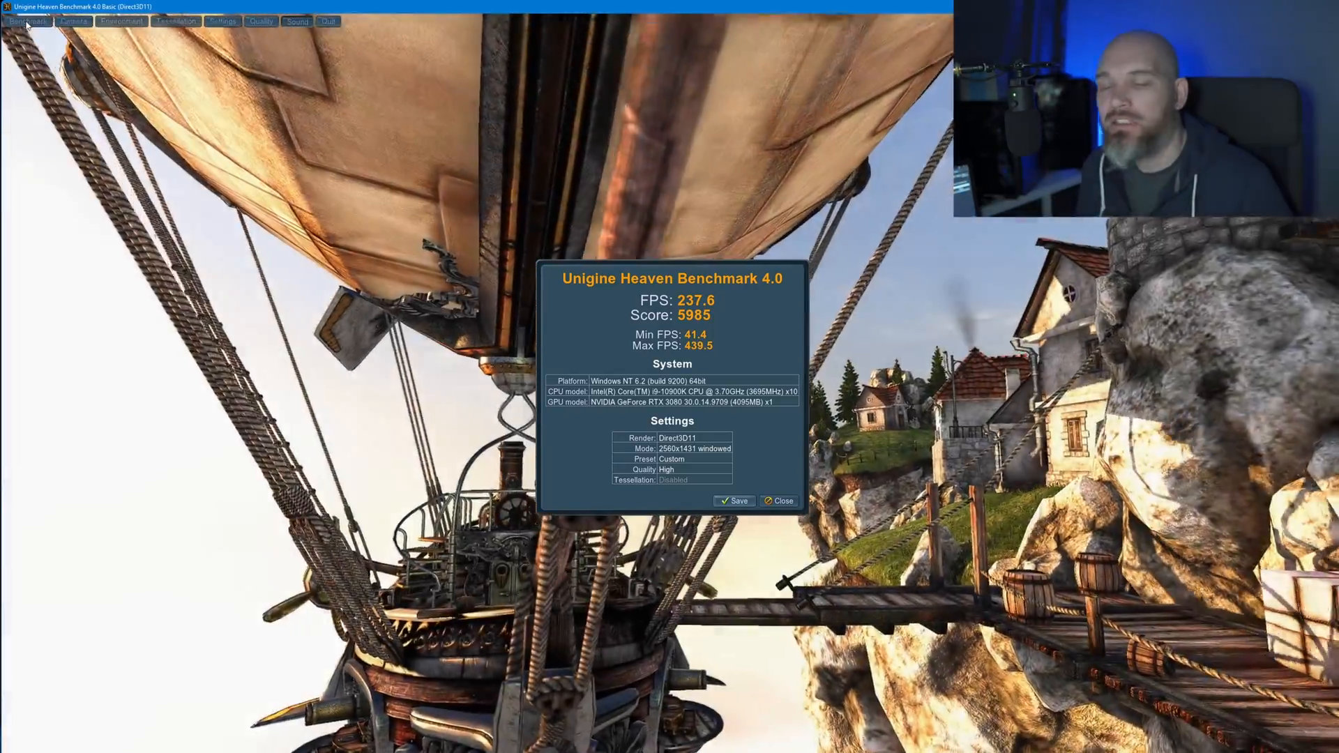
pyautogui.click(778, 502)
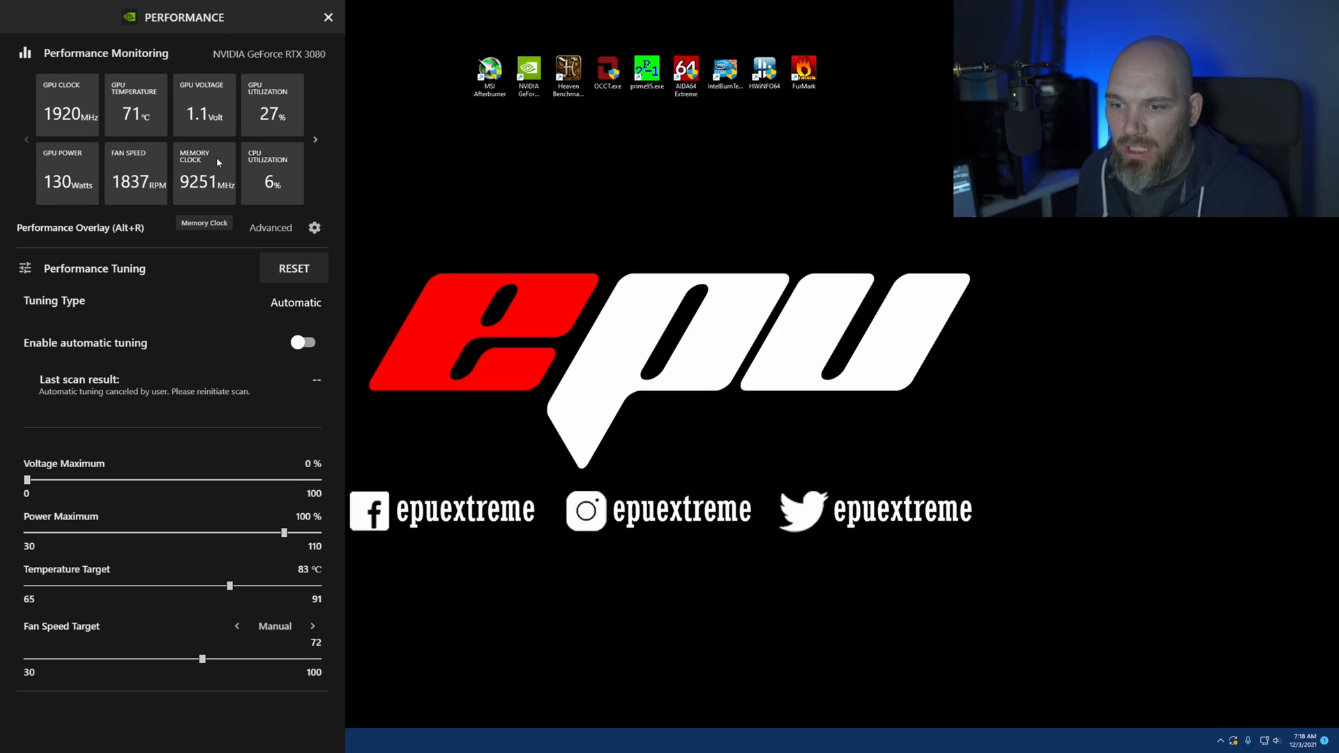
pyautogui.moveTo(222, 461)
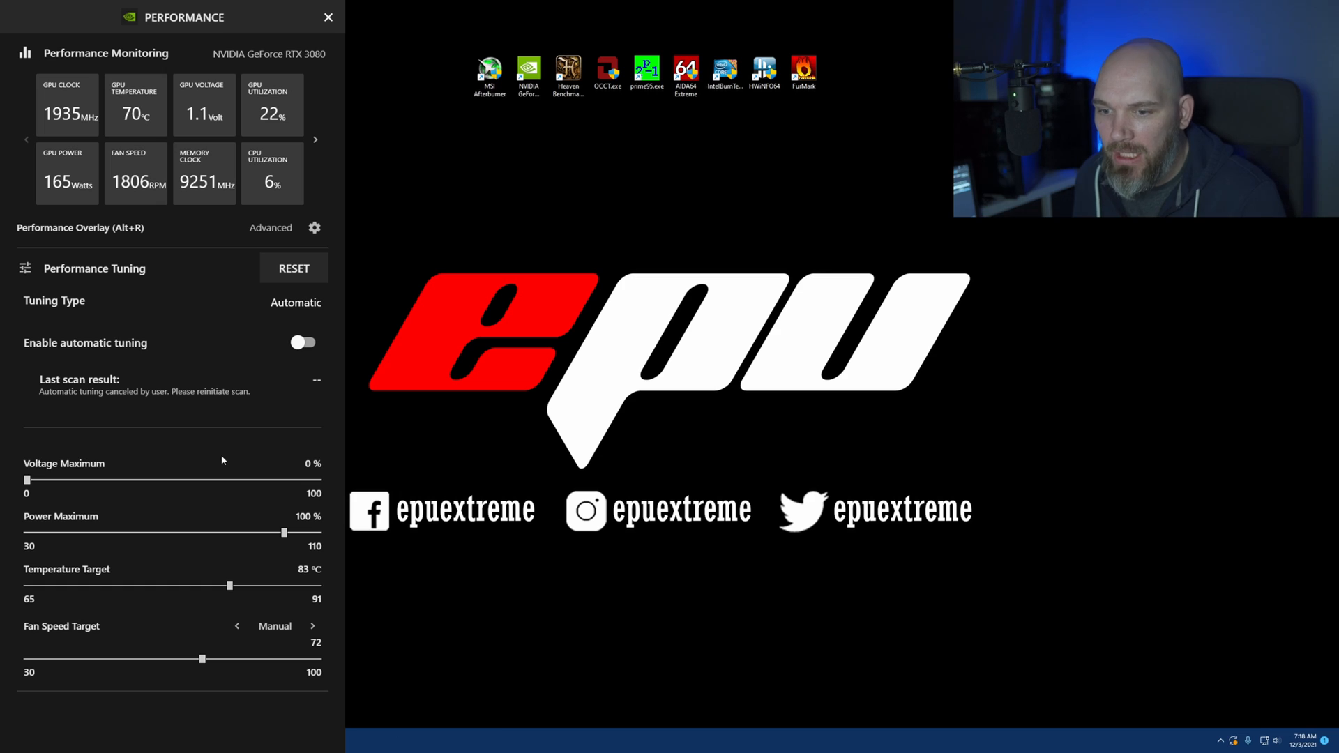
pyautogui.moveTo(142, 453)
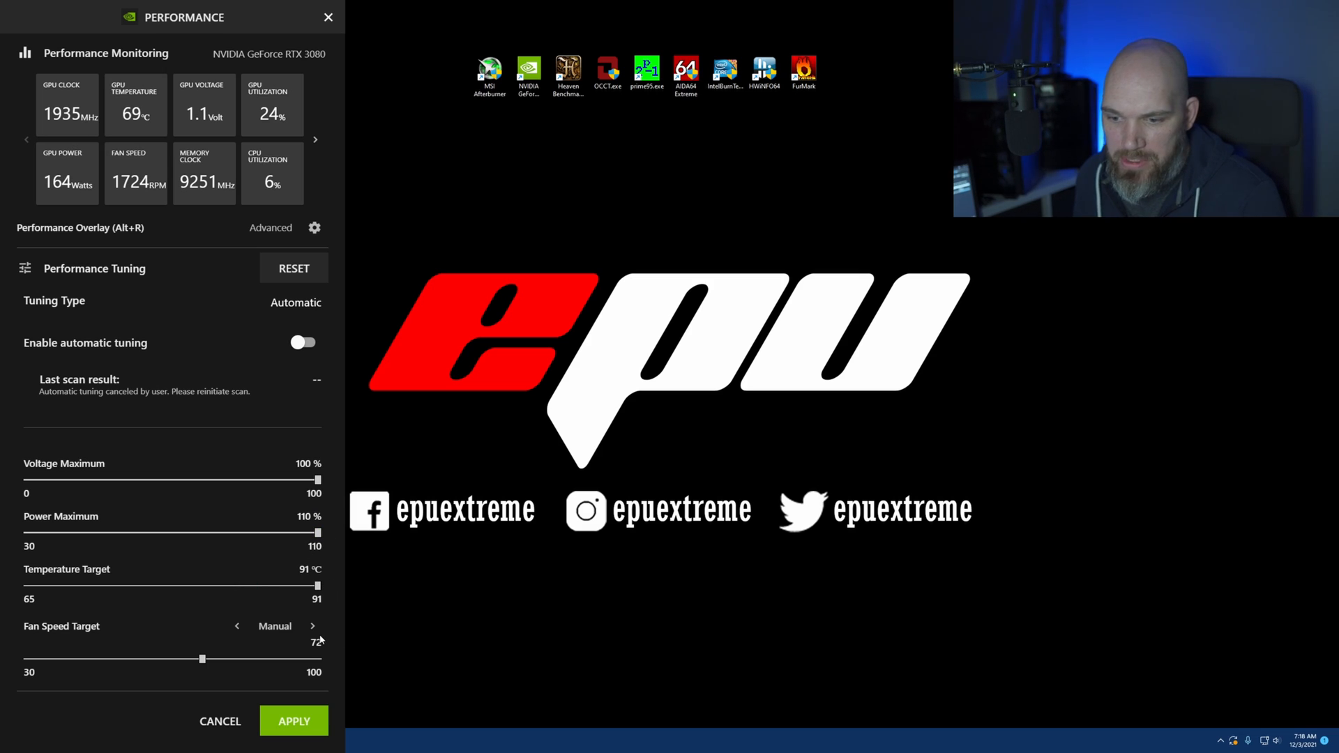
# Set the fan speed target to Automatic and switch on automatic tuning
pyautogui.click(312, 626)
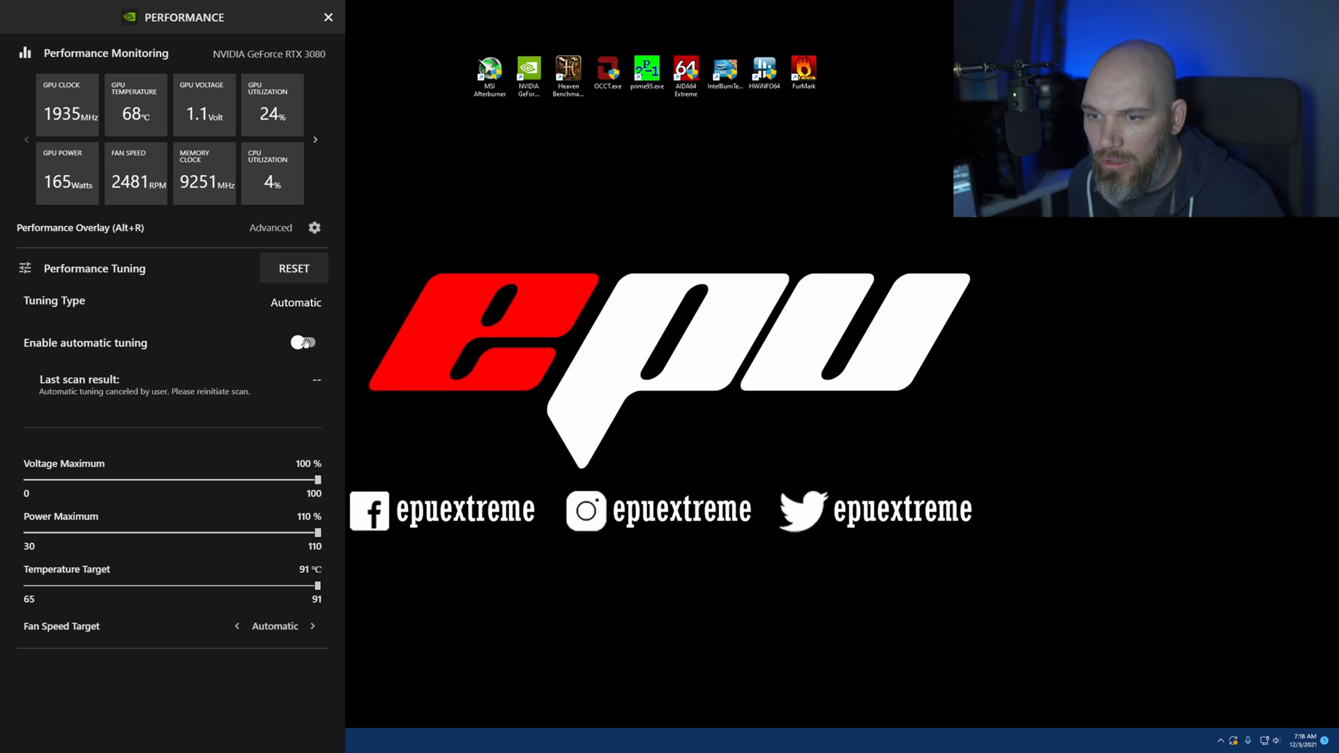
pyautogui.click(302, 343)
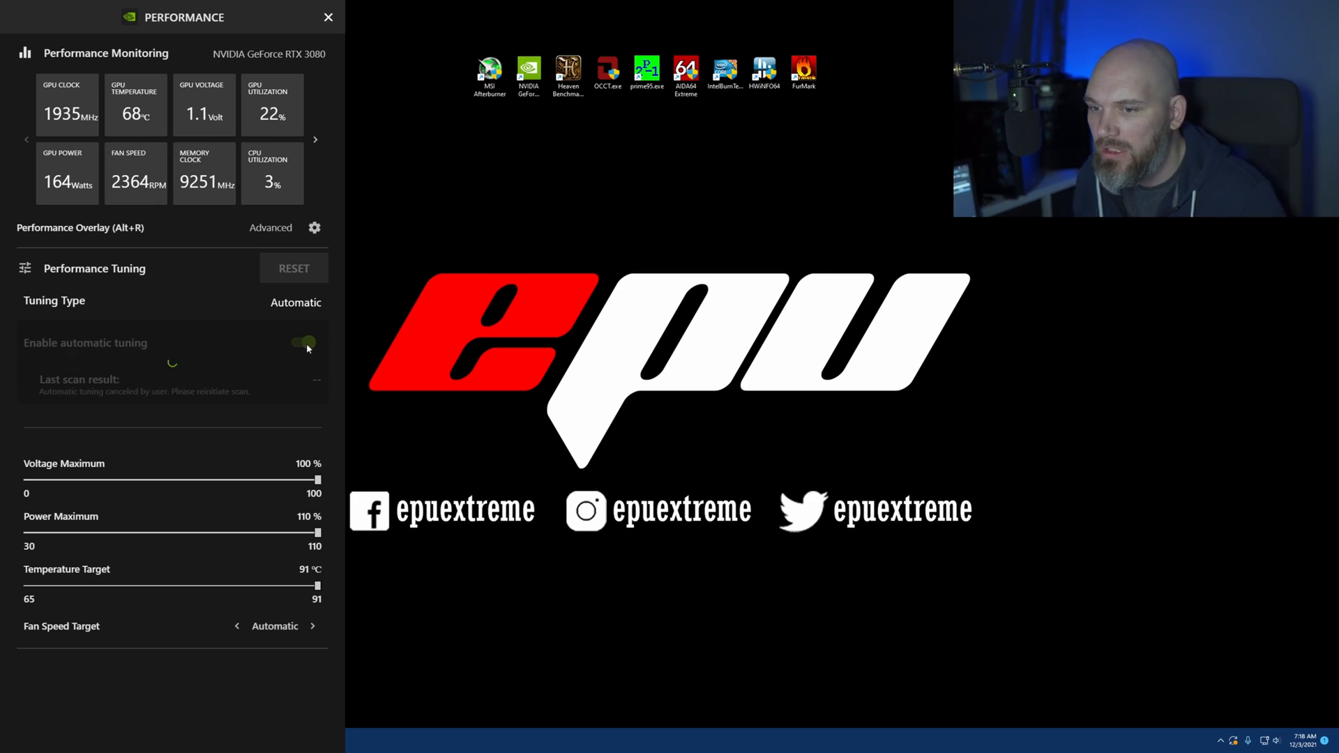
# Confirm the tuning scan, wait for the +101 MHz result, and close the panel
pyautogui.click(304, 342)
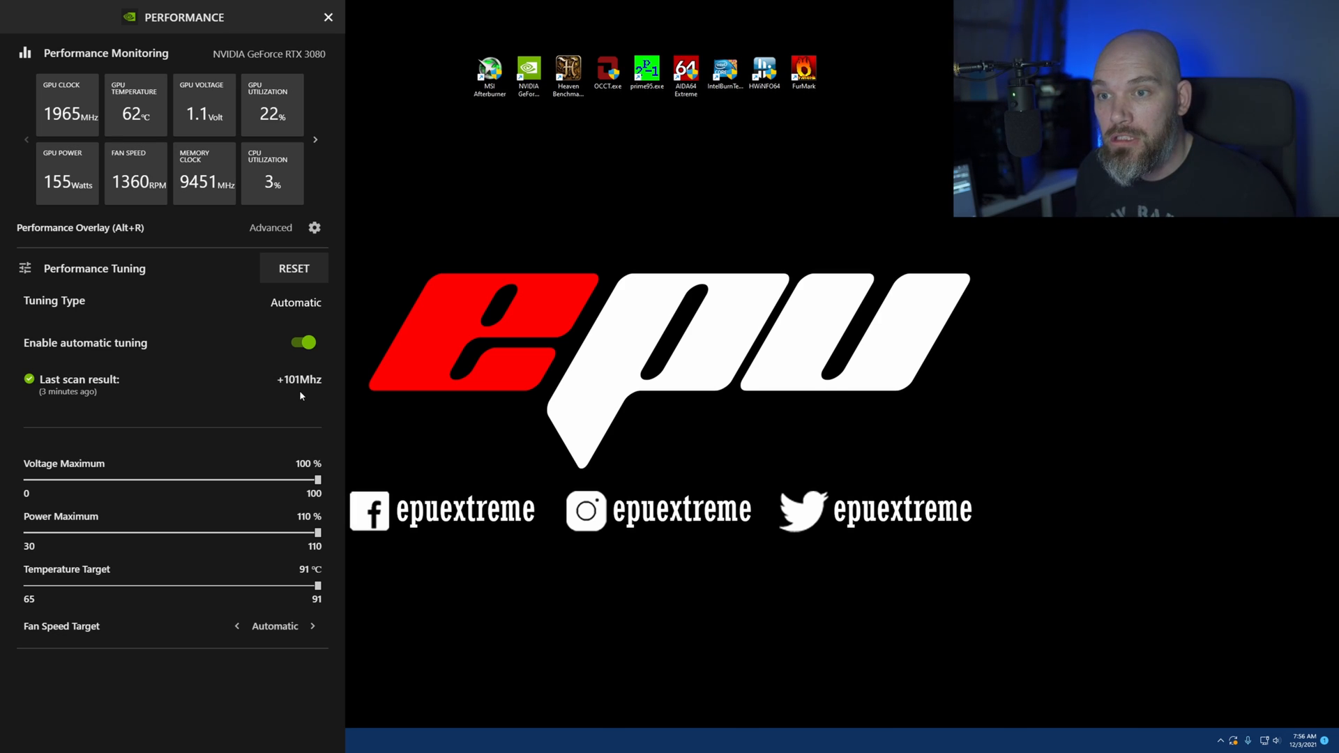
pyautogui.moveTo(326, 254)
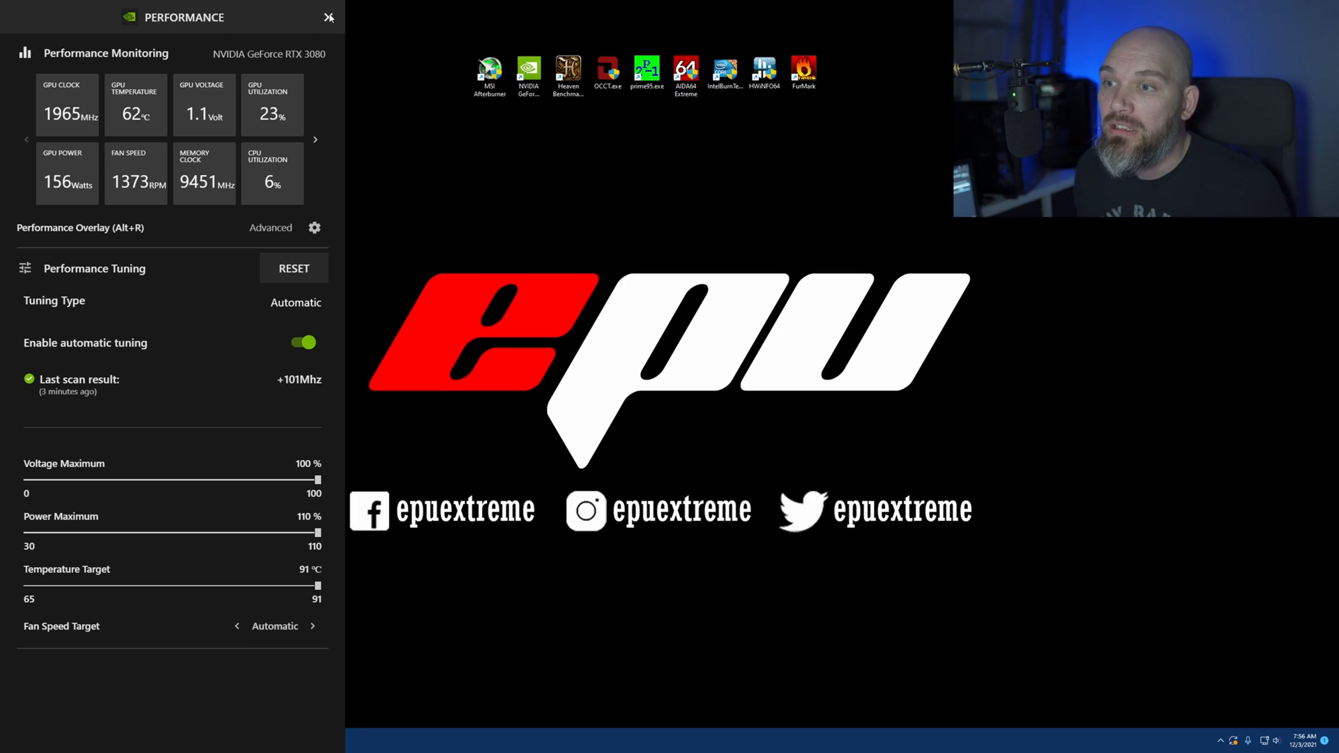
pyautogui.click(328, 16)
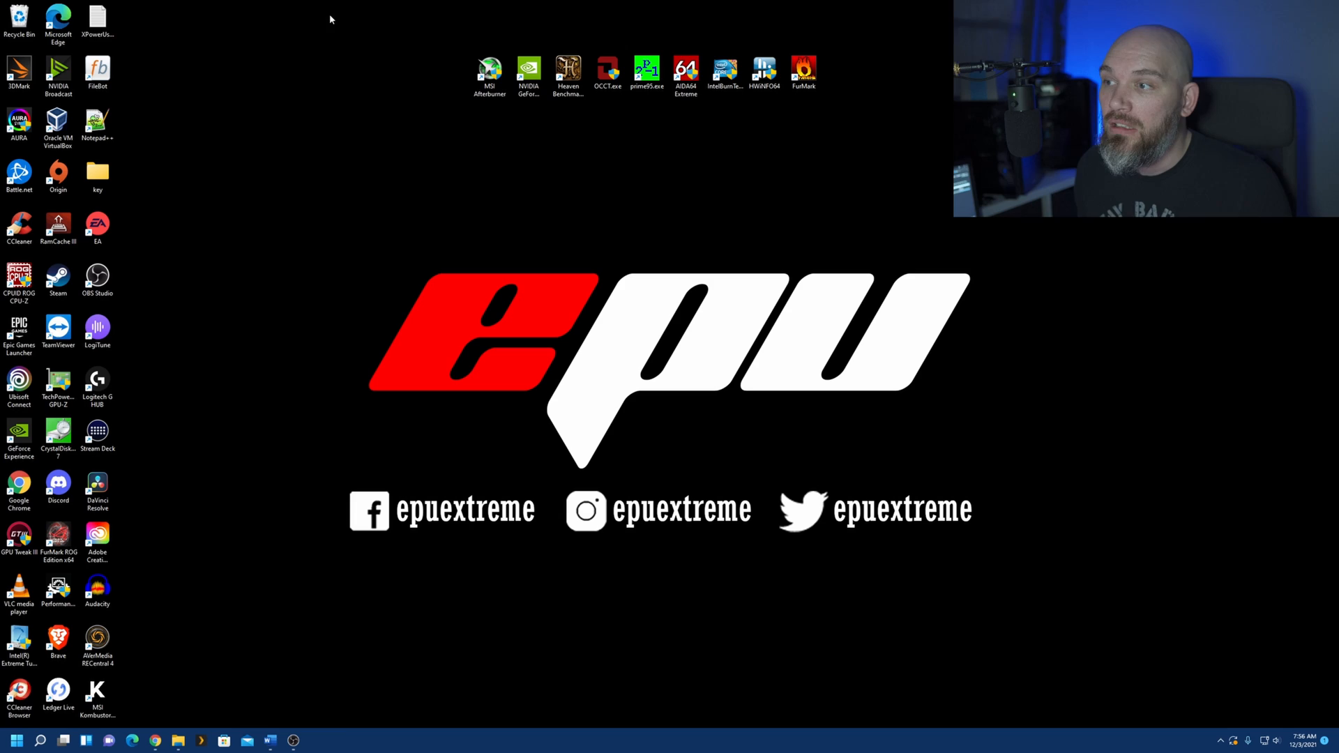
pyautogui.moveTo(493, 226)
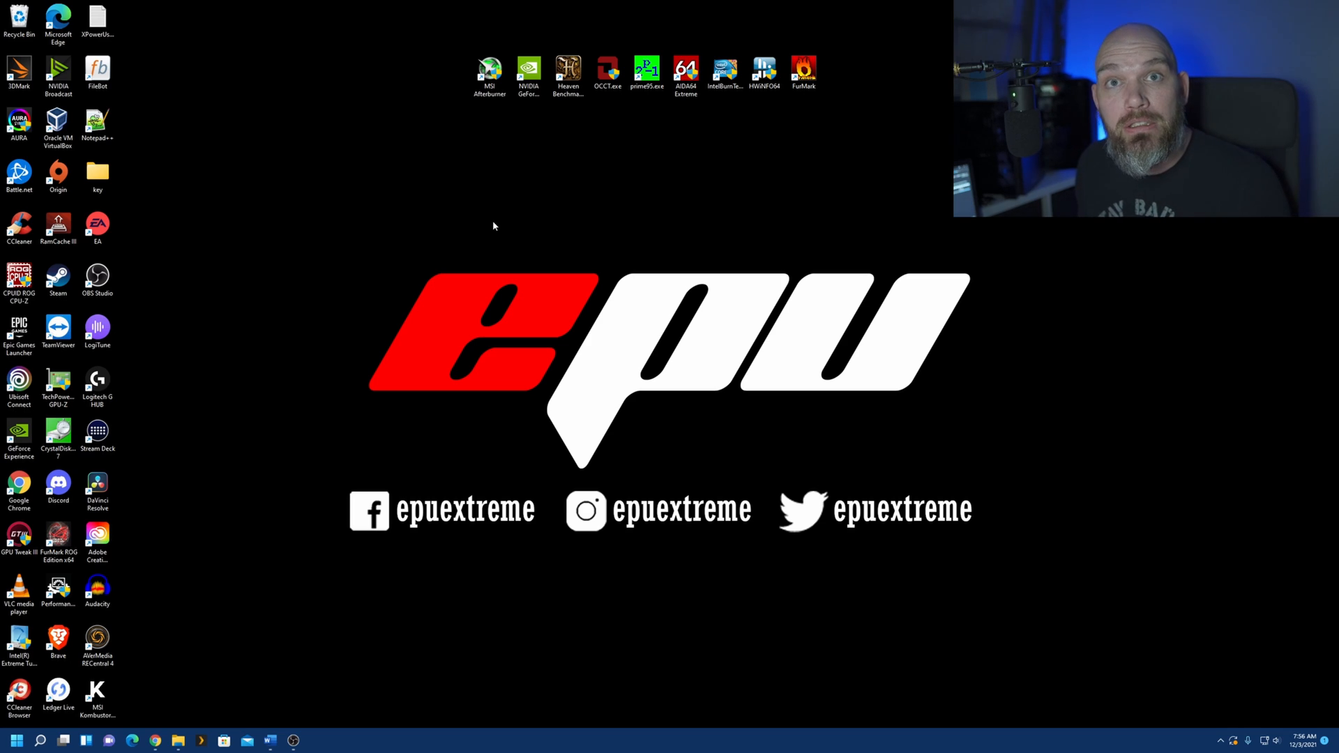
pyautogui.moveTo(543, 256)
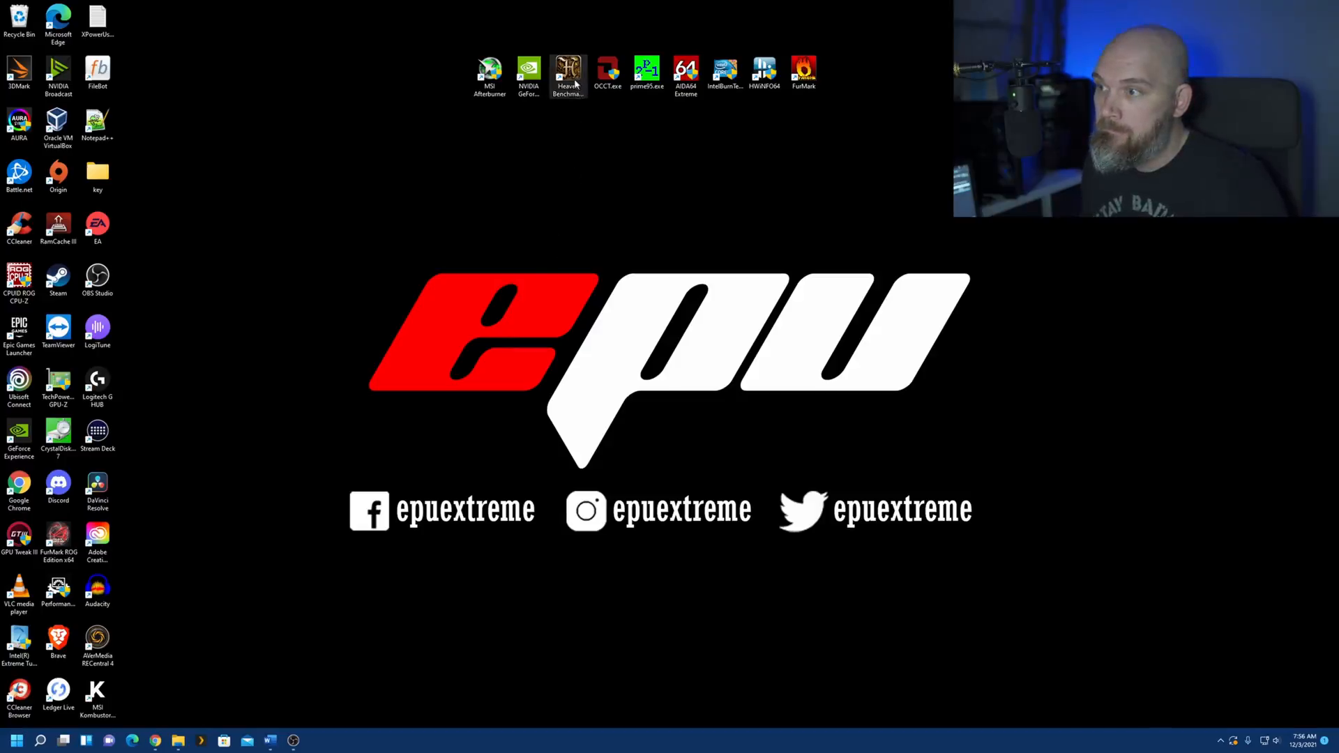
# Relaunch Heaven and rerun the benchmark after auto-tuning, reaching 6144 points at 243.9 FPS
pyautogui.doubleClick(567, 73)
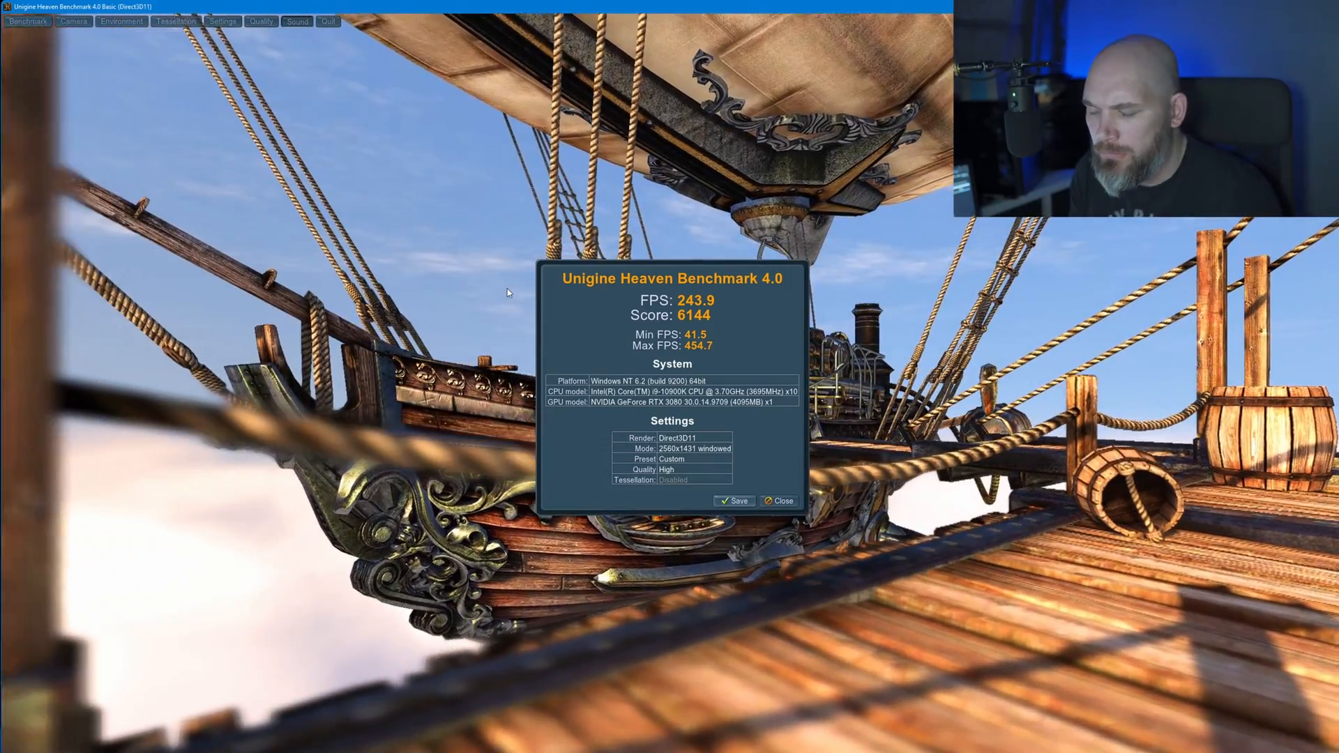
pyautogui.click(16, 741)
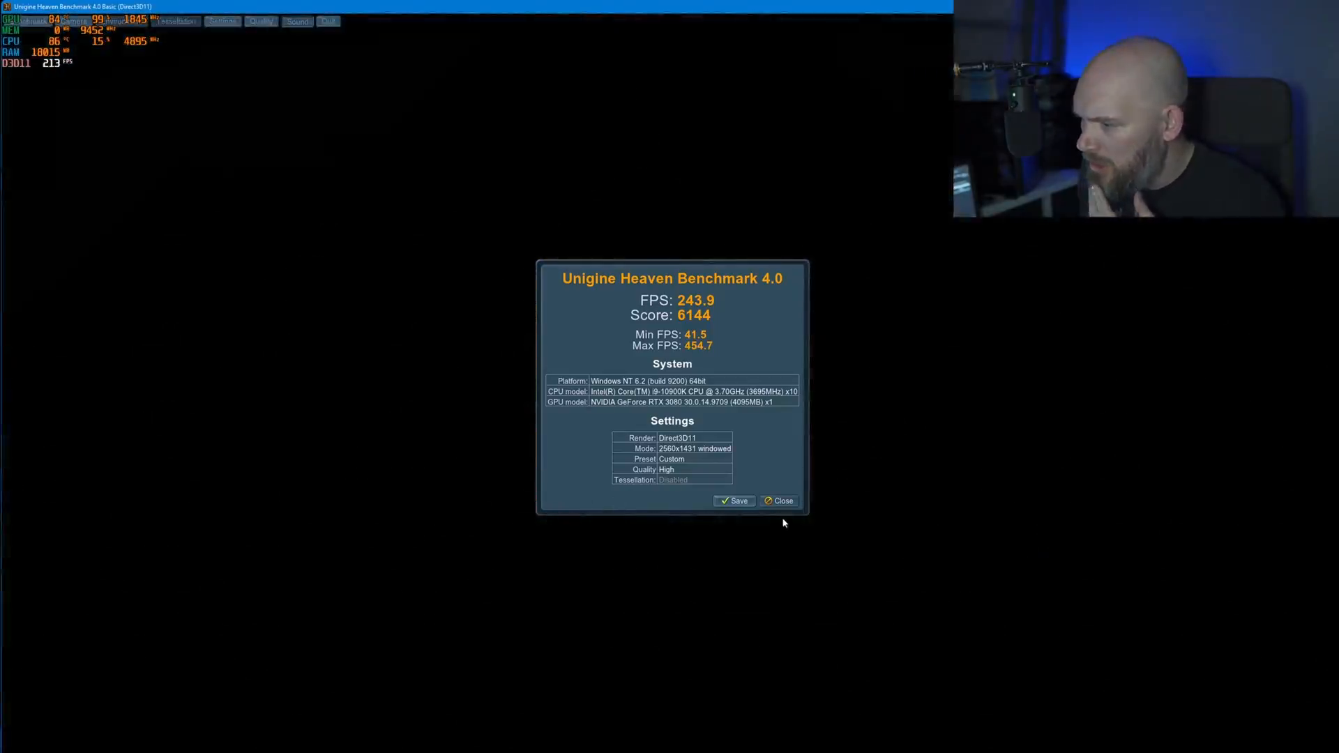
# Dismiss the Heaven results and close the benchmark launcher
pyautogui.click(779, 501)
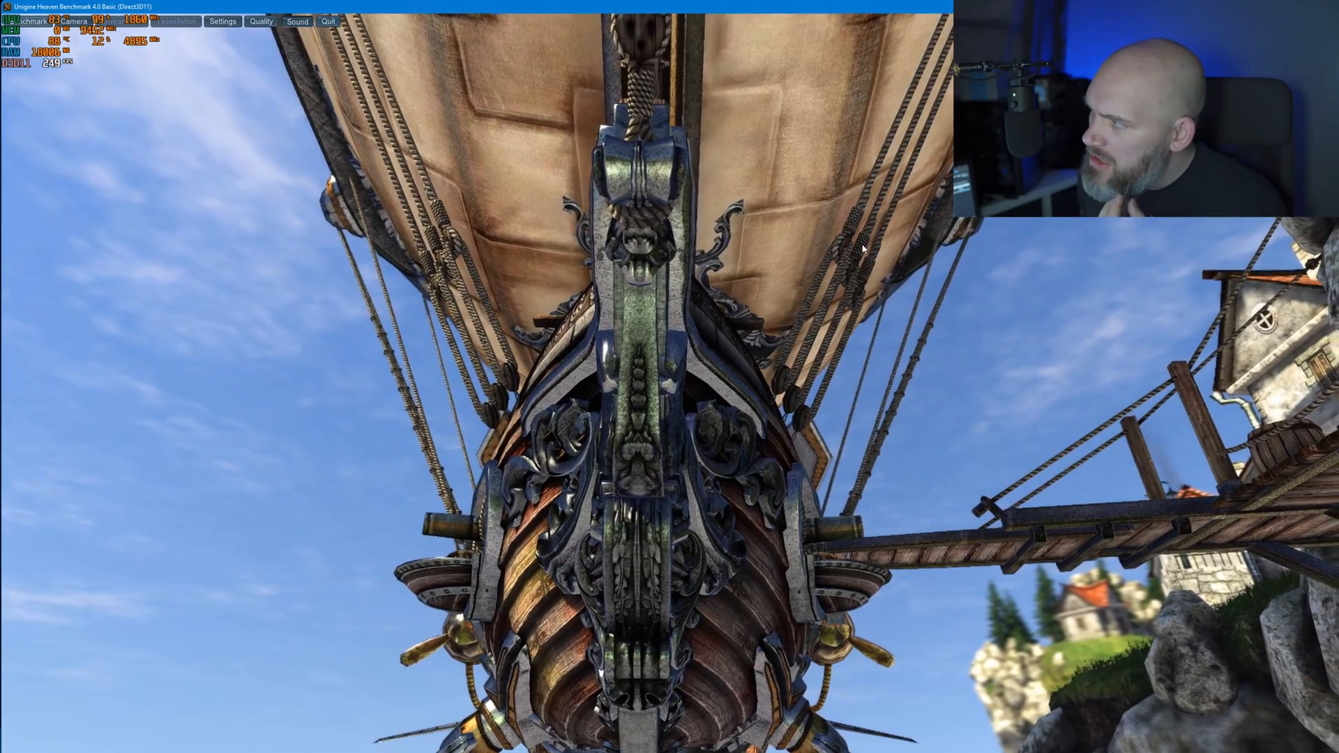
pyautogui.click(328, 20)
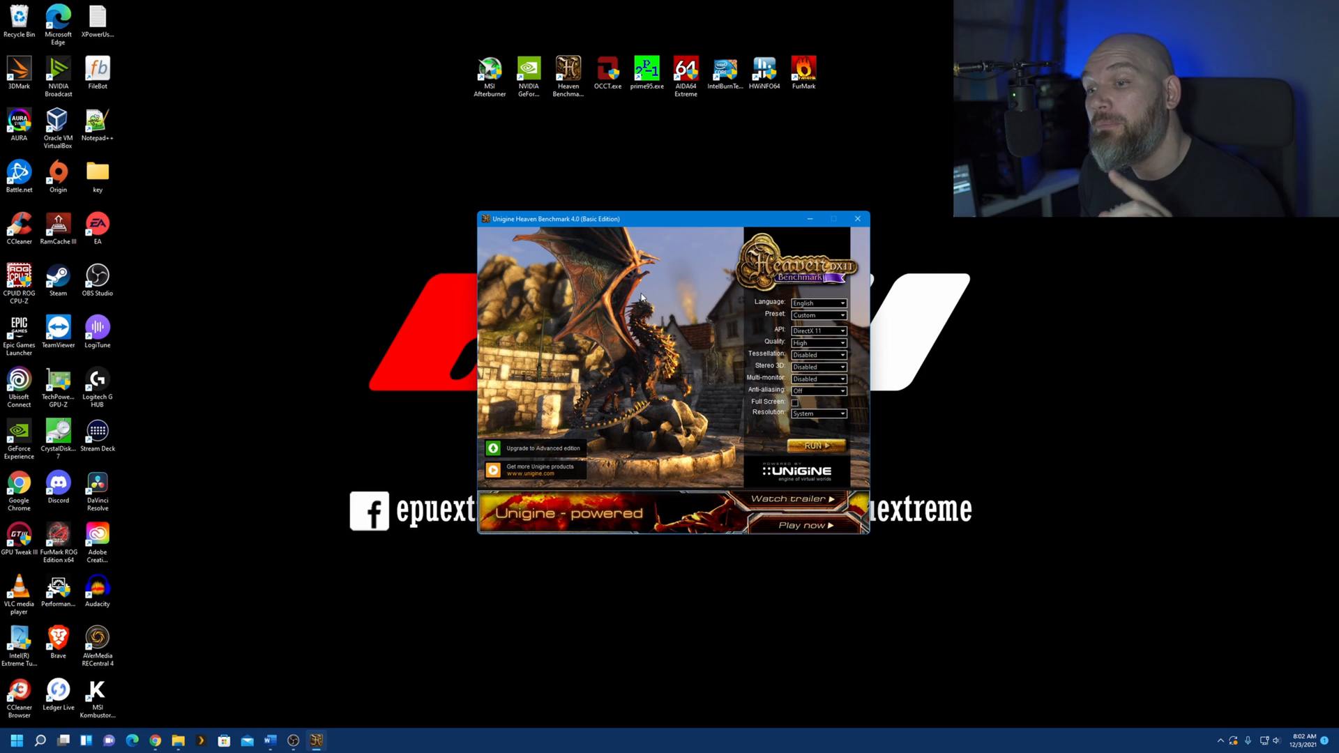
pyautogui.moveTo(809, 223)
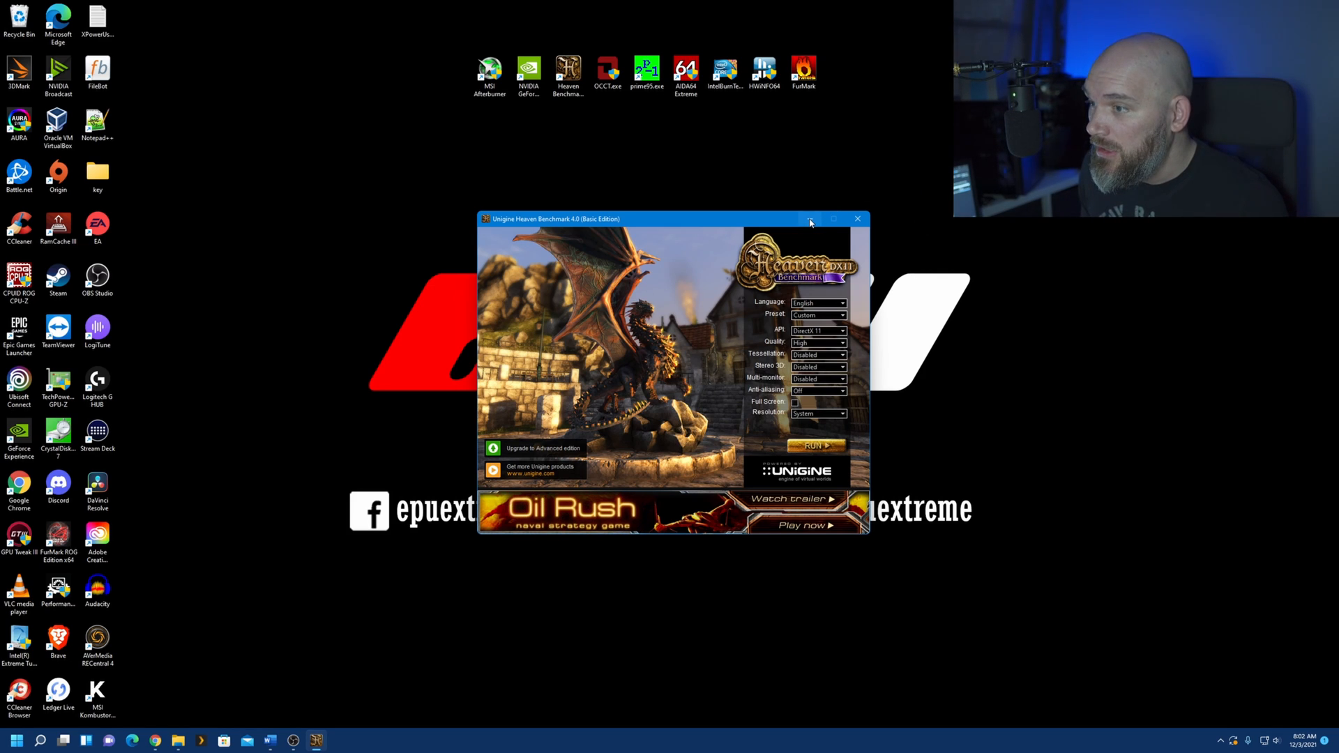
pyautogui.click(858, 218)
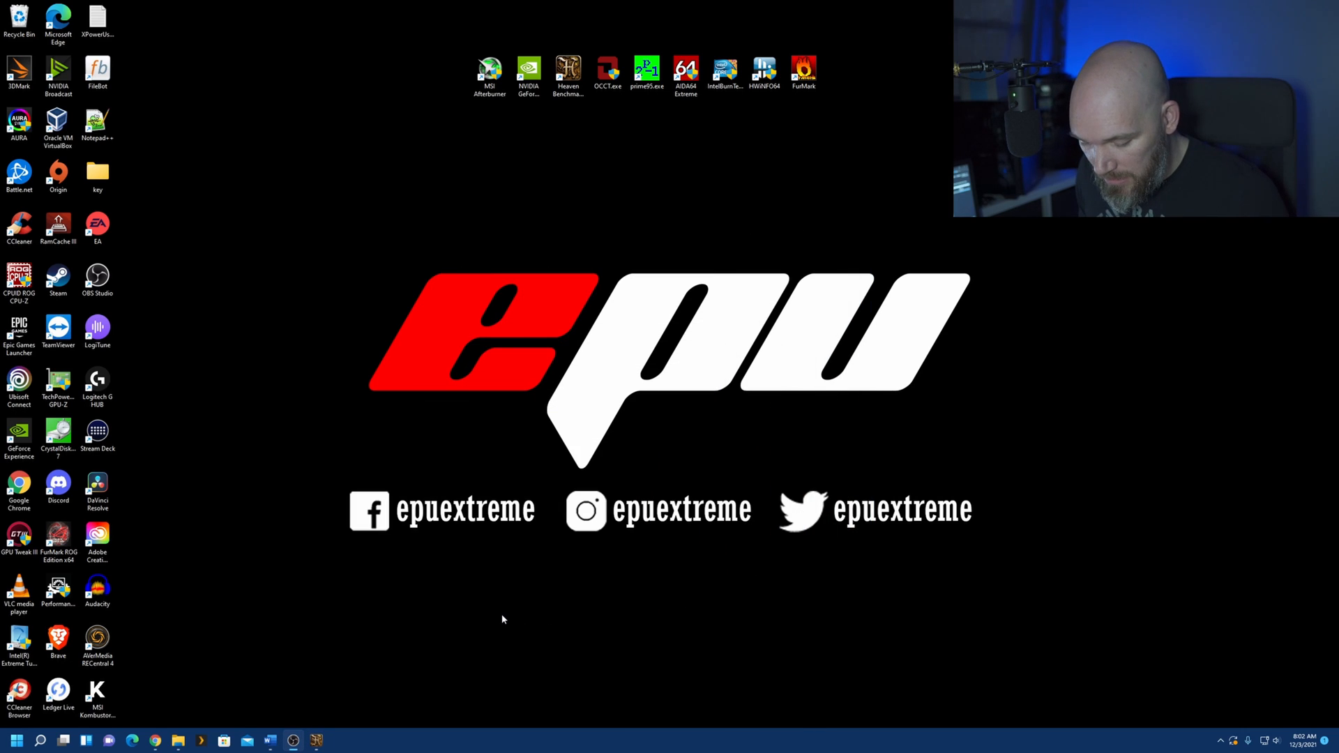
# Turn off 'Enable automatic tuning' in the Alt+Z Performance overlay and close it
pyautogui.press('alt+z')
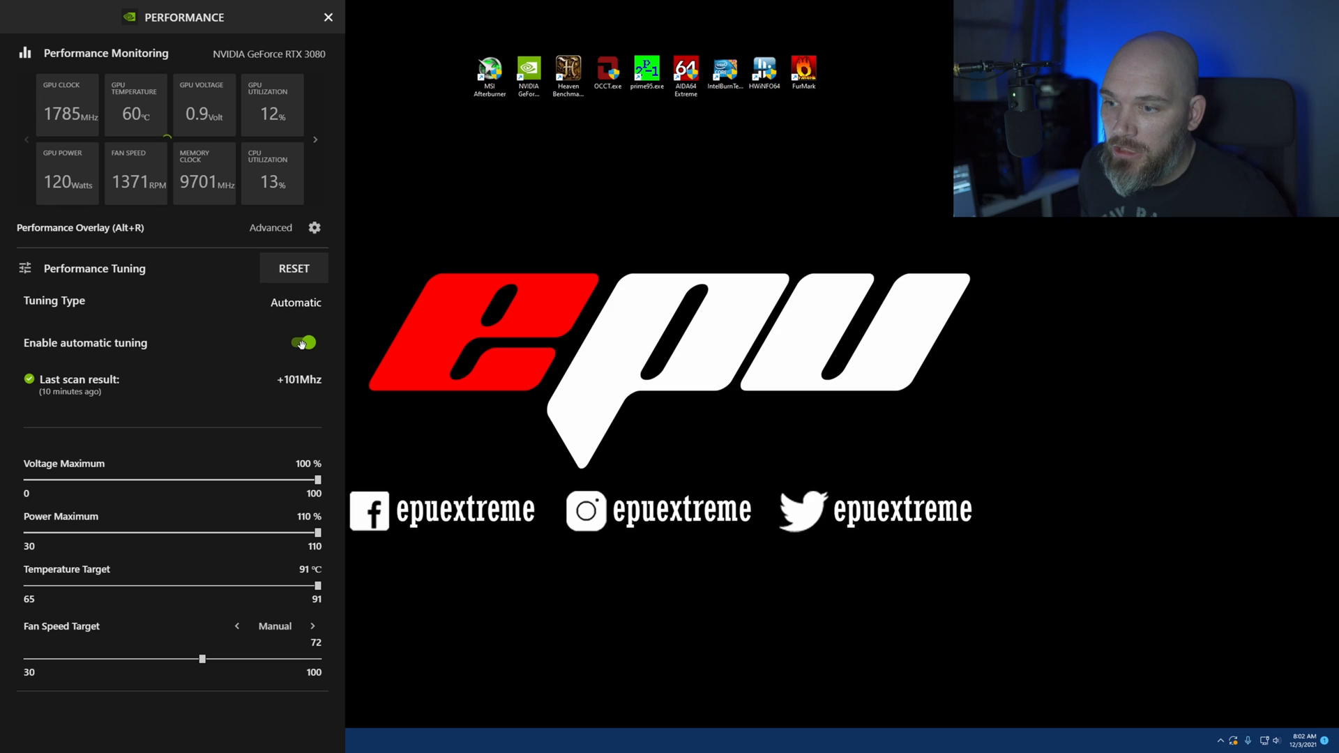
pyautogui.click(302, 342)
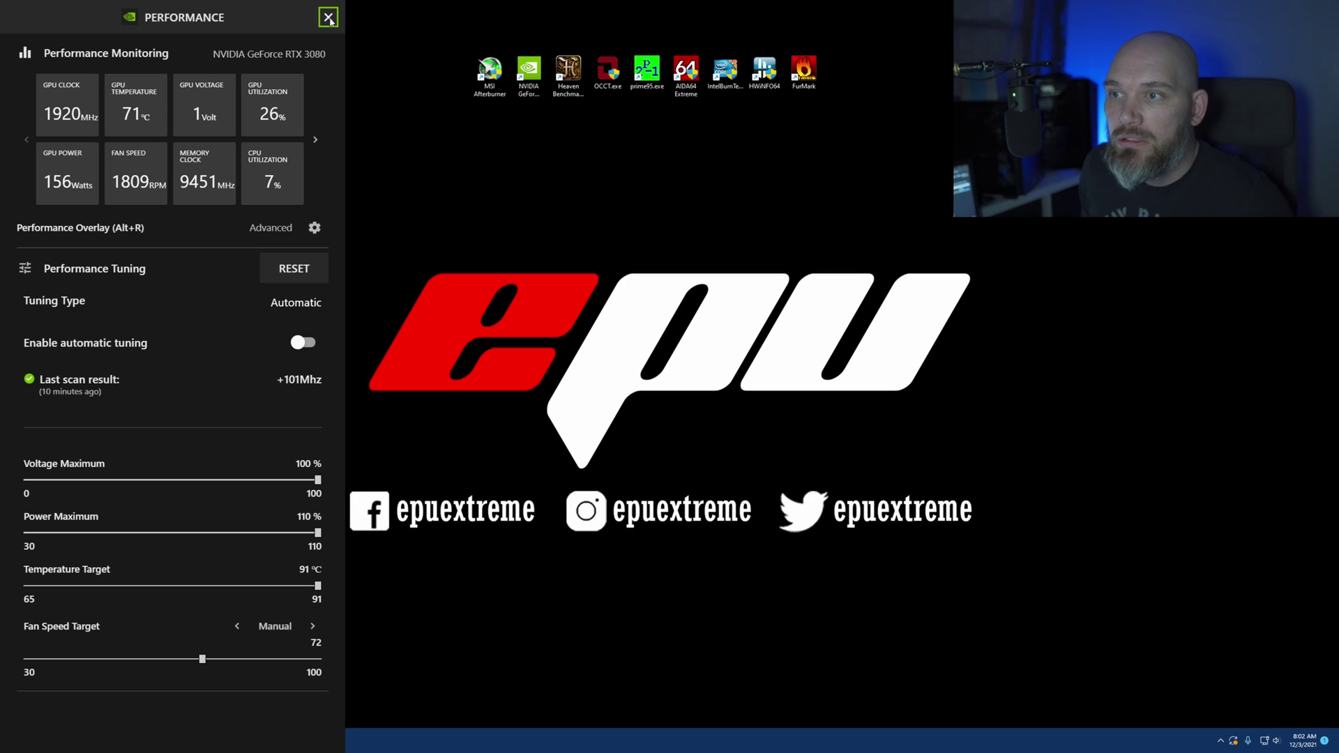
pyautogui.click(328, 16)
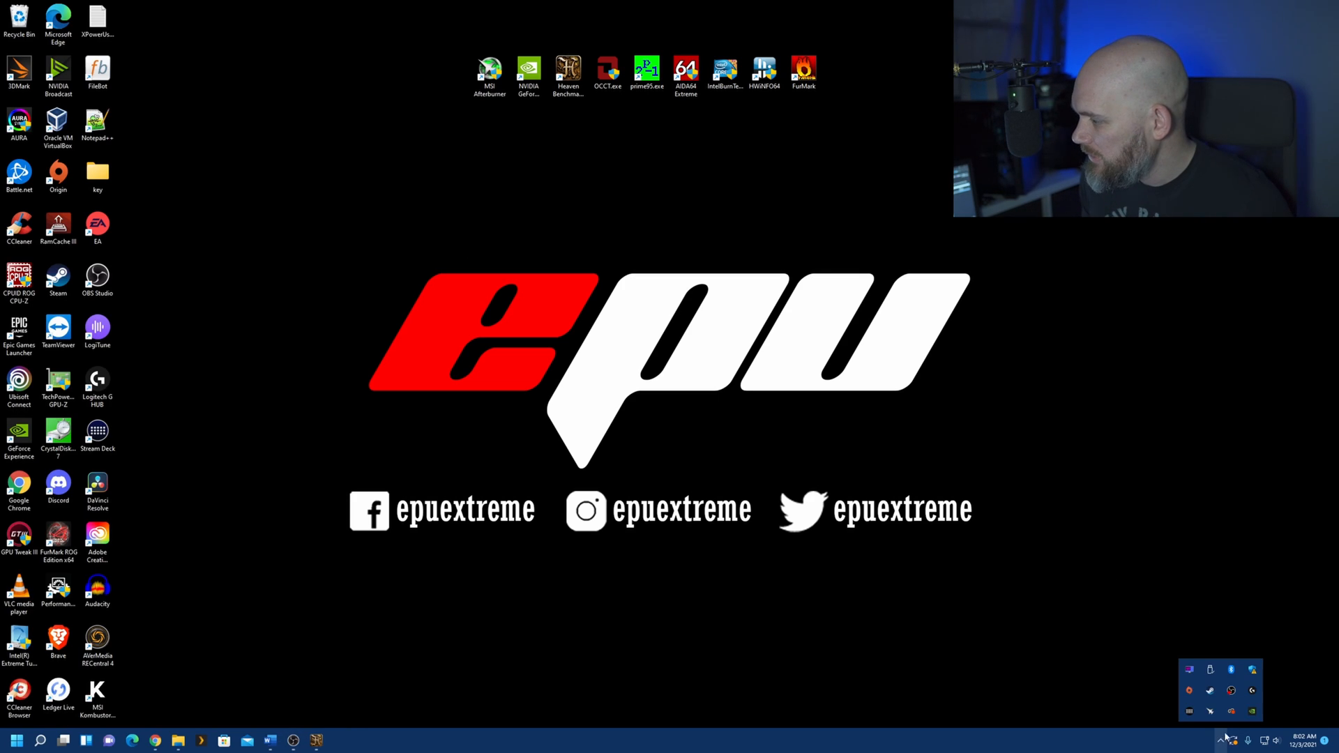
# Open MSI Afterburner from the tray and load profile 2 (+150 core, +1100 memory, 110% power)
pyautogui.rightClick(1188, 689)
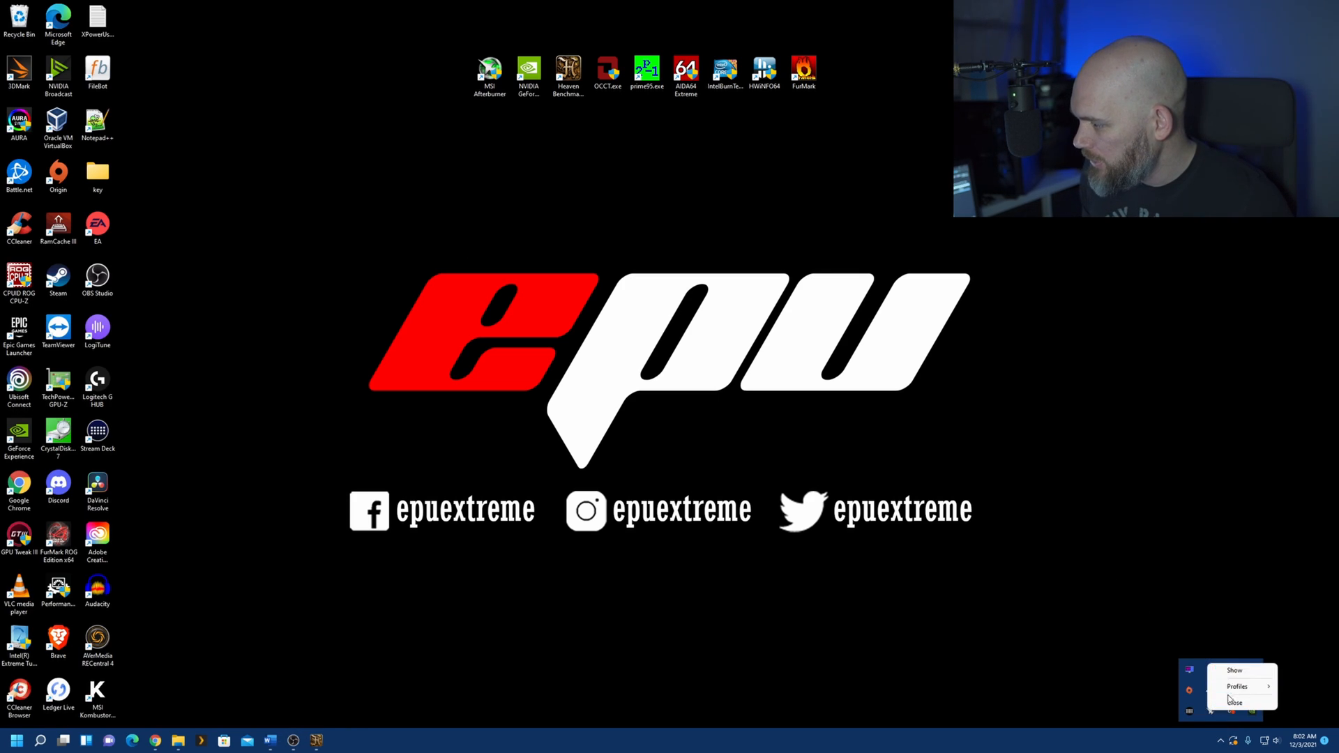
pyautogui.click(1233, 669)
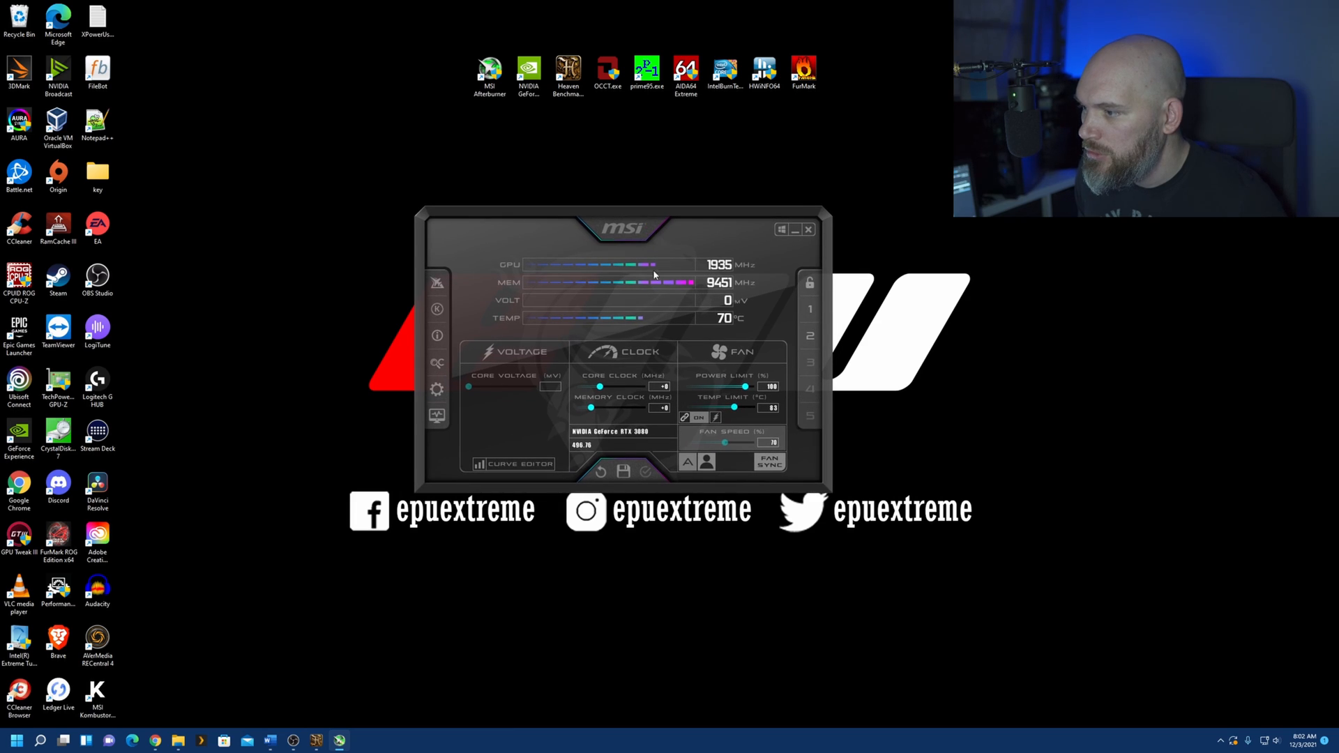
pyautogui.click(810, 335)
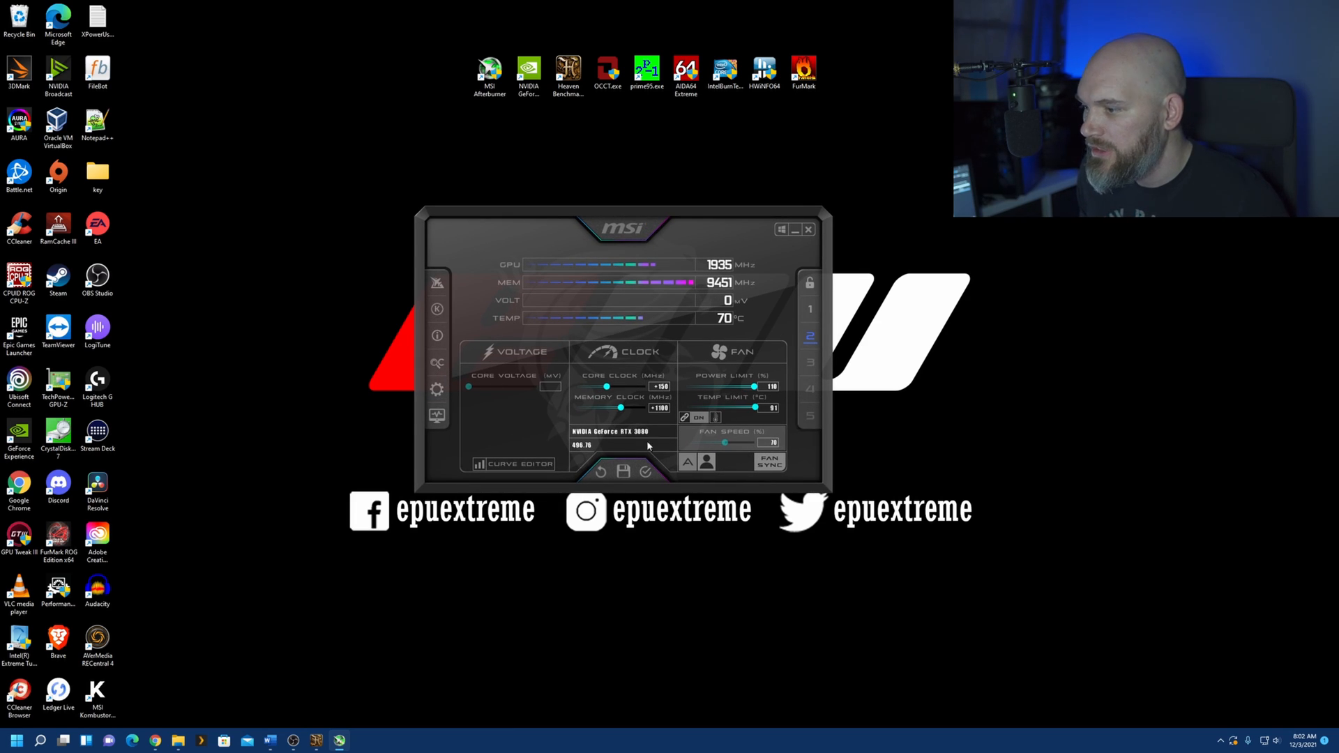
pyautogui.moveTo(647, 471)
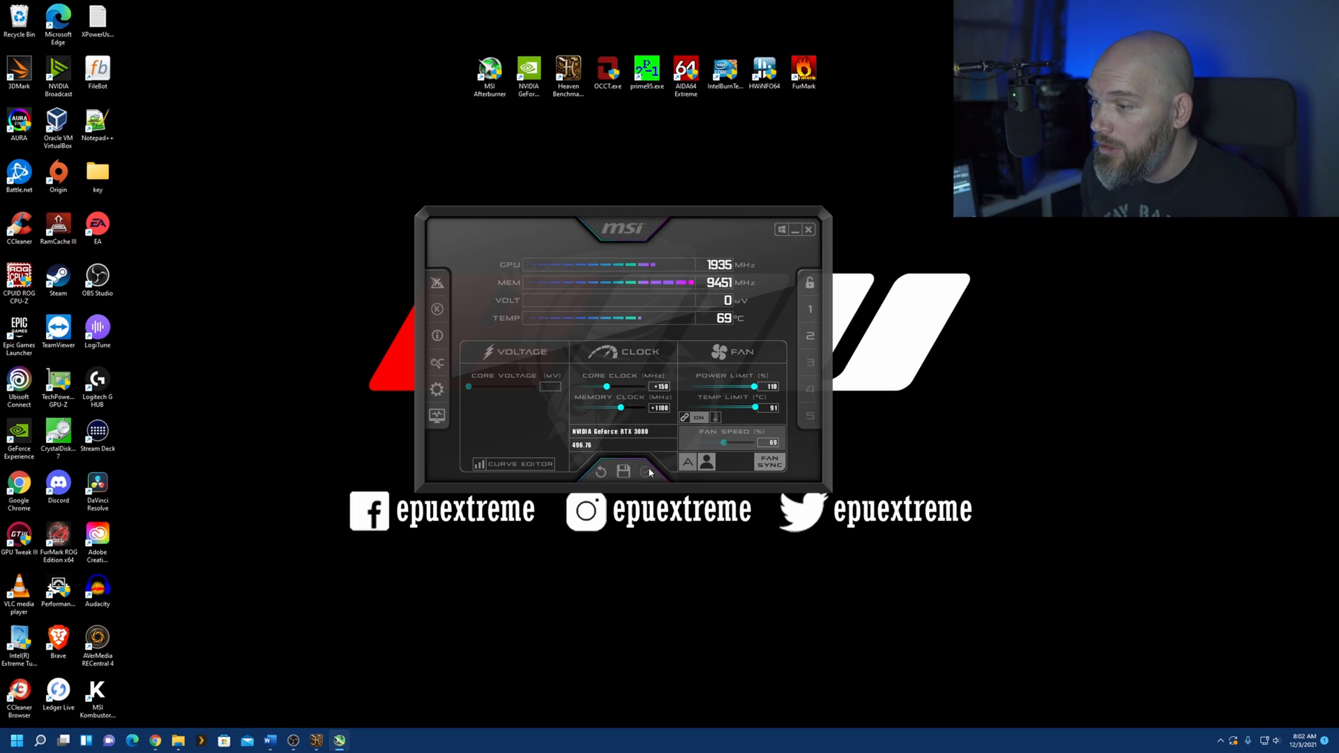
pyautogui.moveTo(647, 431)
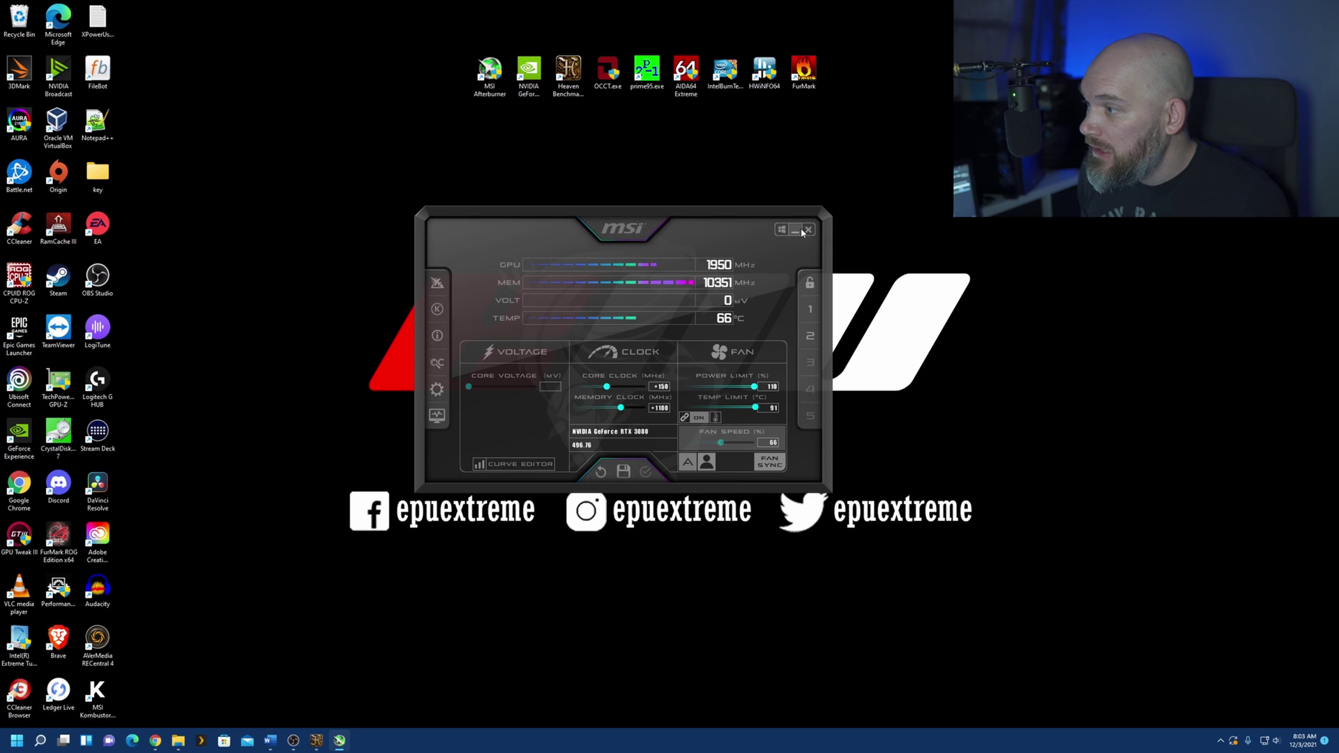
# Run Heaven with the manual overclock and save the result: 6314 points at 250.6 FPS
pyautogui.click(791, 229)
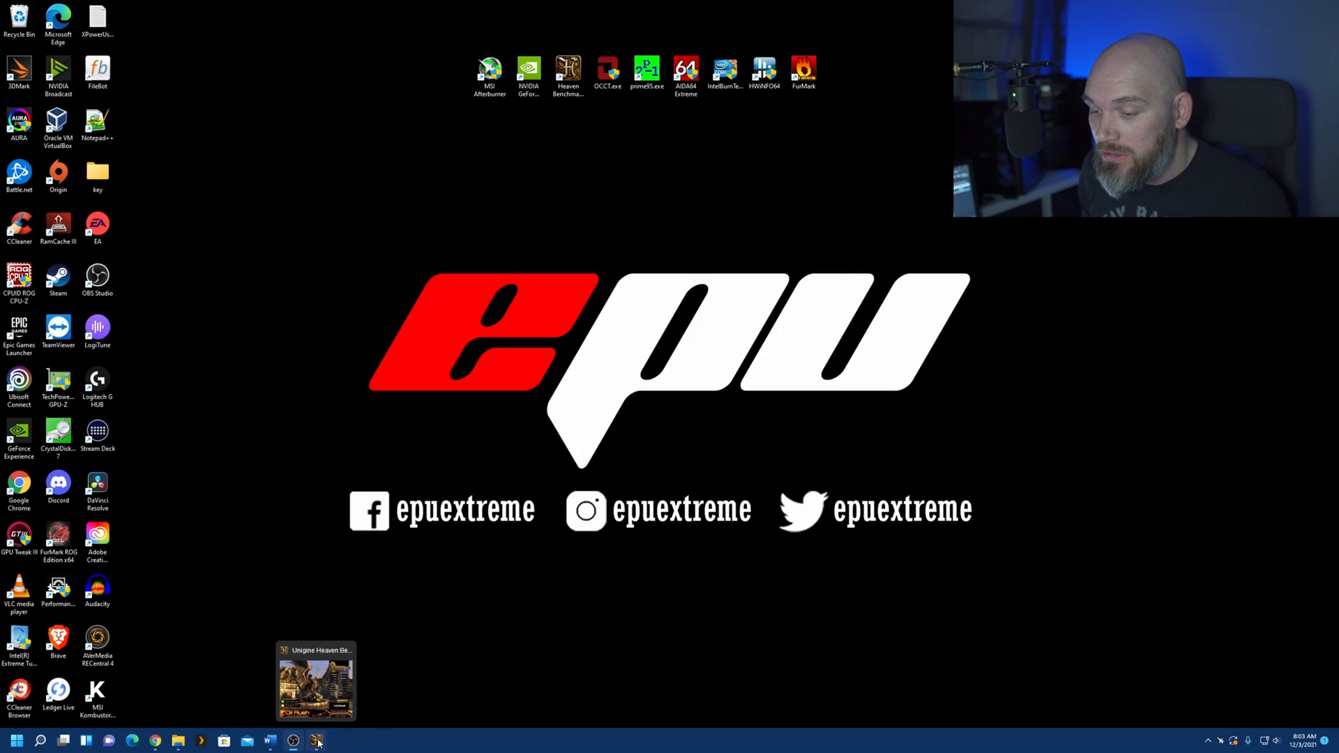
pyautogui.click(316, 679)
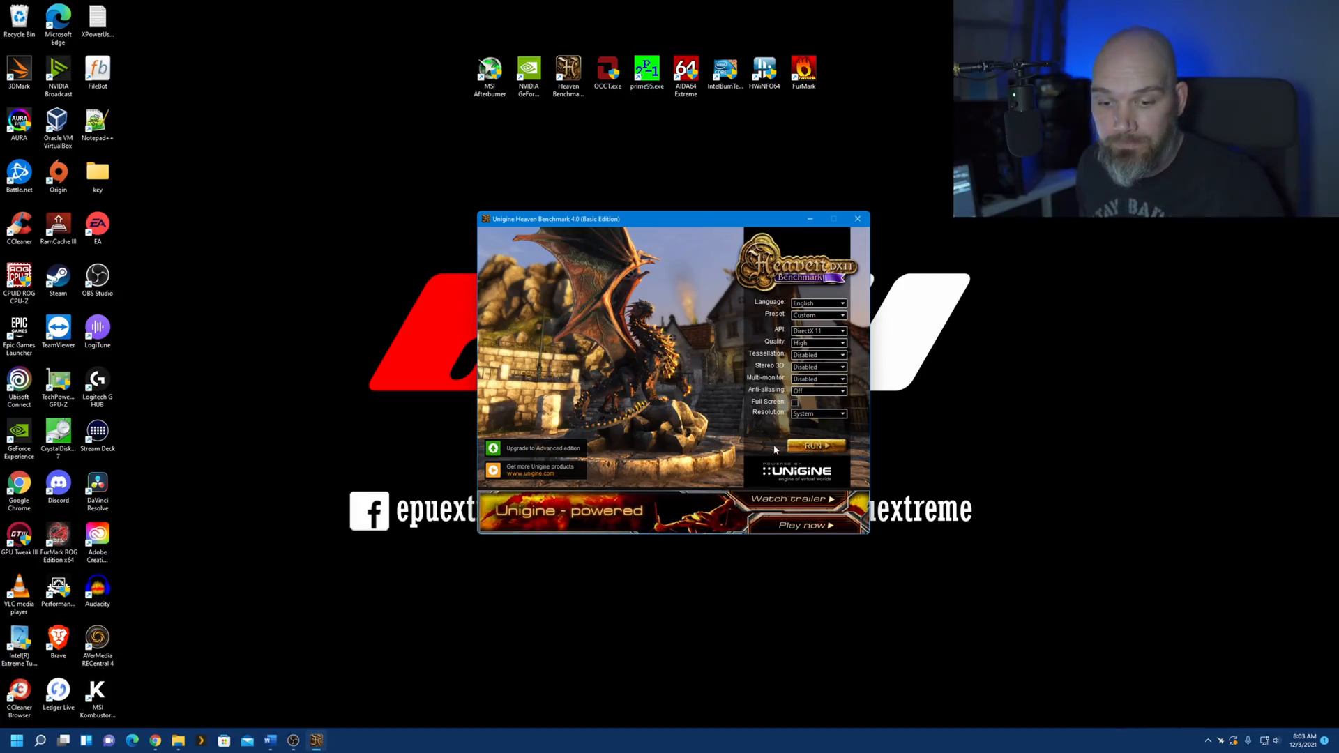
pyautogui.click(815, 445)
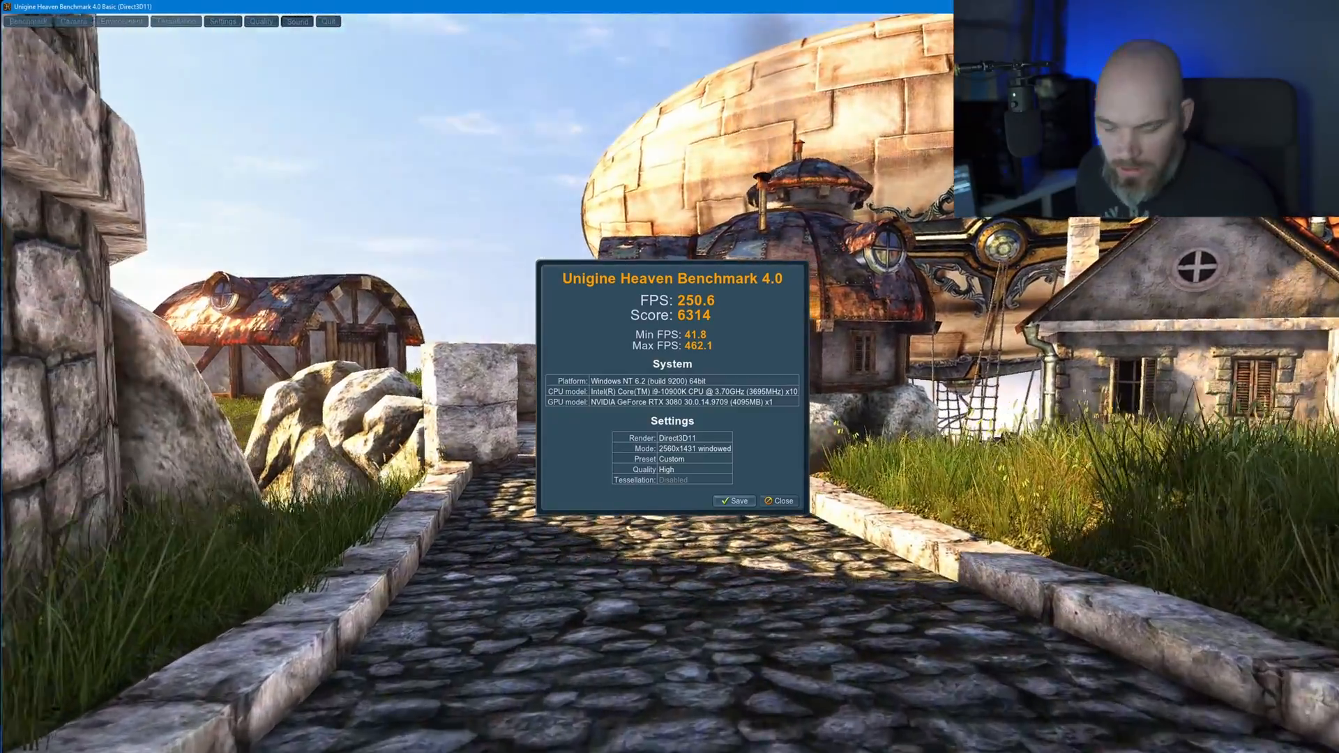
pyautogui.click(15, 741)
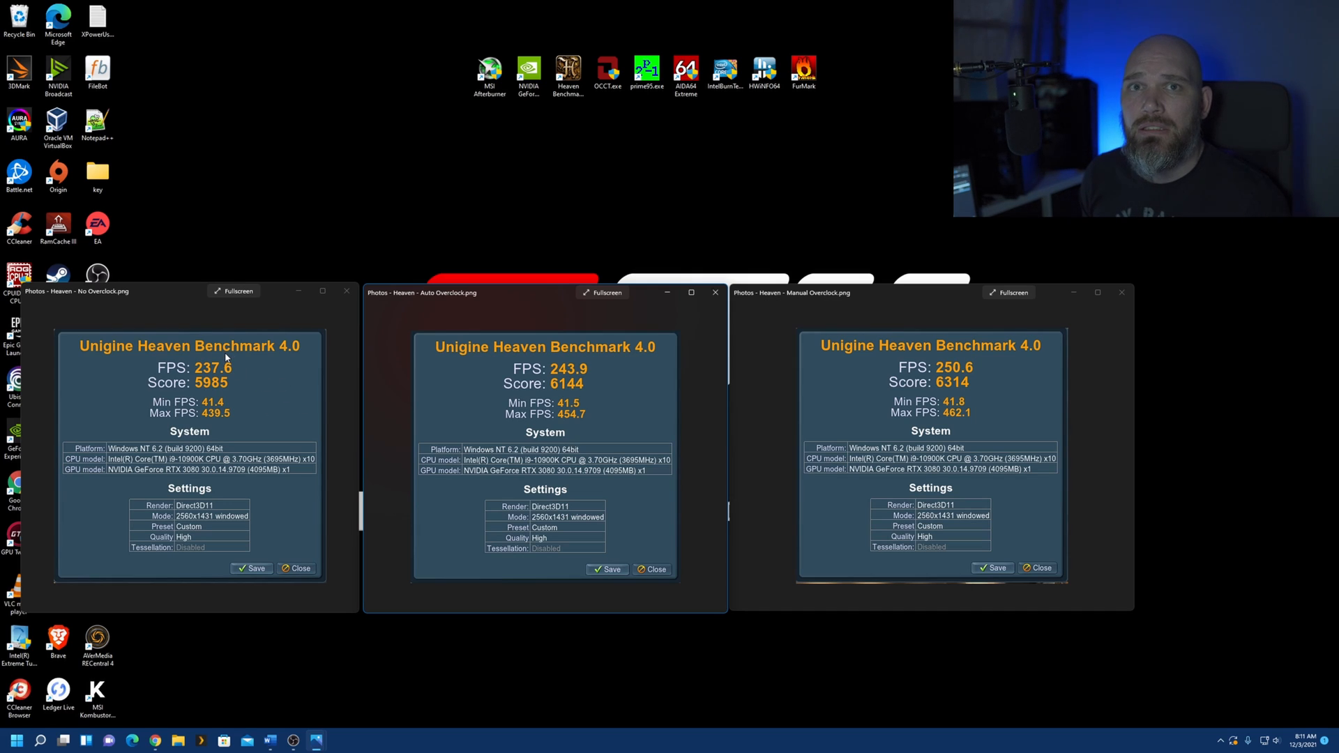
pyautogui.moveTo(186, 383)
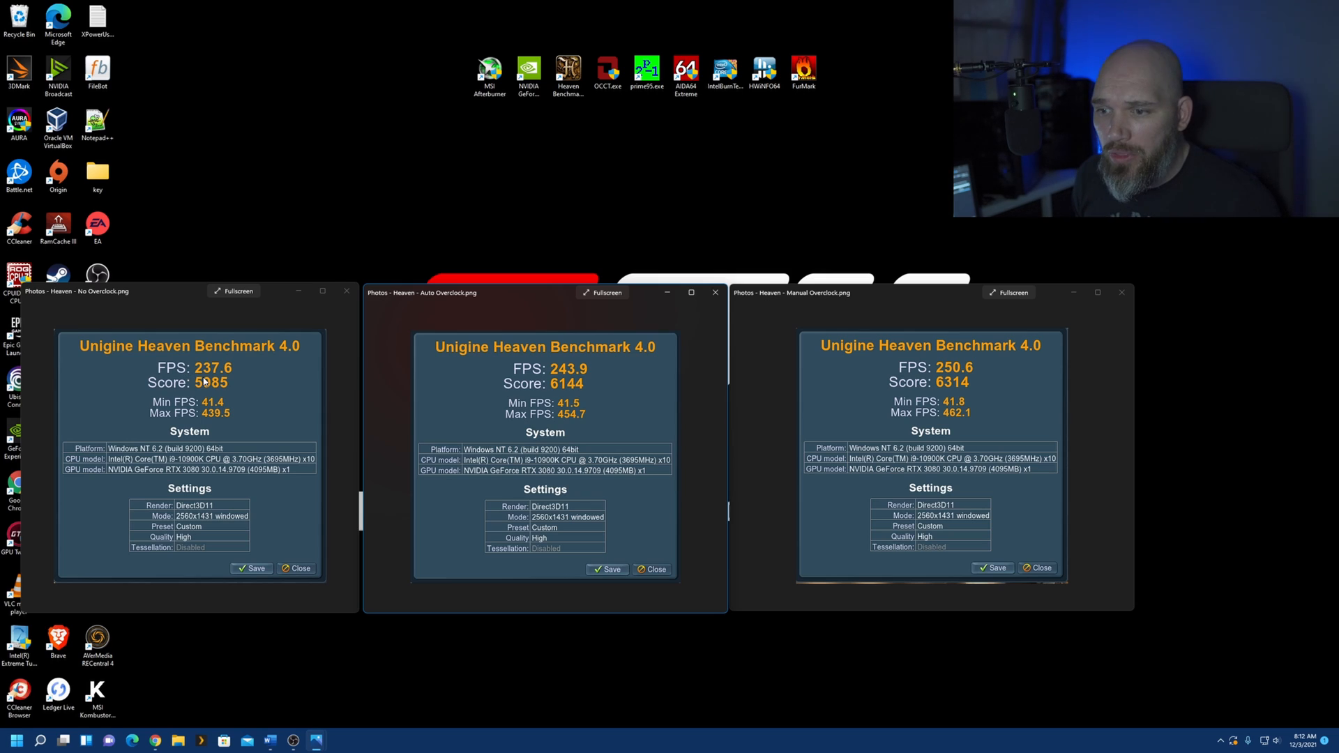
pyautogui.moveTo(251, 427)
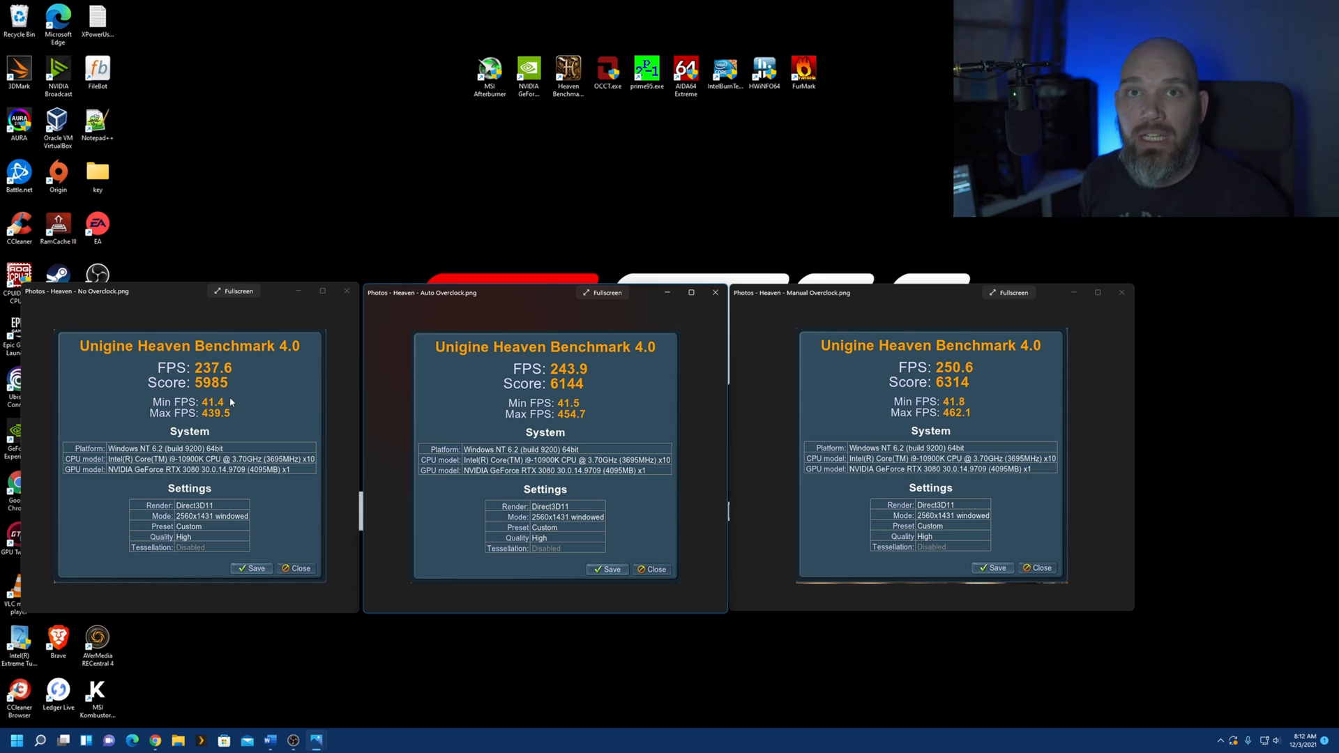
pyautogui.moveTo(194, 408)
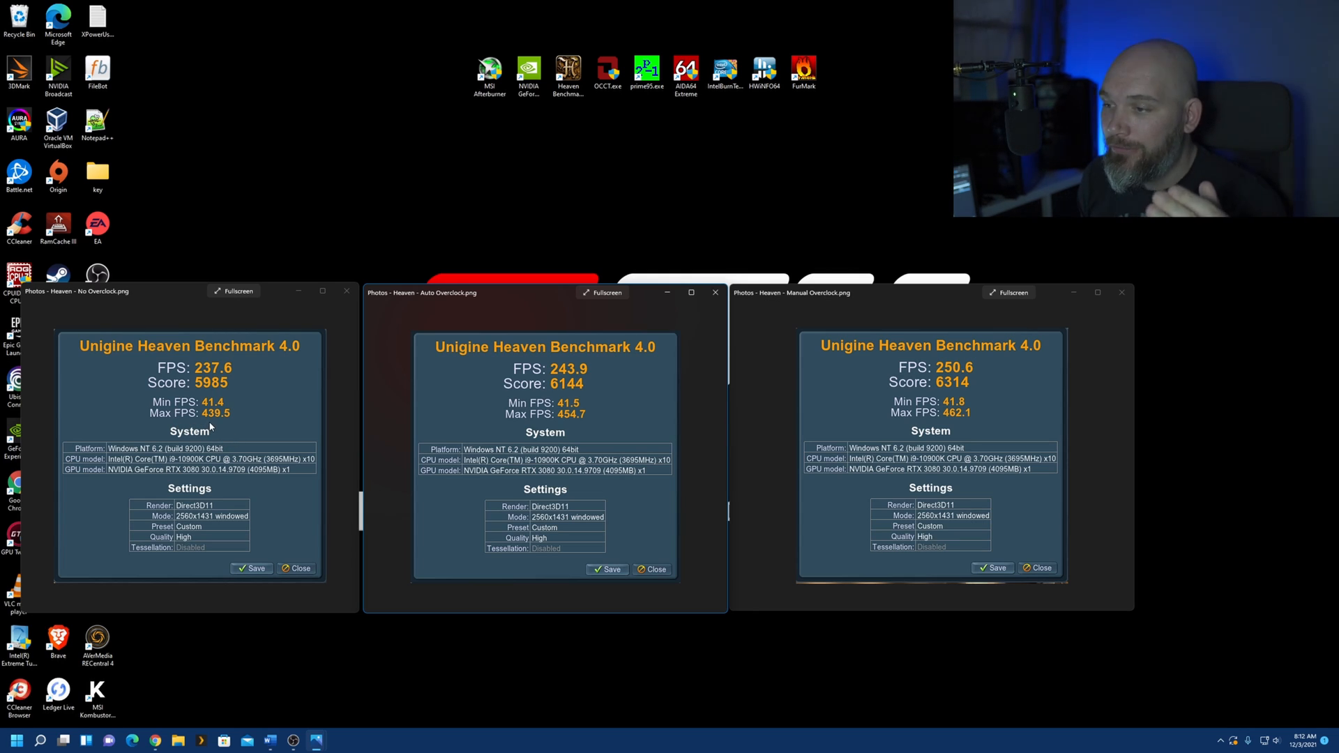
pyautogui.moveTo(489, 298)
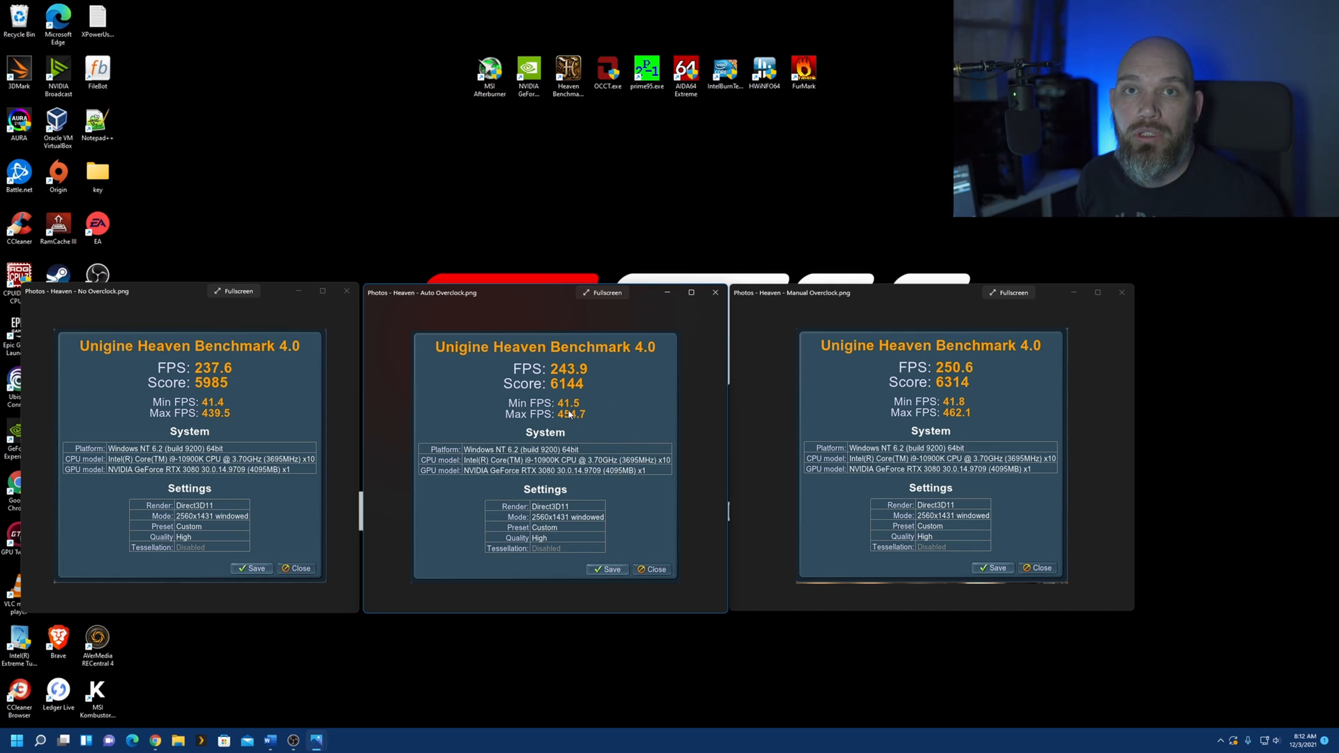
pyautogui.moveTo(559, 430)
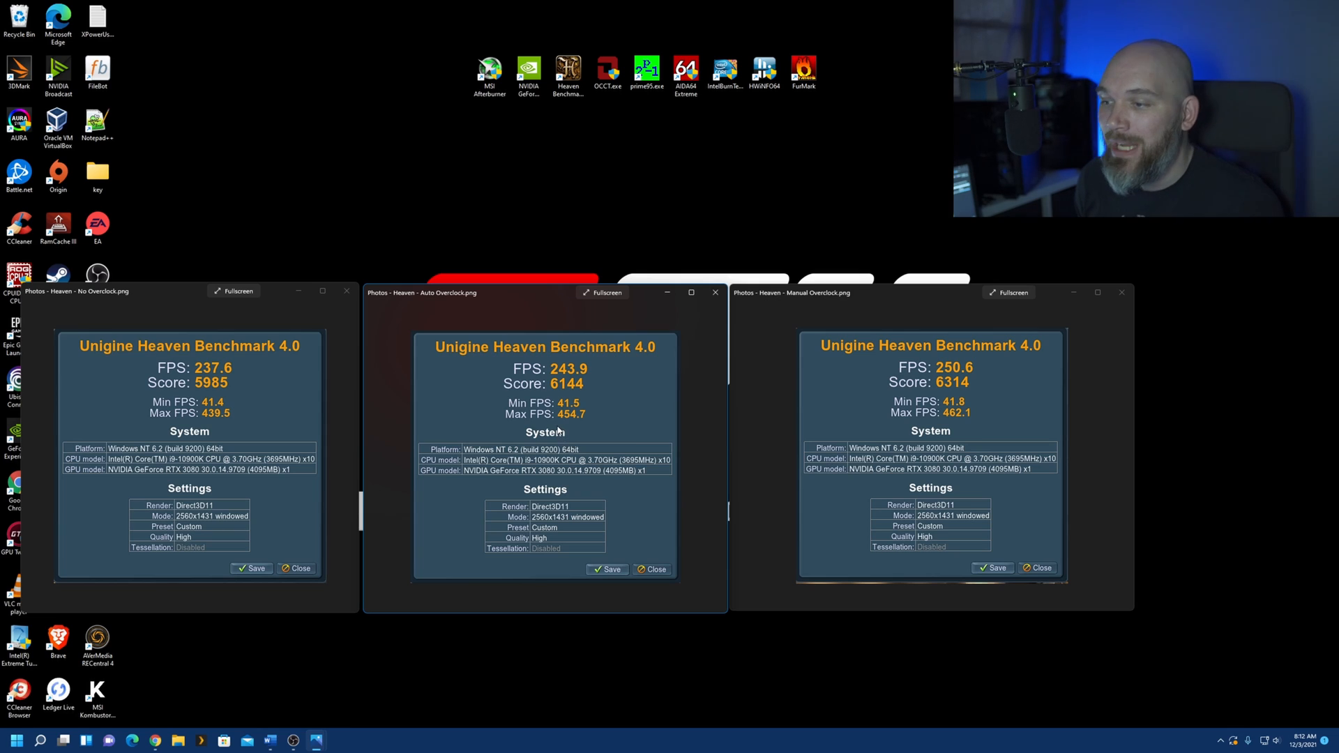
pyautogui.moveTo(578, 427)
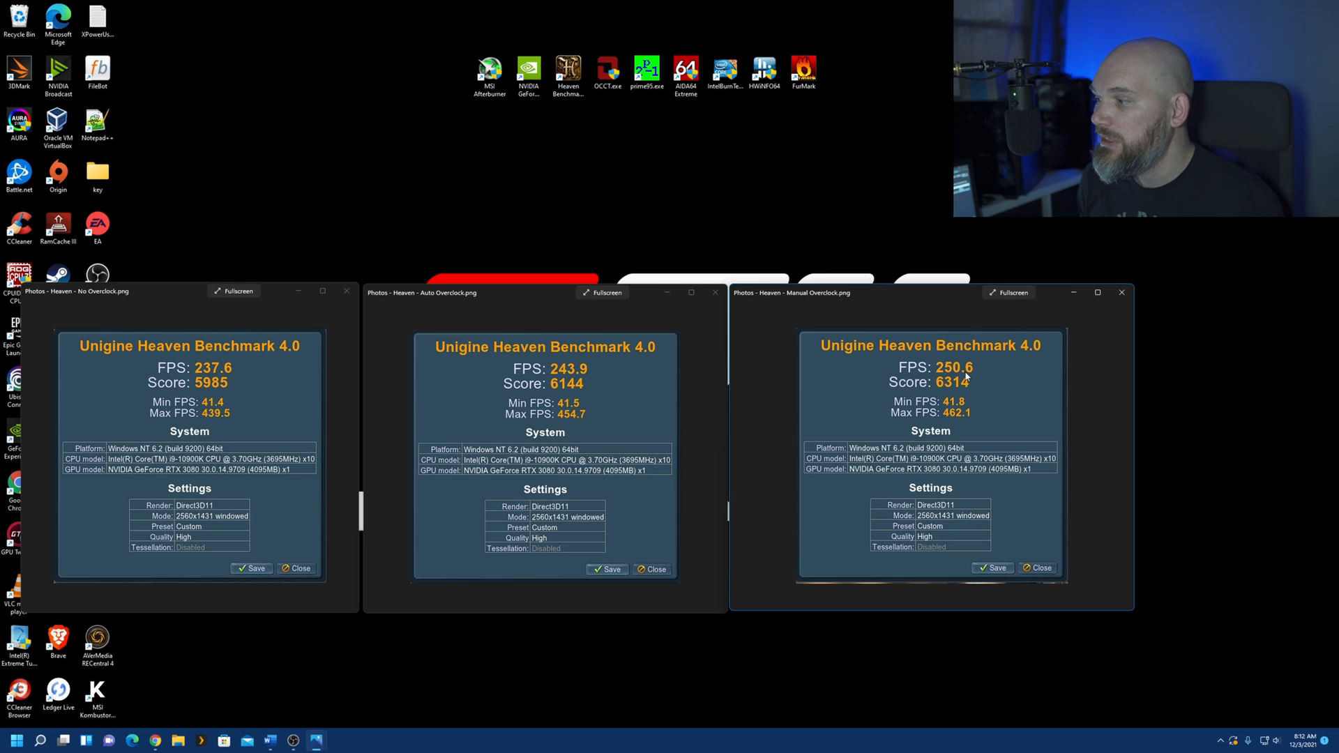
pyautogui.moveTo(997, 396)
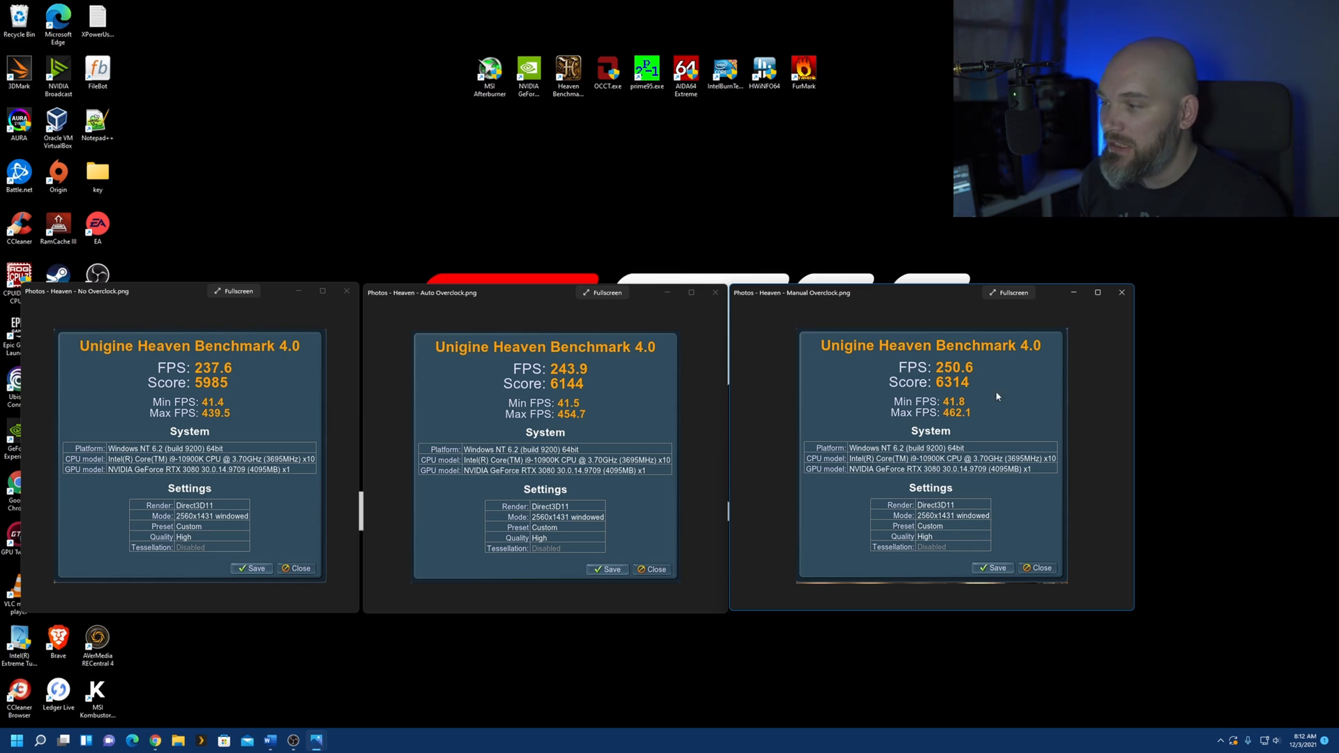
pyautogui.moveTo(955, 403)
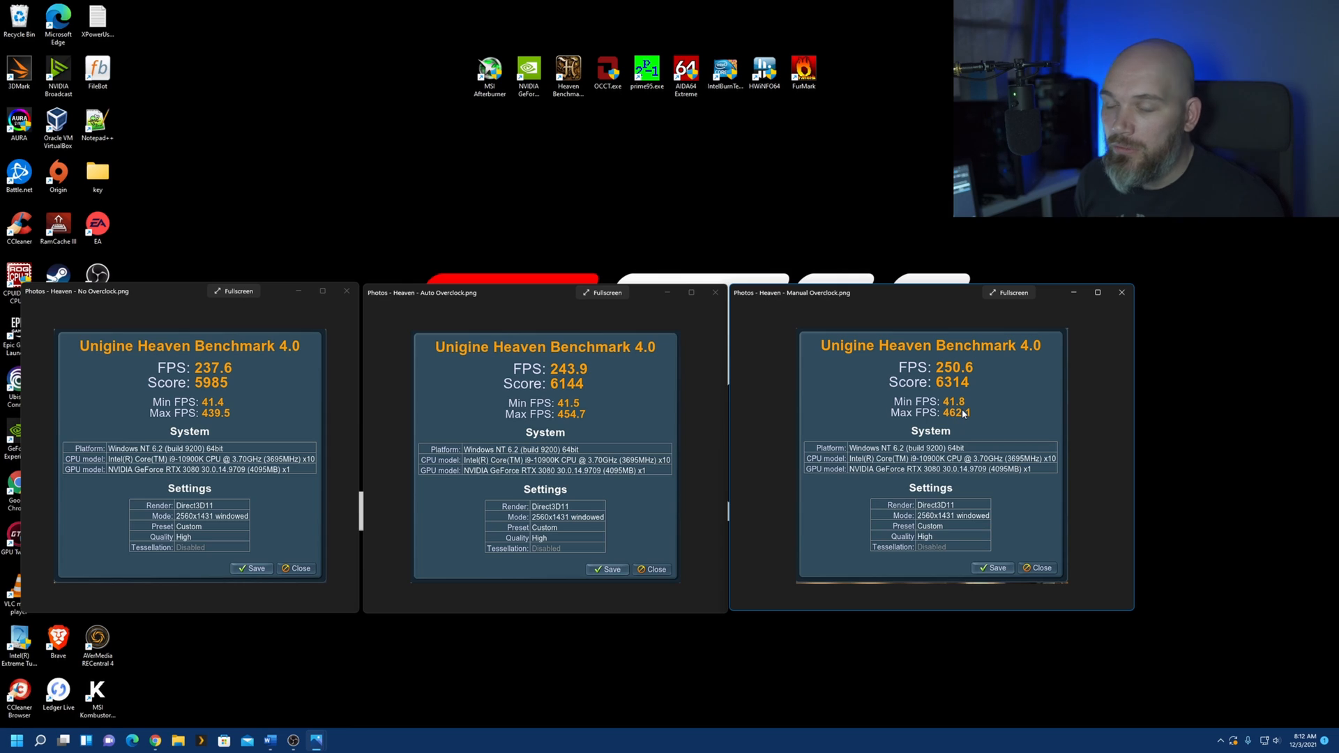
pyautogui.moveTo(962, 433)
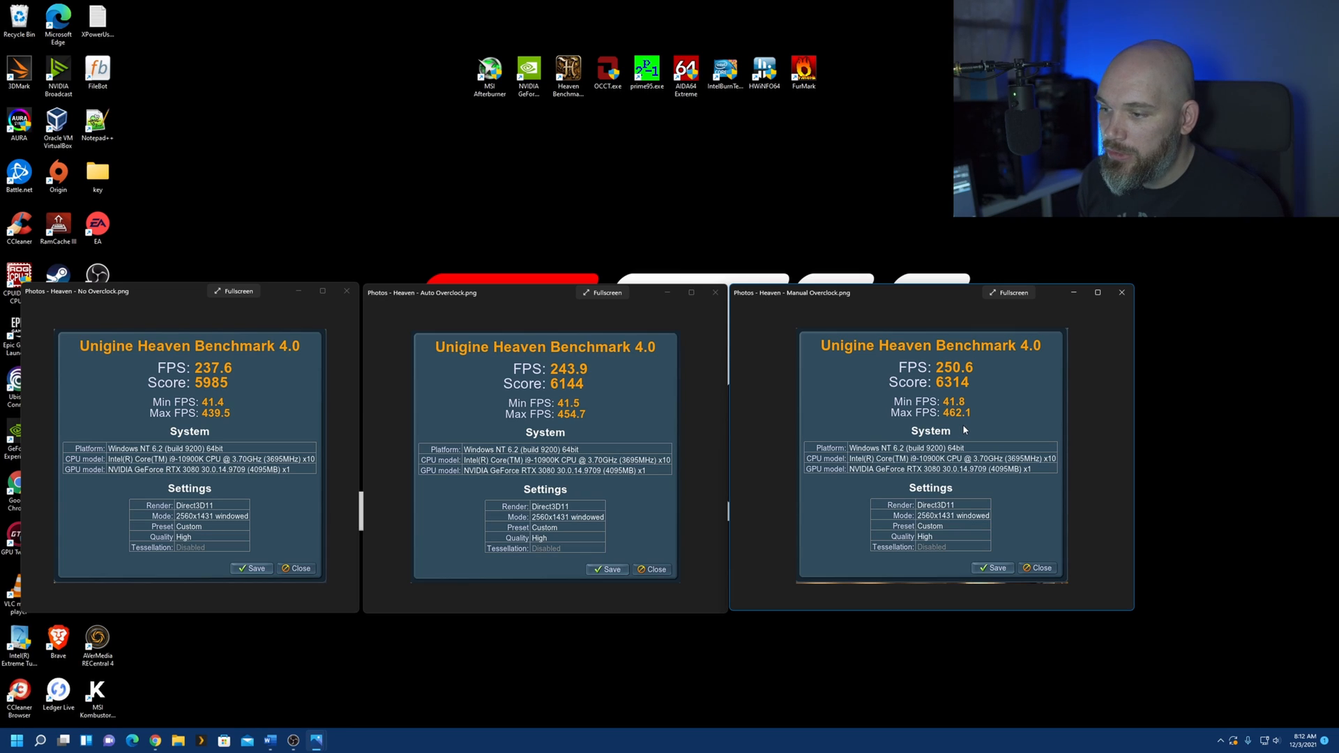
pyautogui.moveTo(740, 332)
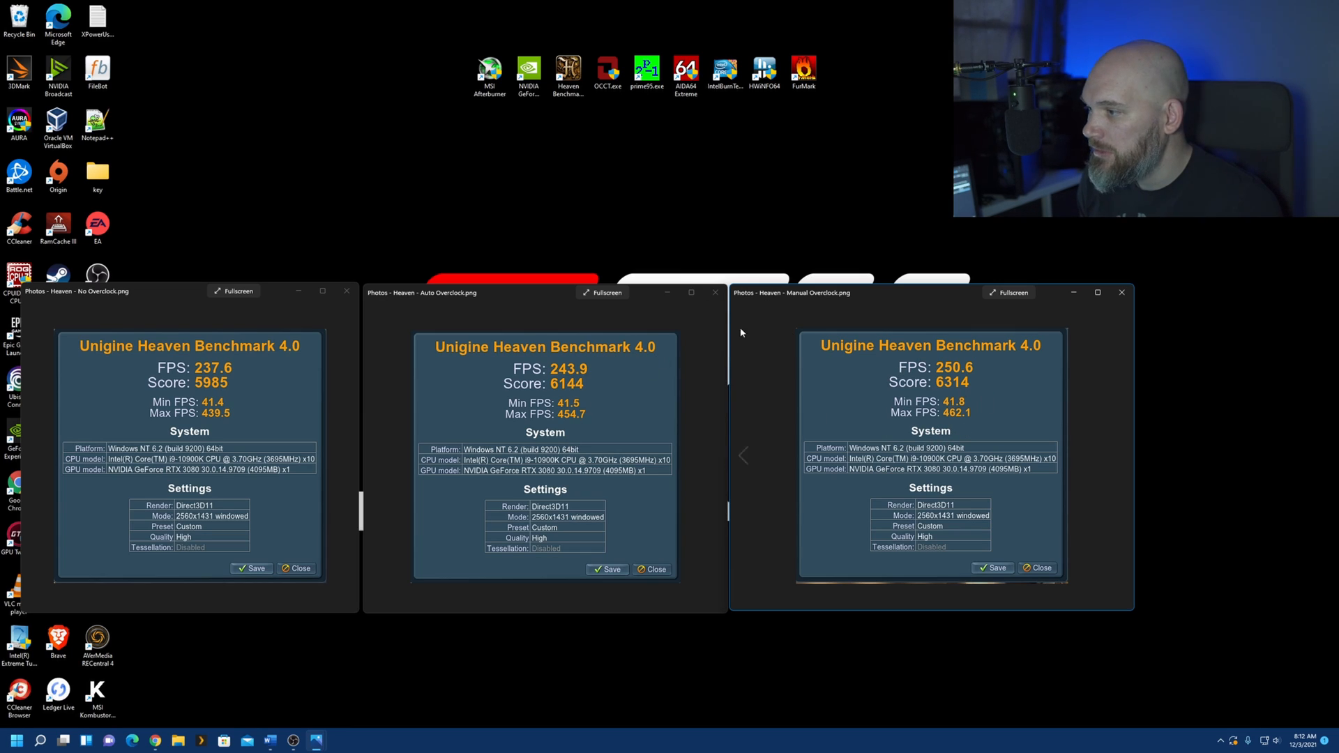
pyautogui.moveTo(674, 395)
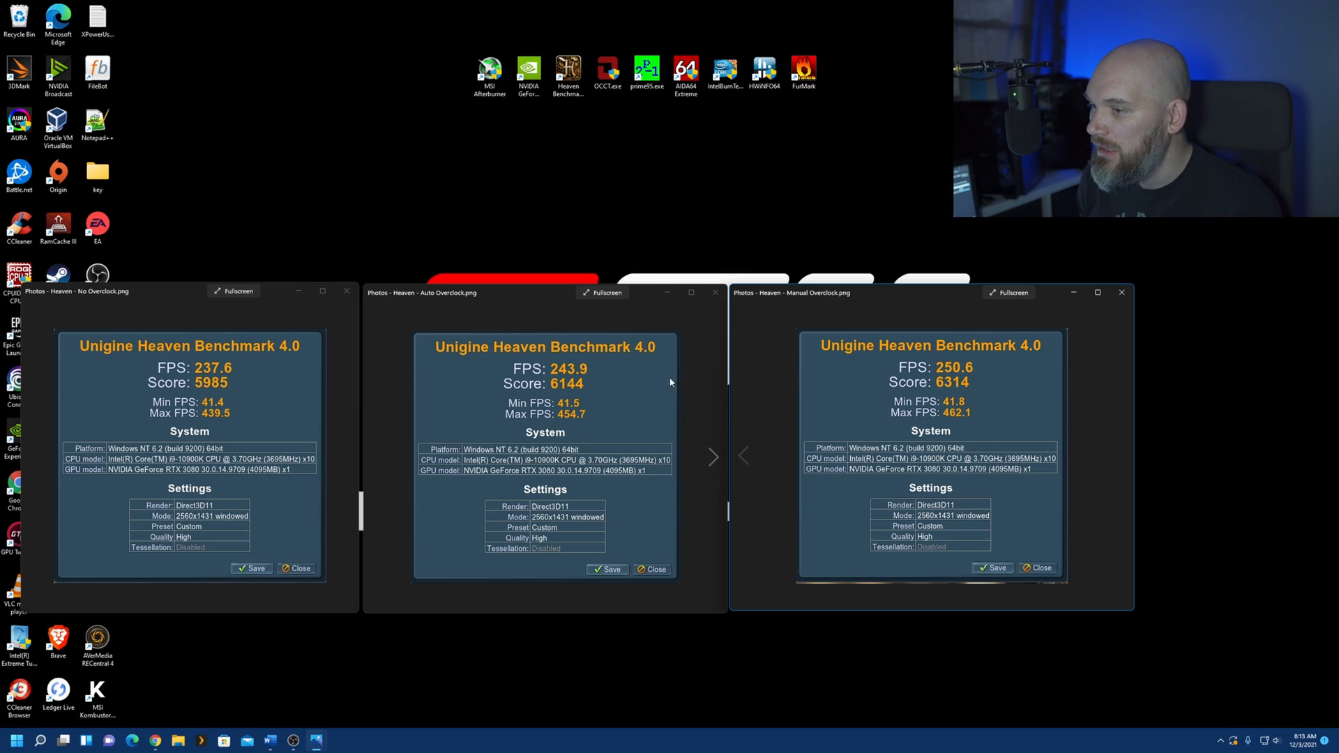
pyautogui.moveTo(937, 410)
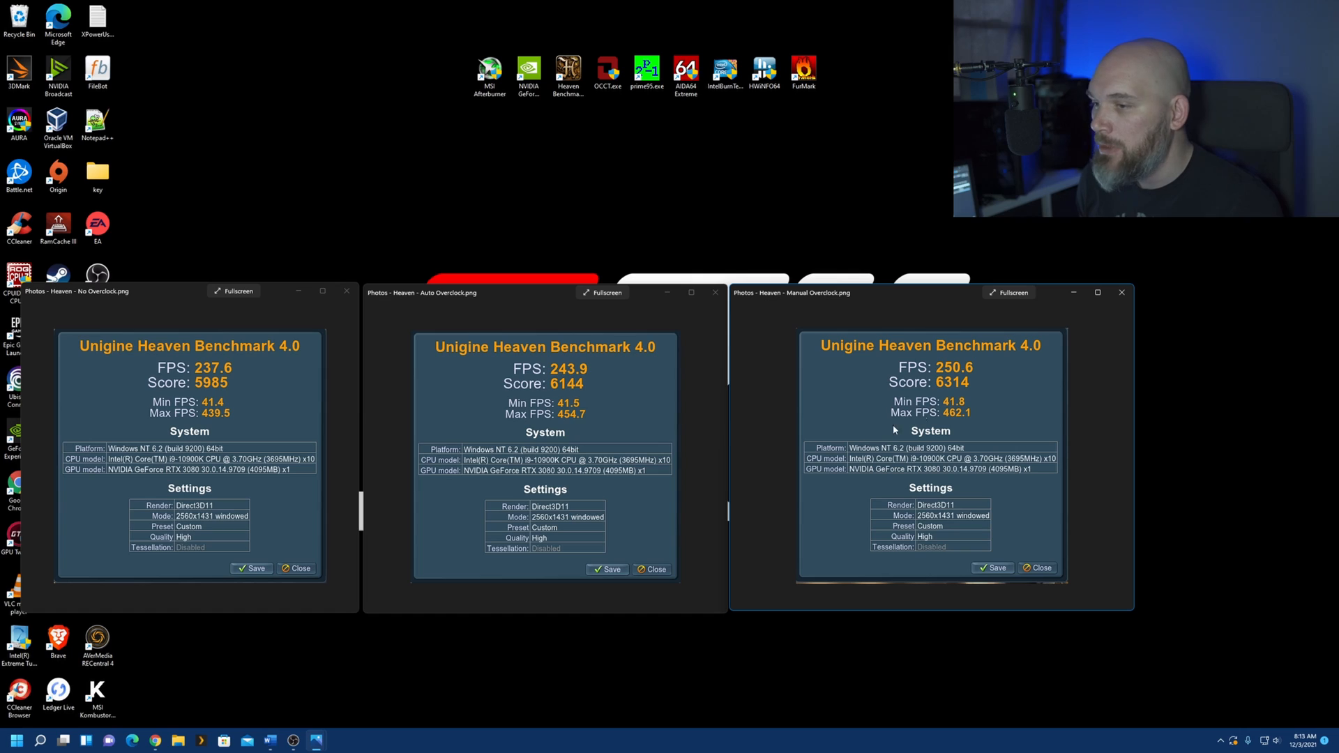
pyautogui.moveTo(661, 430)
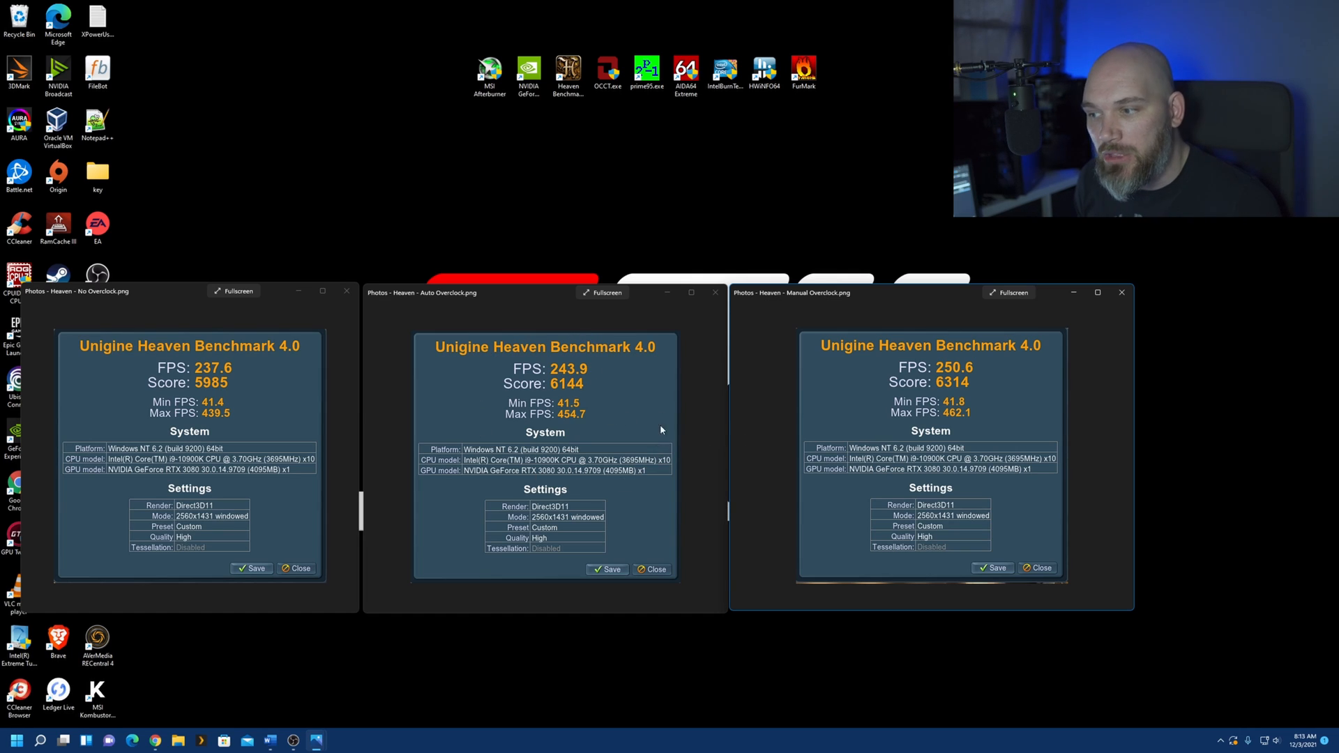
pyautogui.moveTo(501, 456)
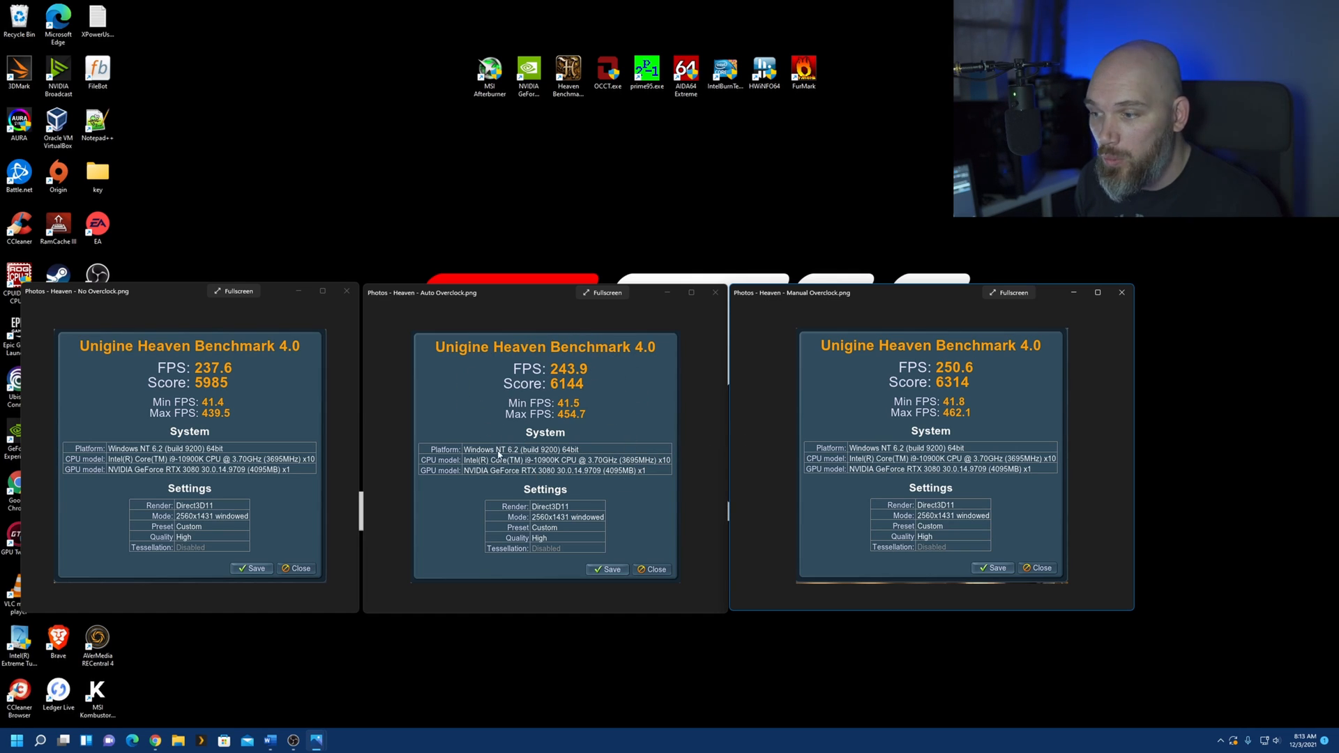
pyautogui.moveTo(538, 478)
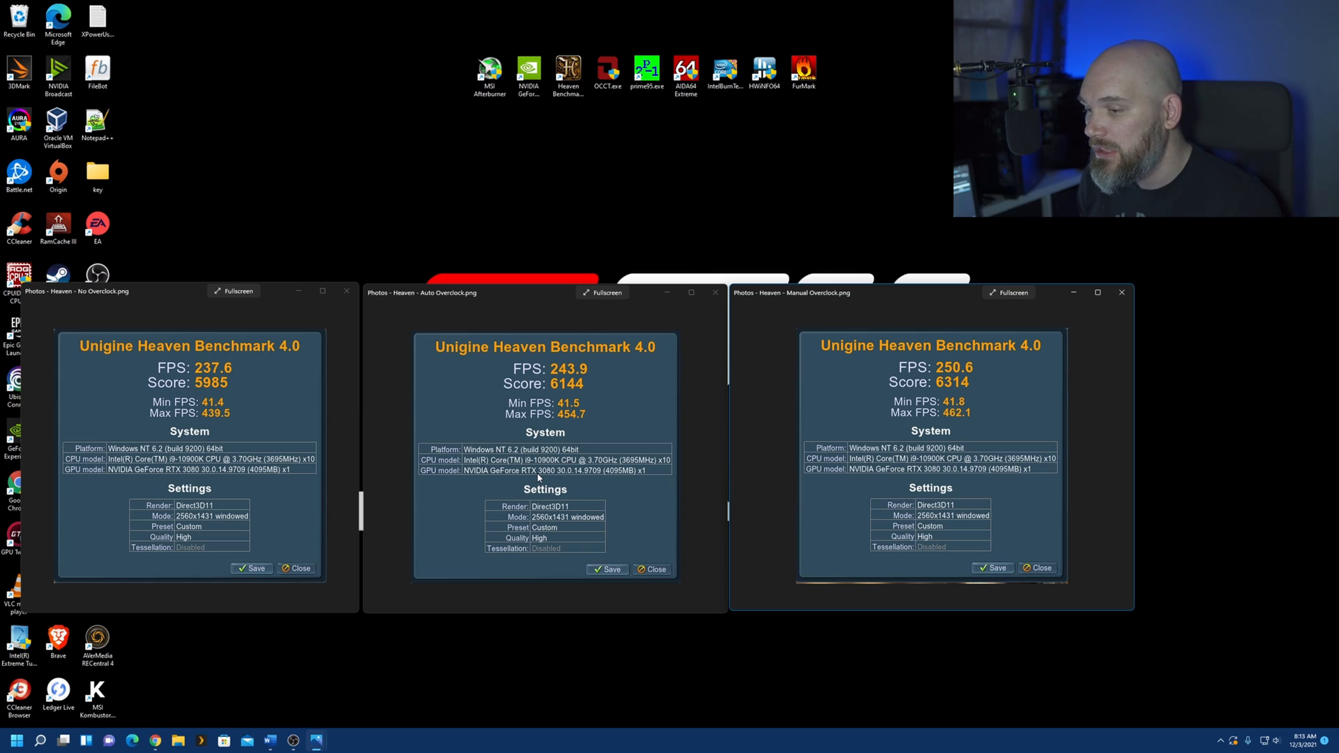